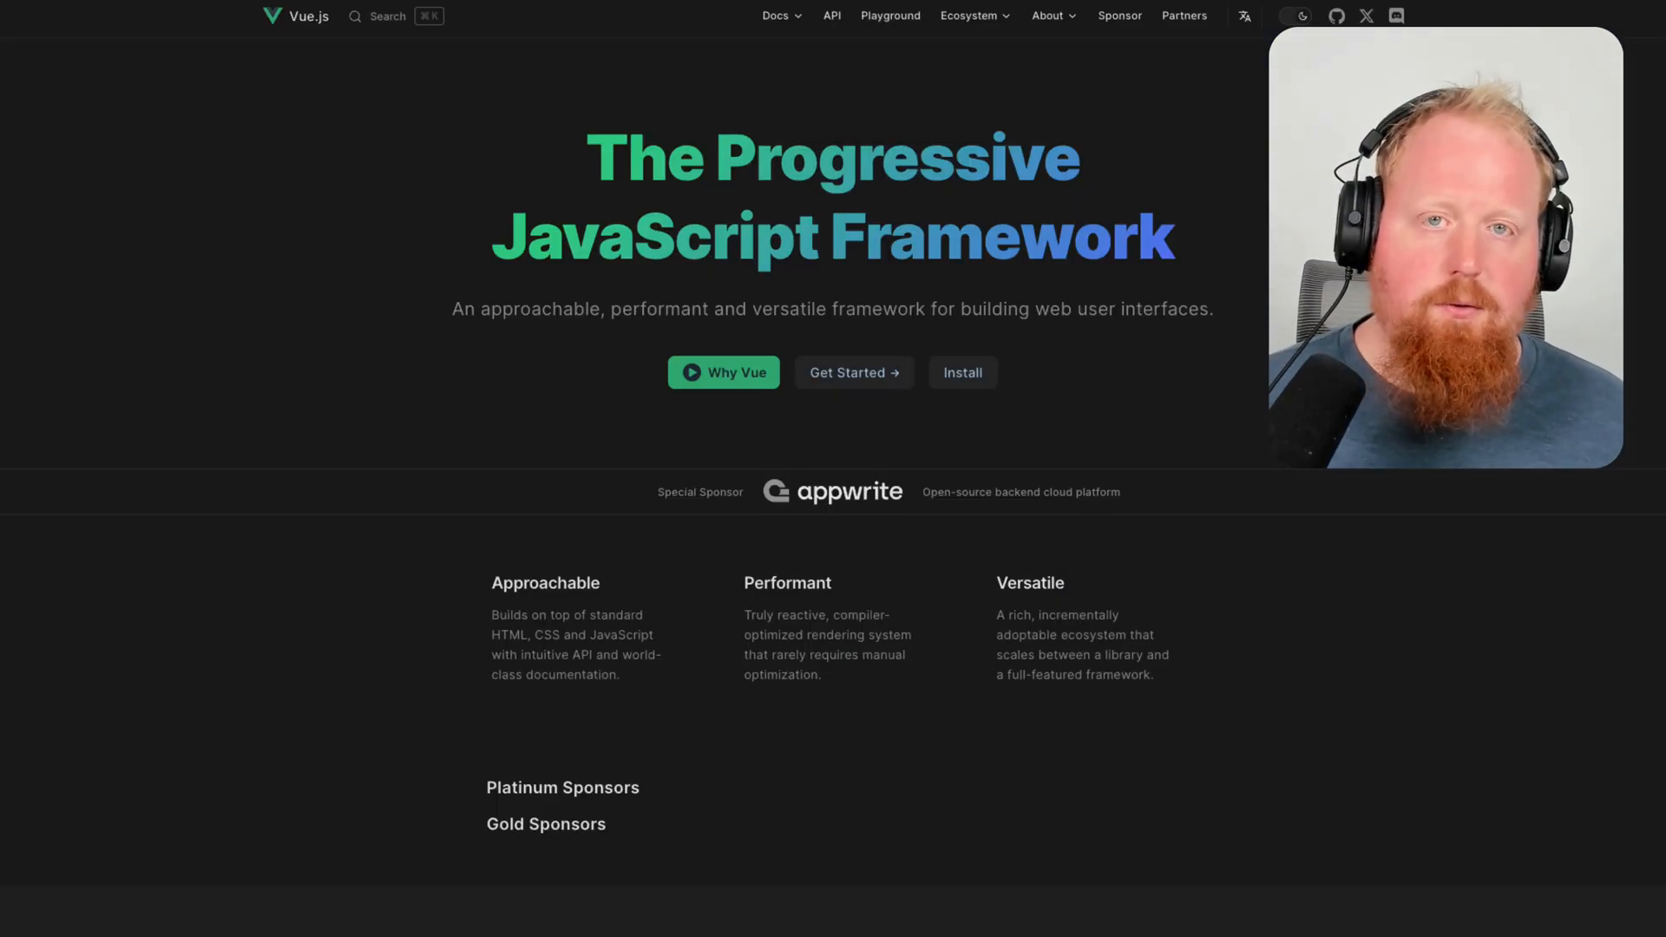
pyautogui.moveTo(1056, 357)
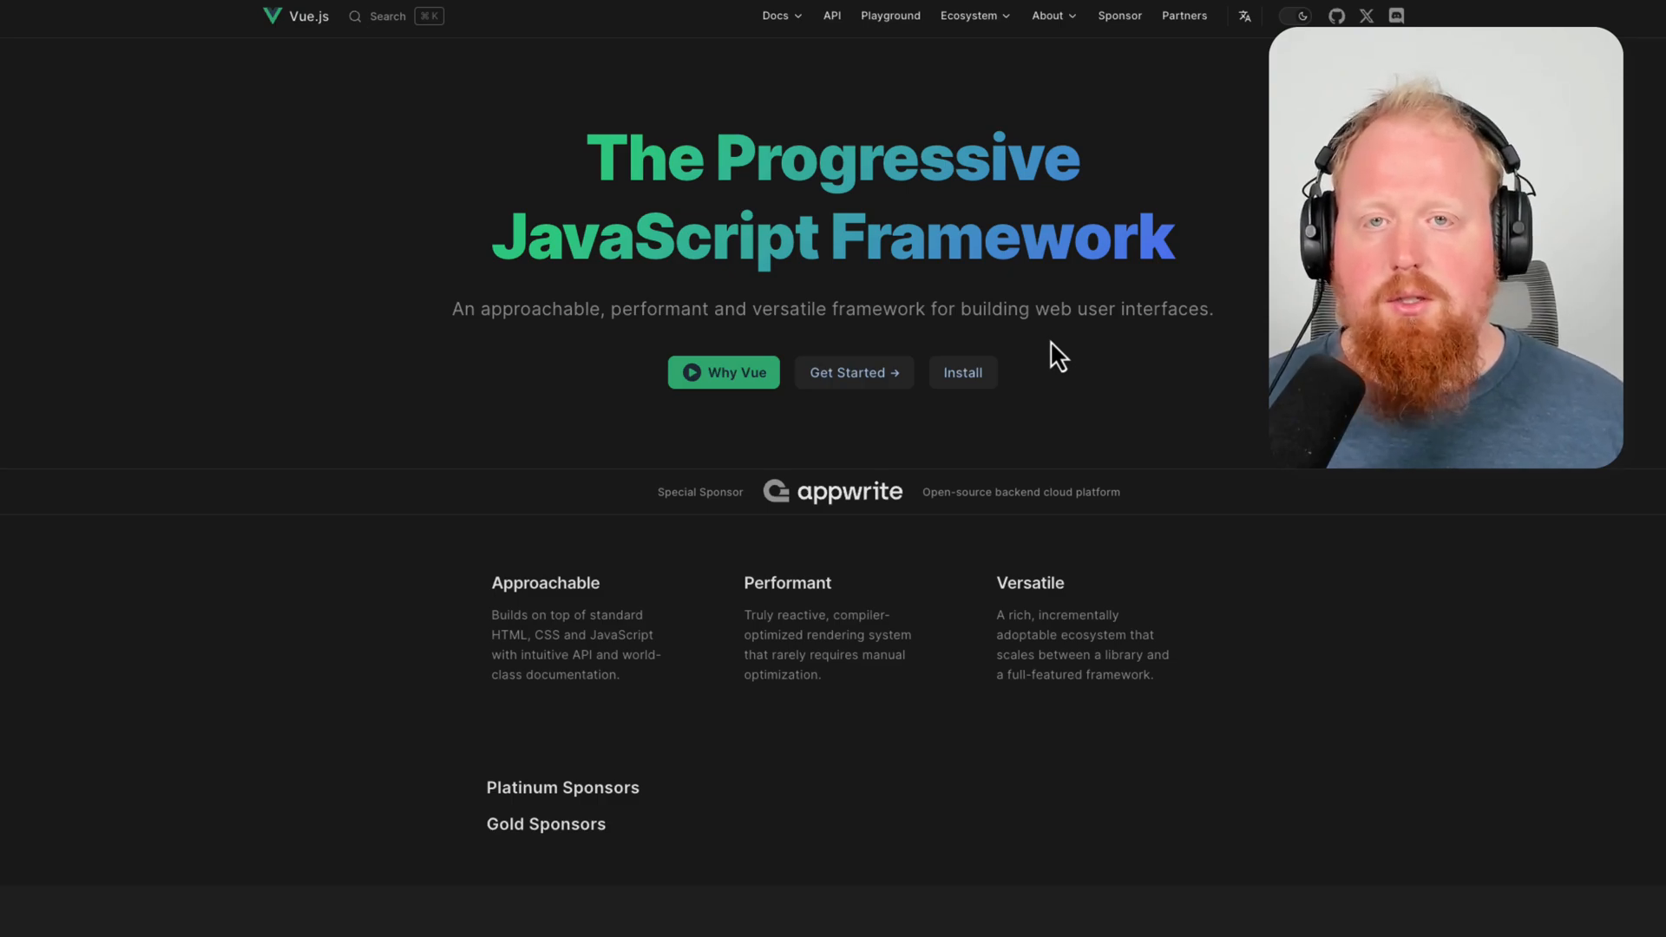
pyautogui.moveTo(1111, 401)
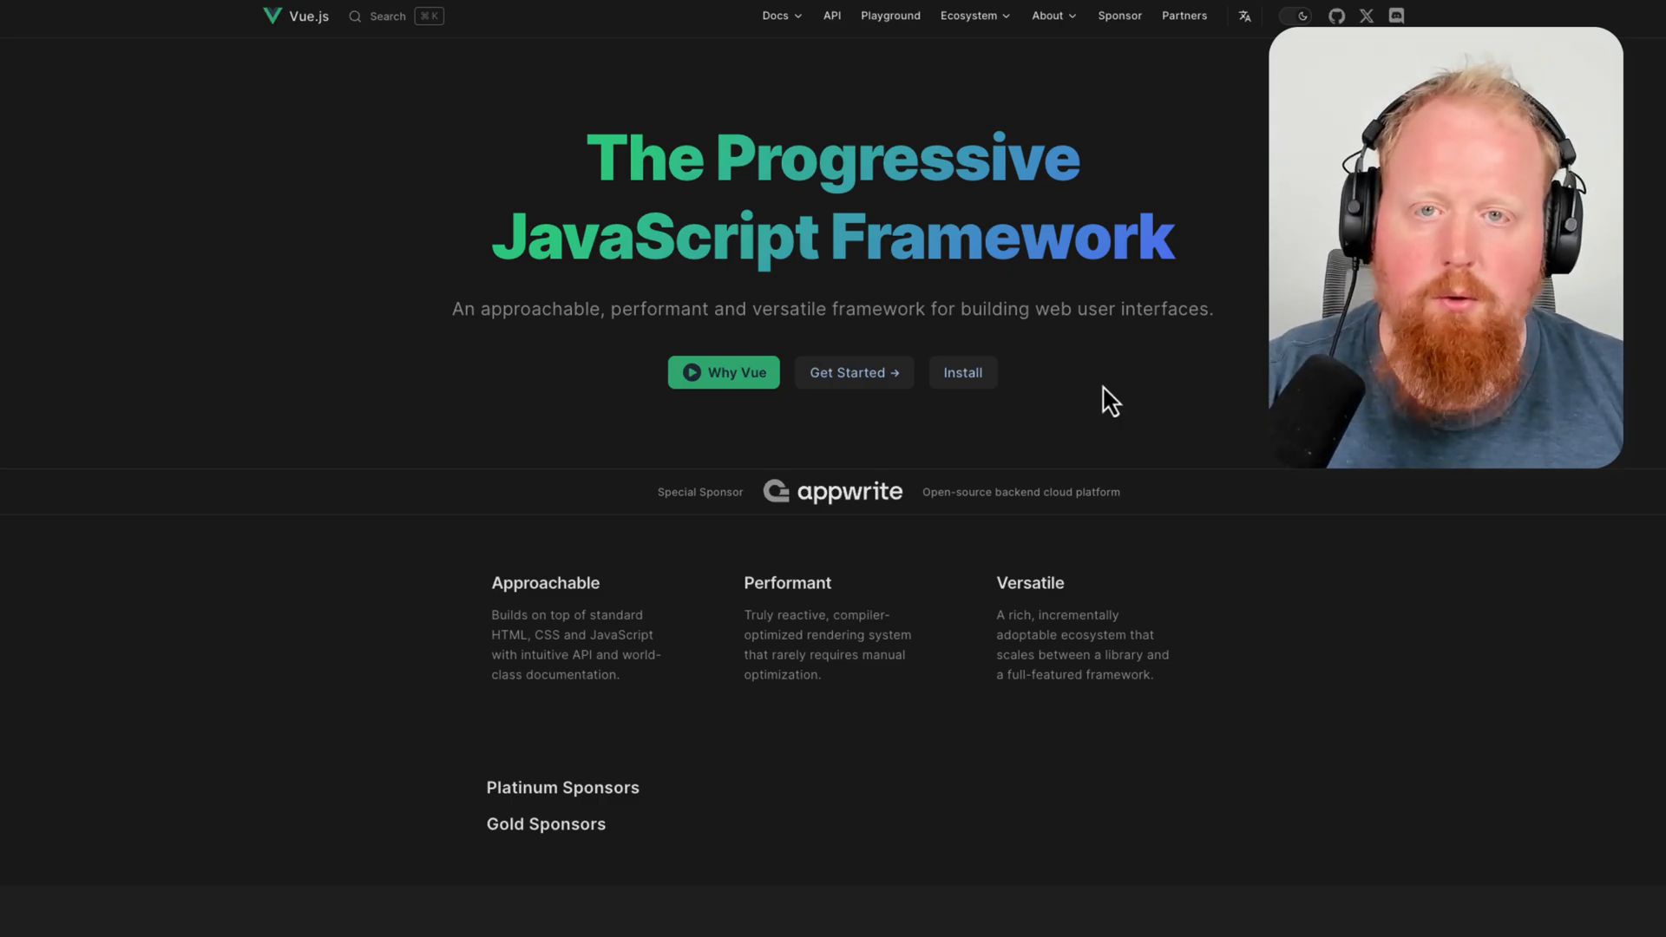
pyautogui.moveTo(101, 89)
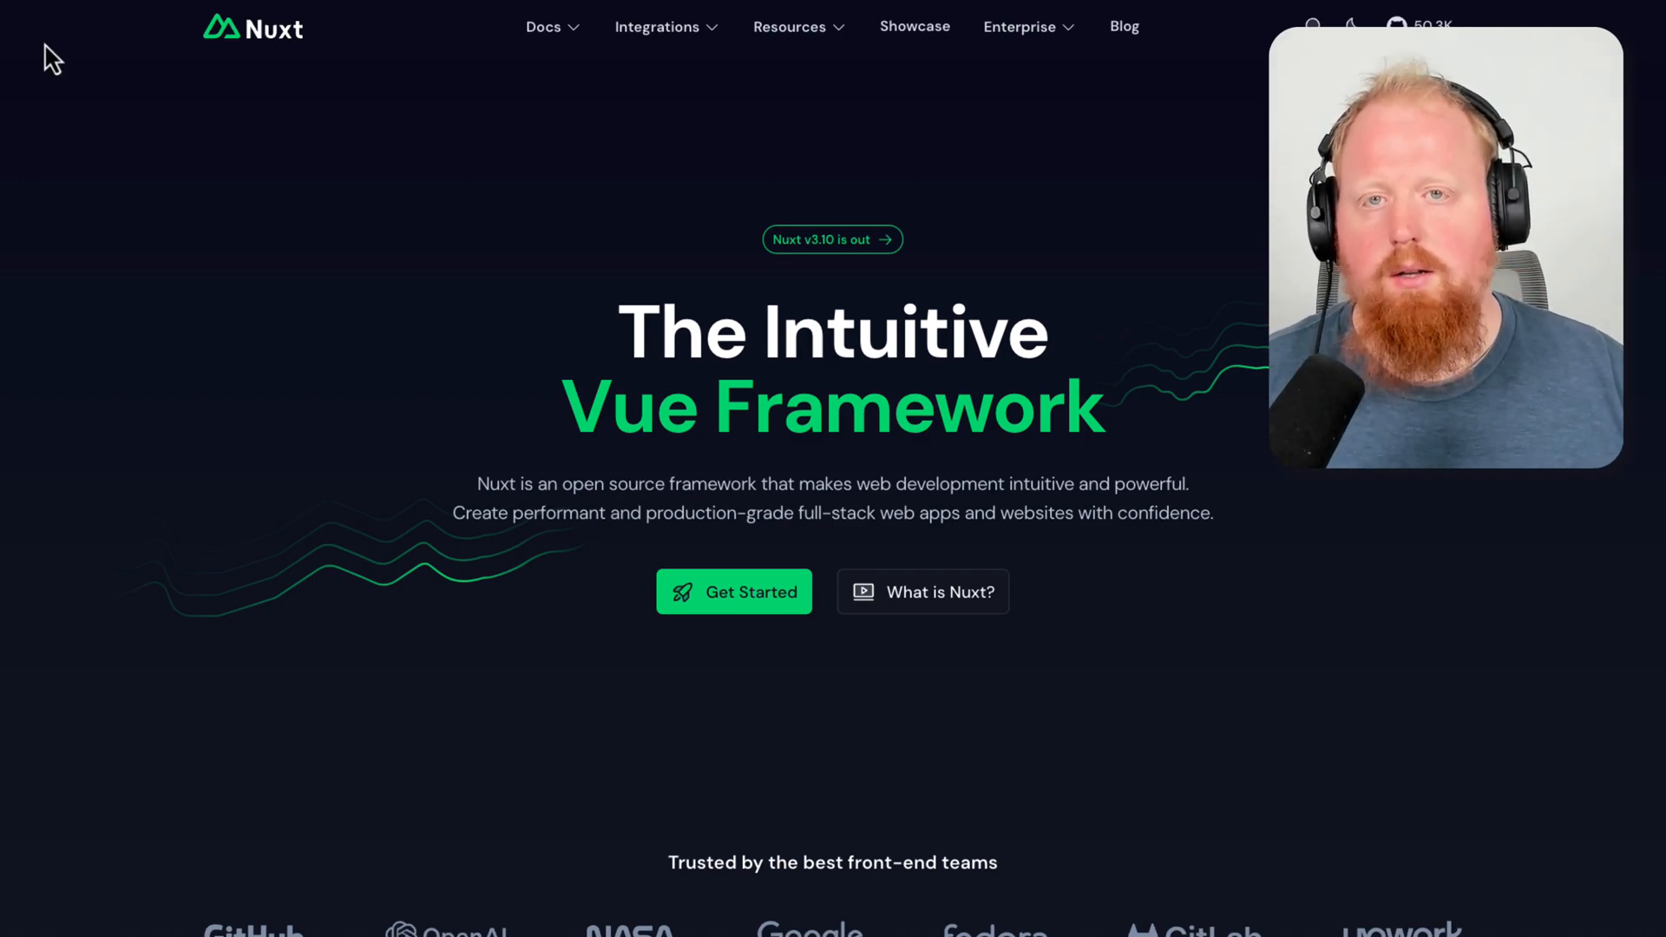
pyautogui.moveTo(622, 345)
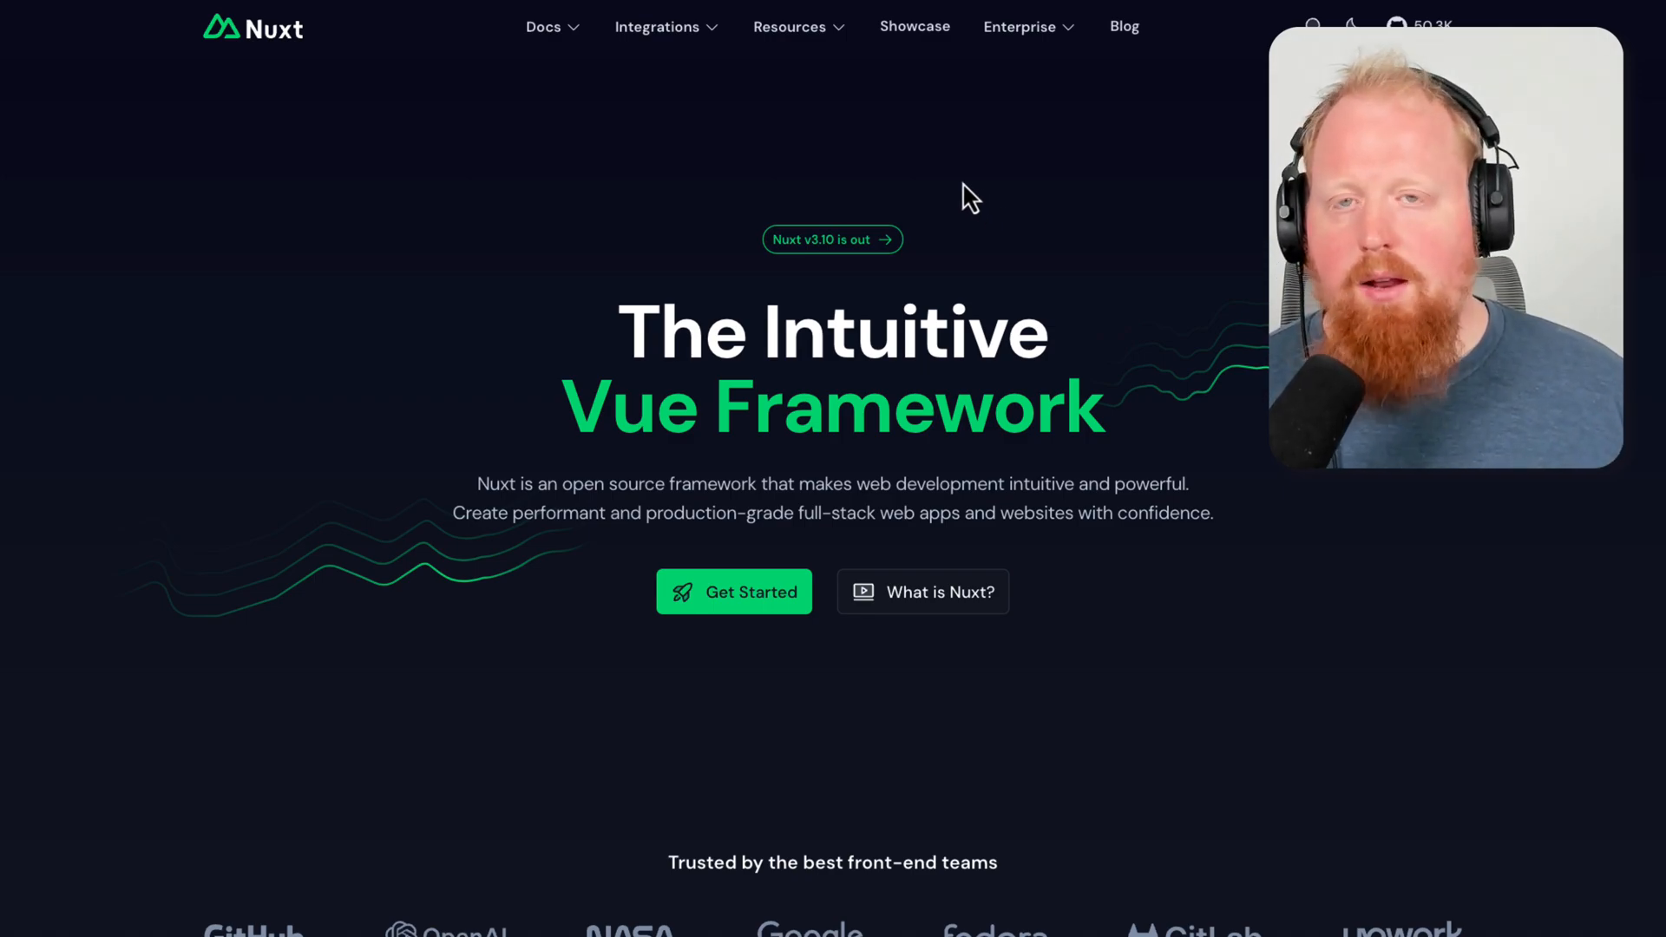
pyautogui.click(657, 27)
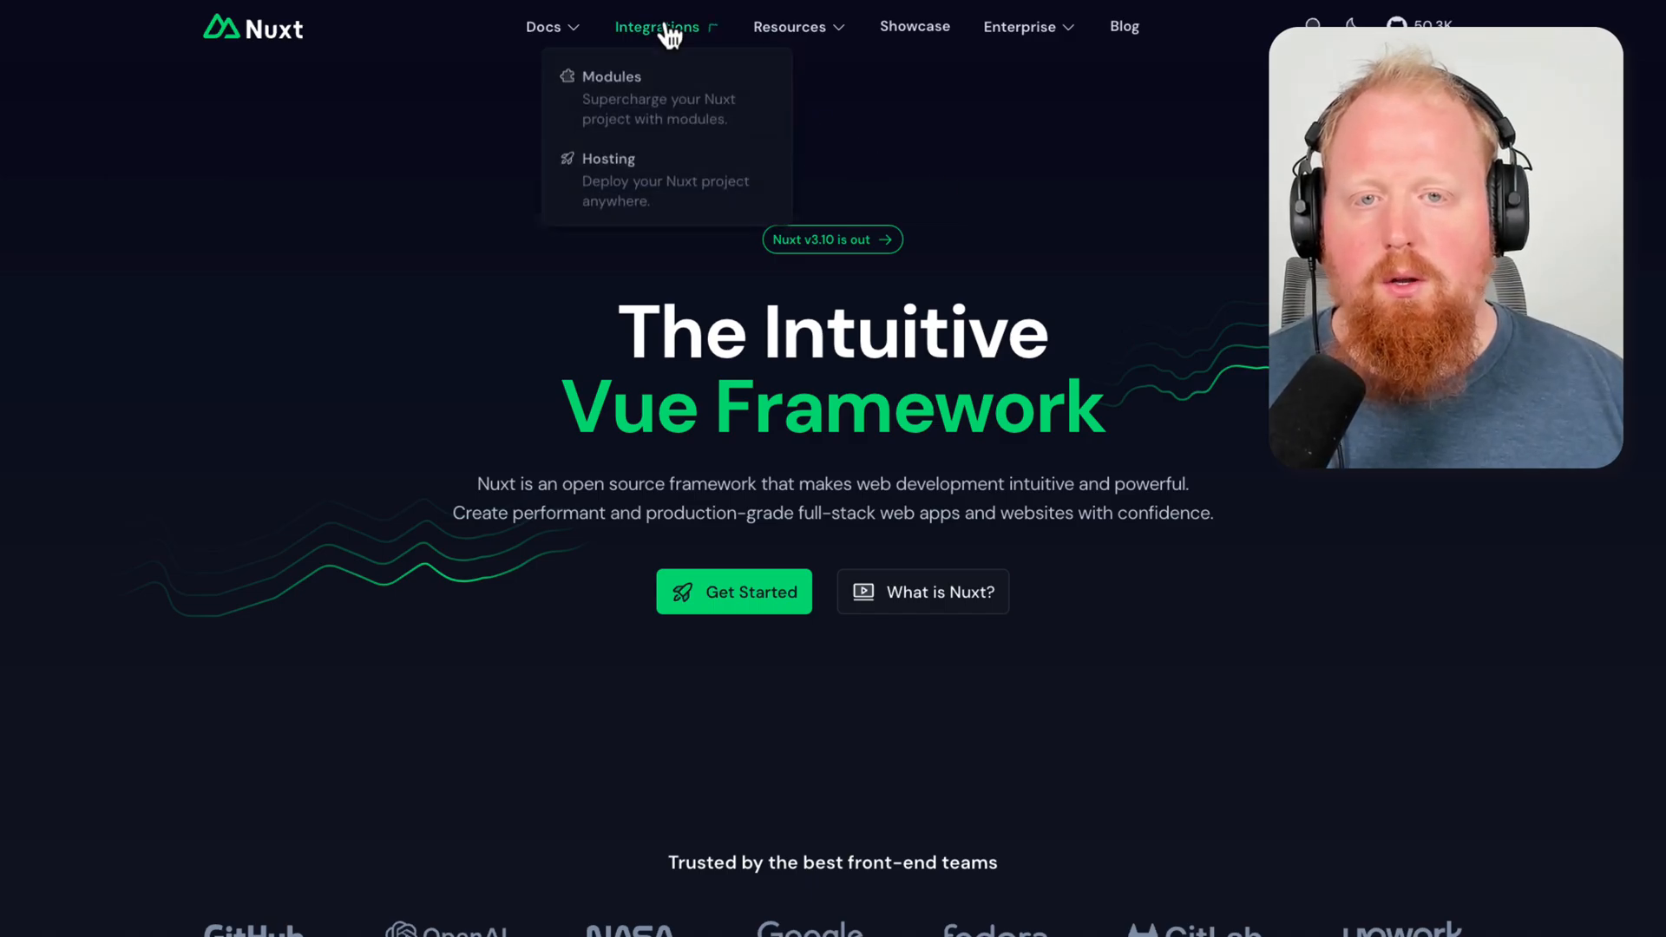
pyautogui.click(608, 158)
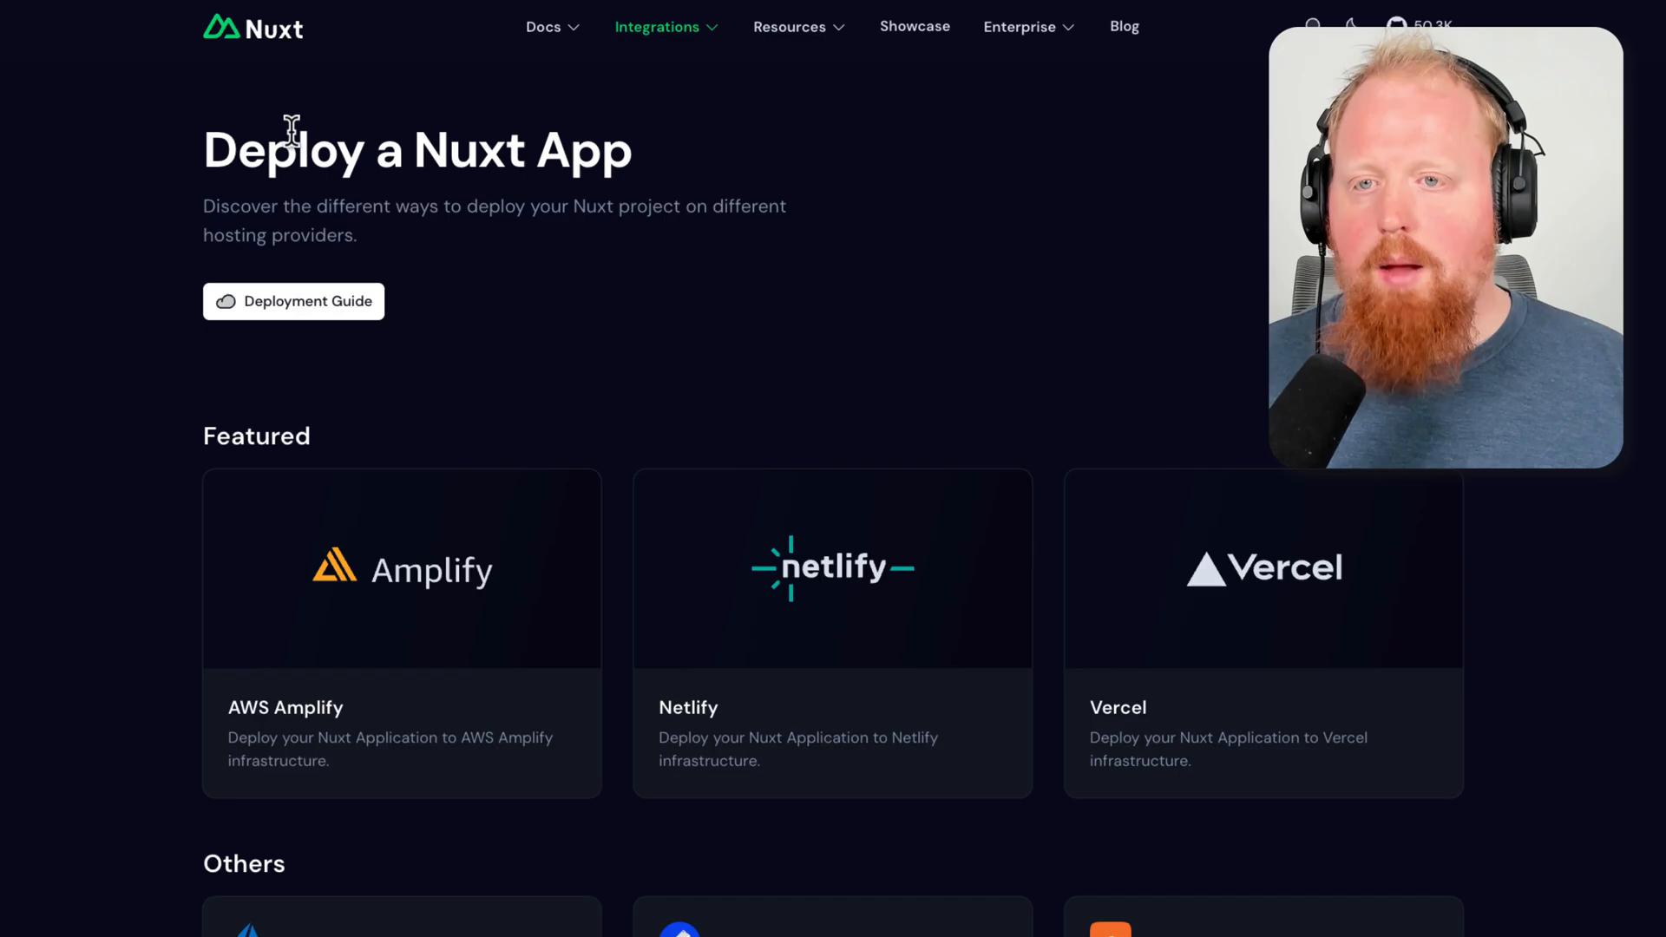
pyautogui.click(252, 28)
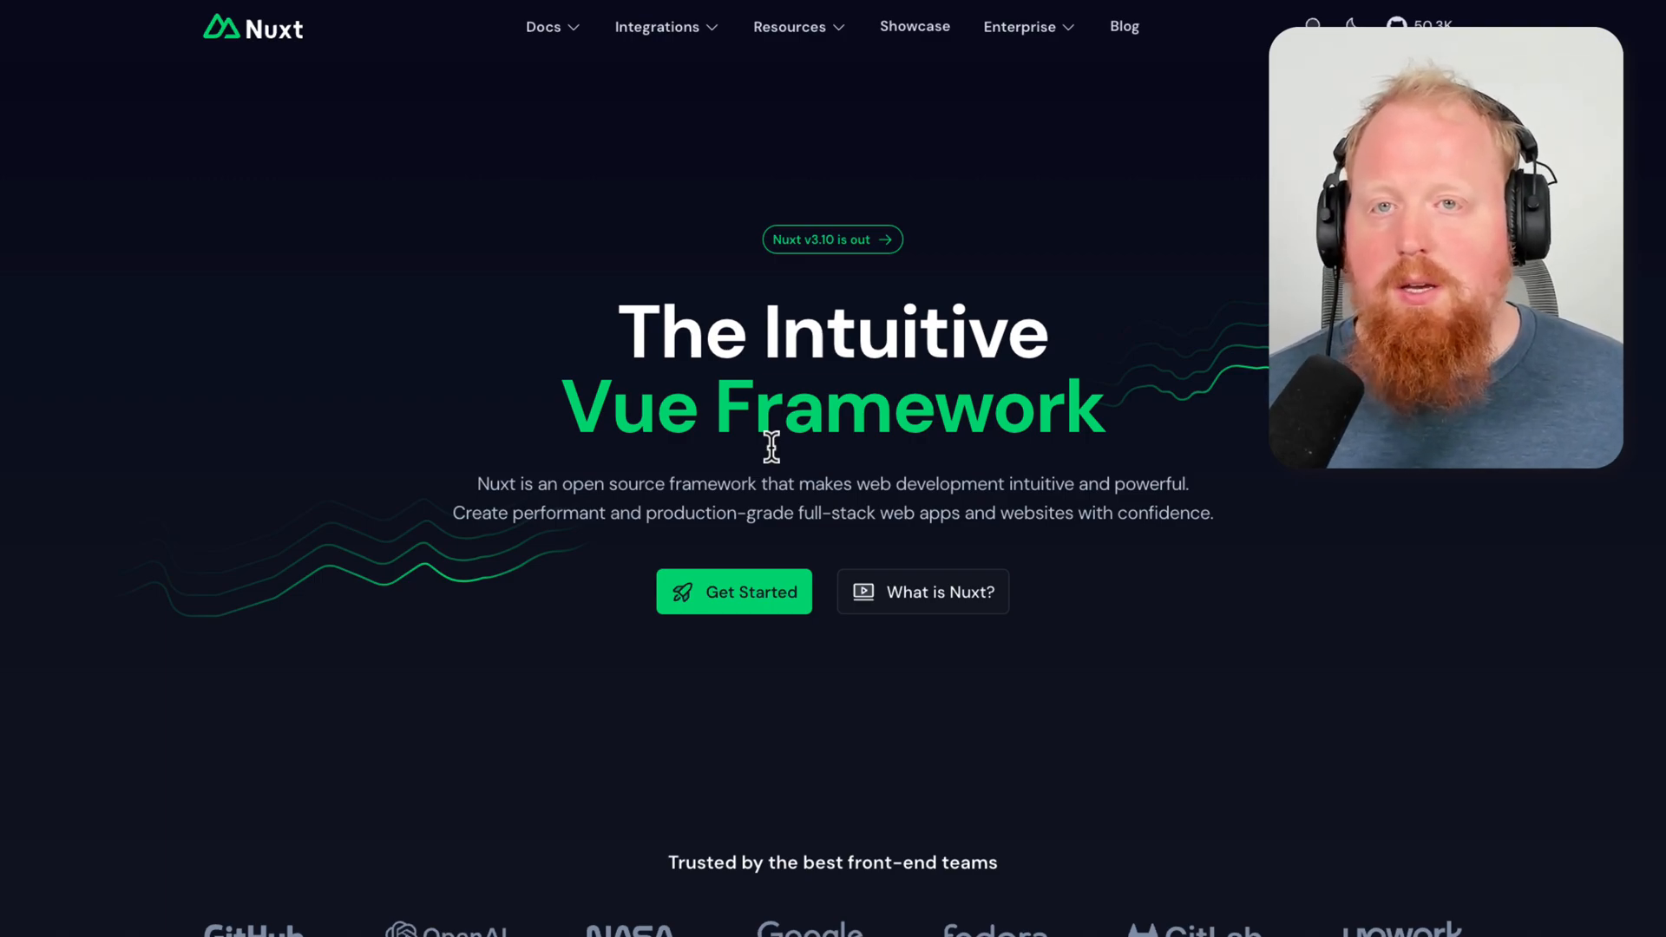
pyautogui.moveTo(245, 168)
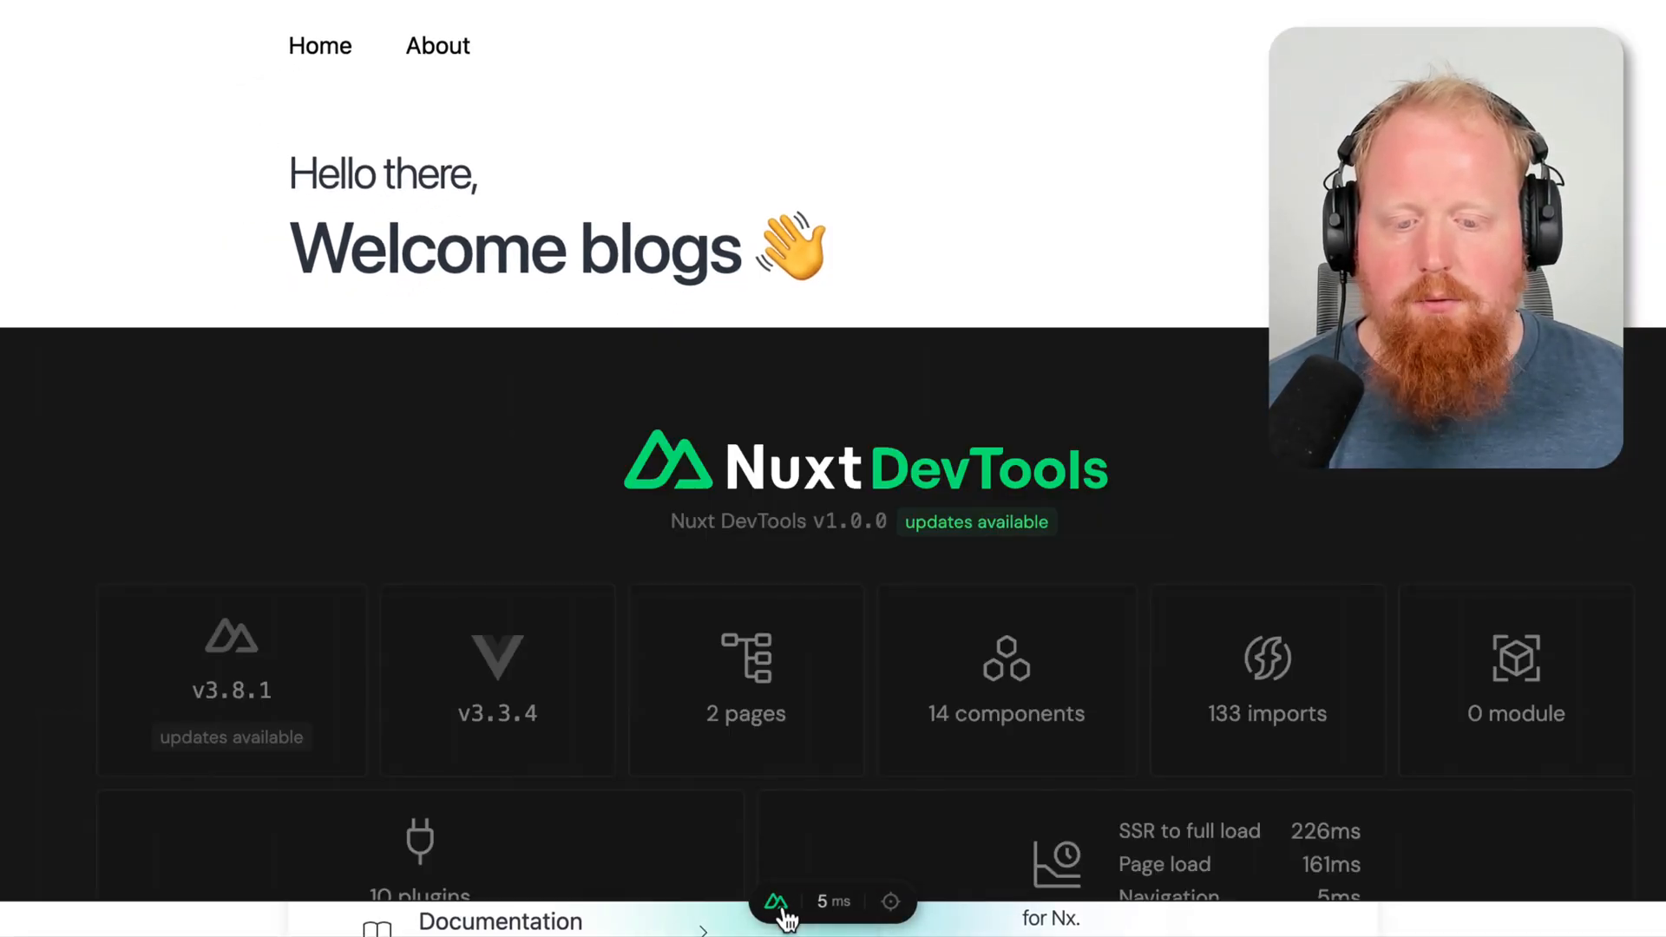
pyautogui.moveTo(1371, 592)
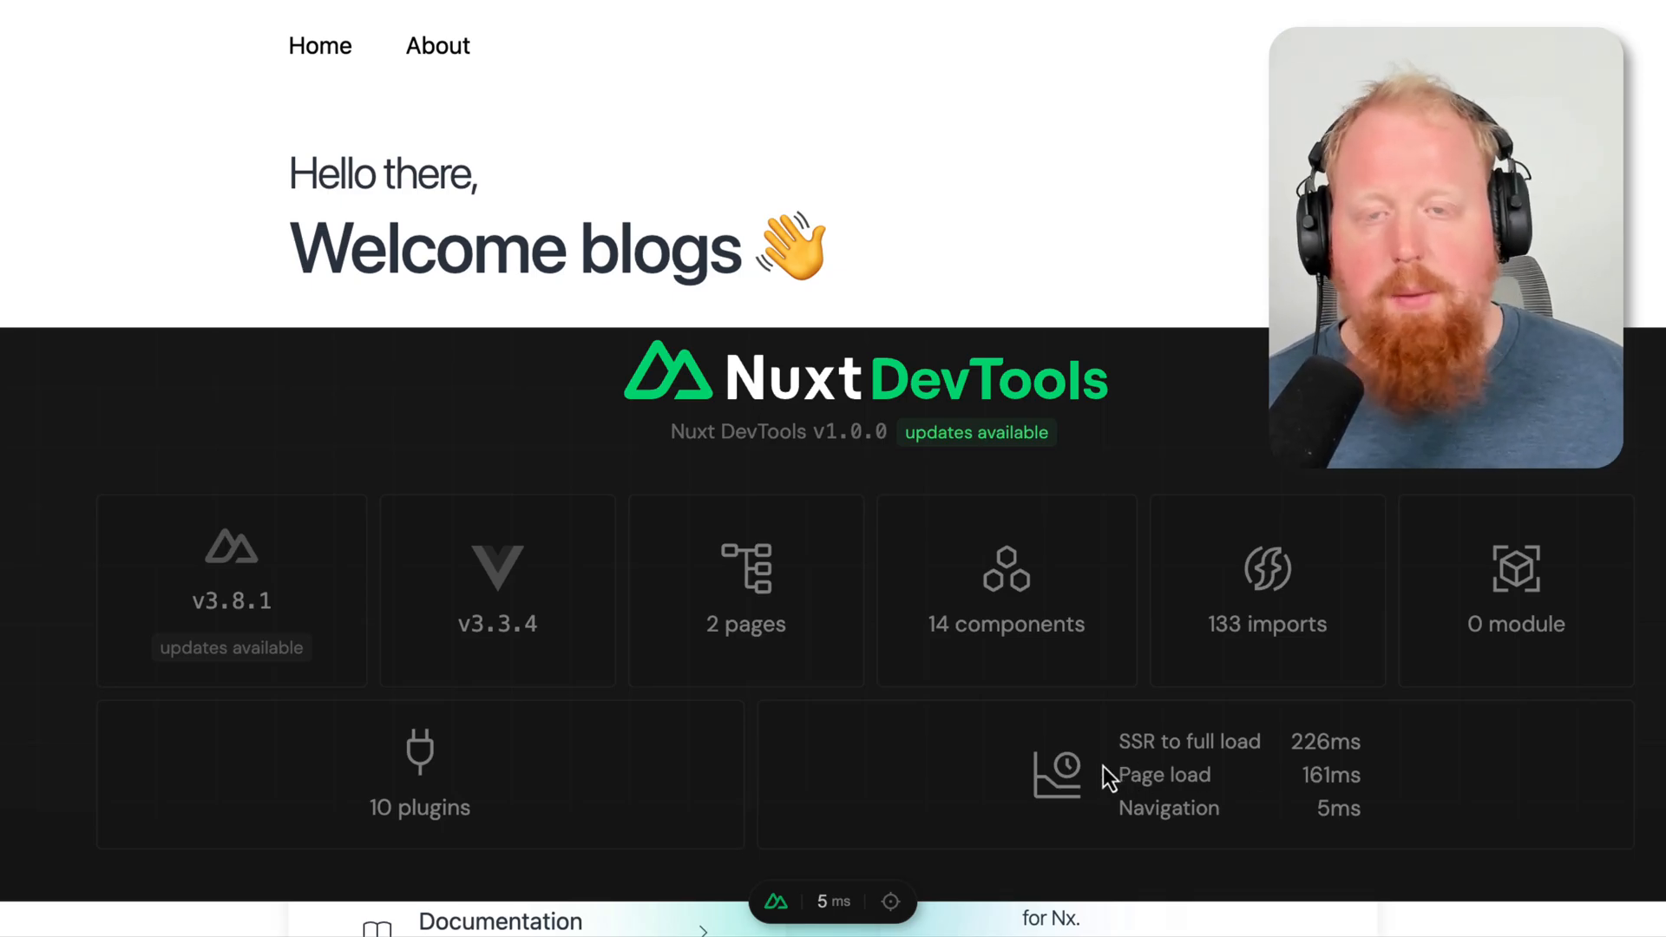
# Step: Scroll down the Nx welcome page to view the learning materials
pyautogui.scroll(-3)
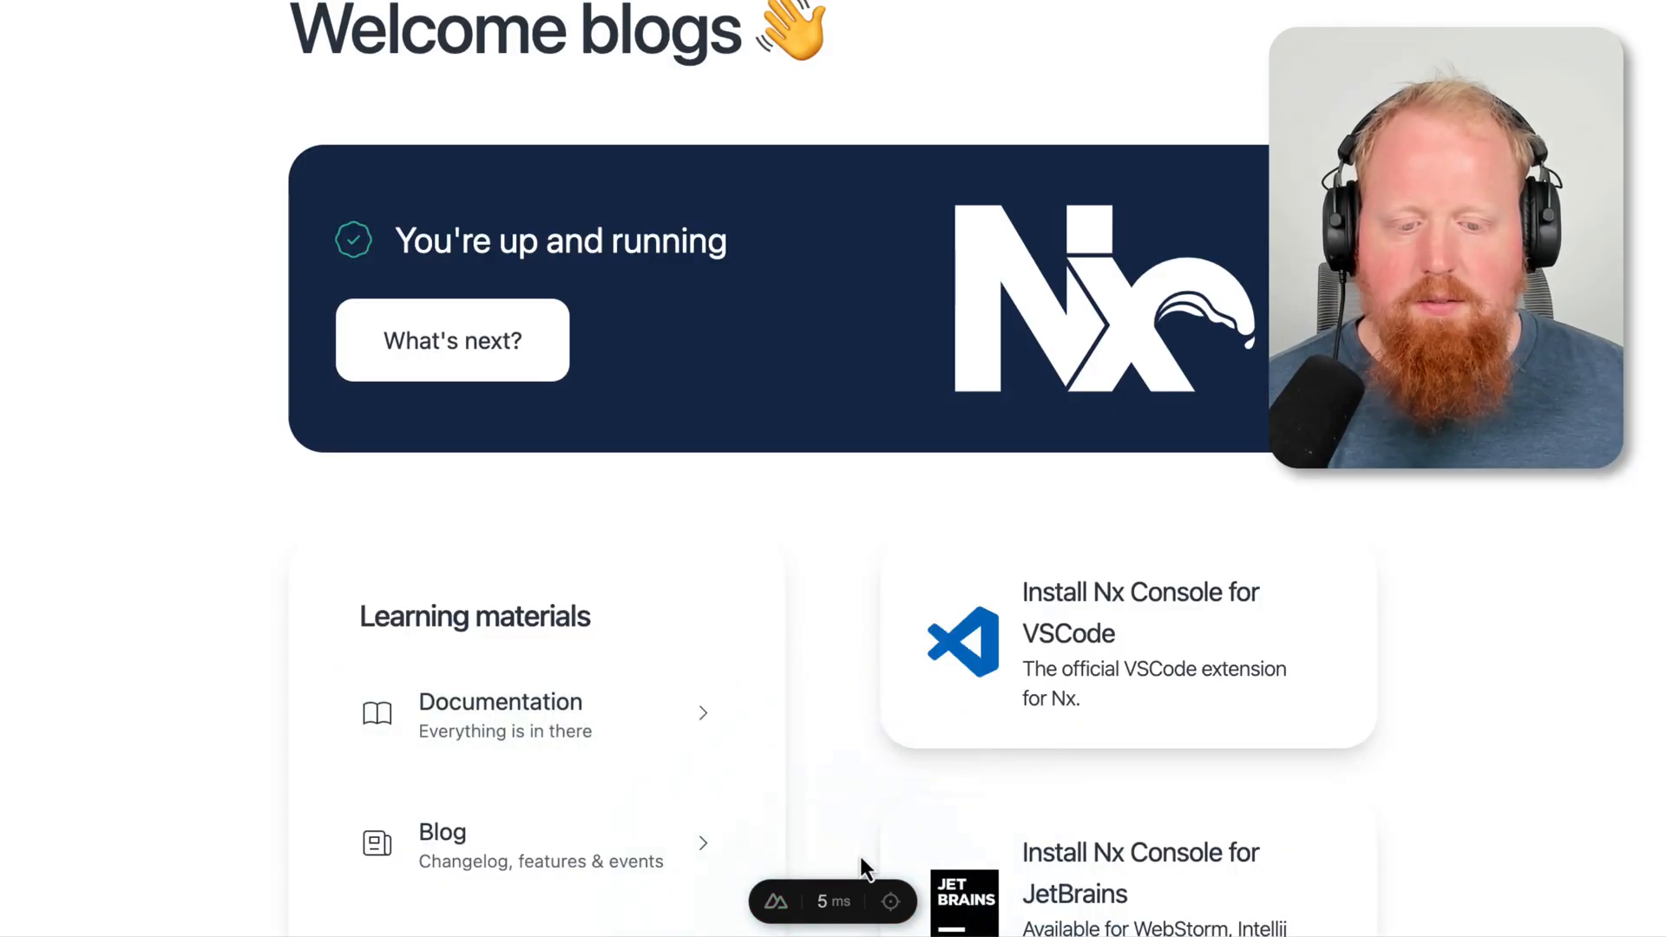
pyautogui.moveTo(624, 676)
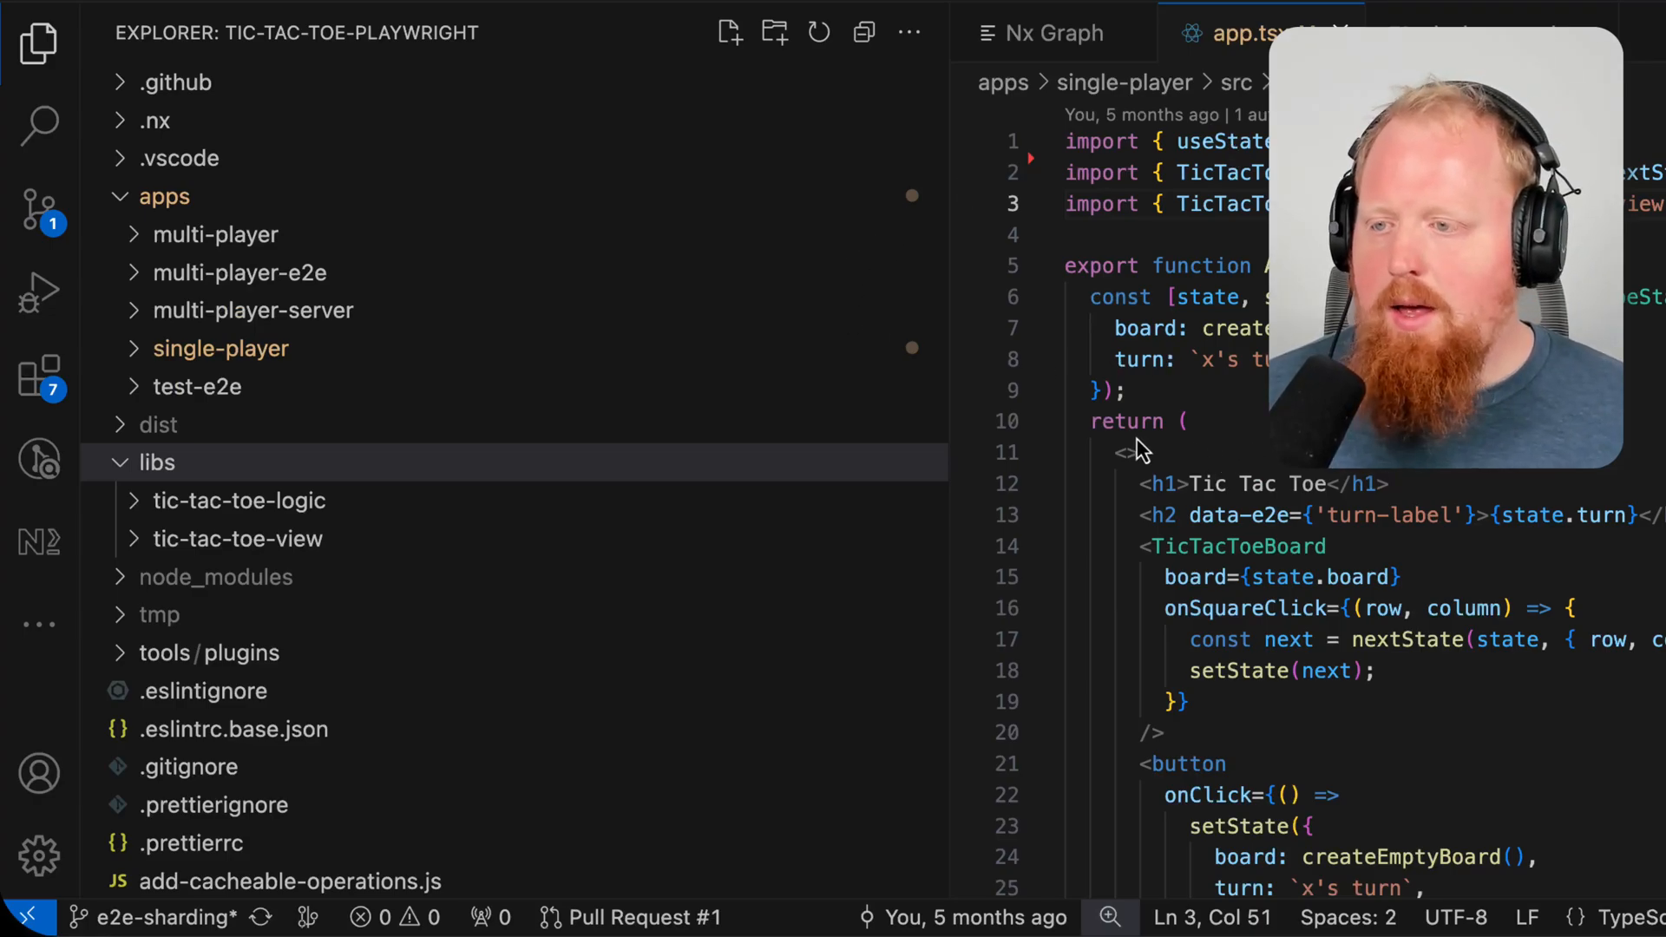
pyautogui.moveTo(462, 383)
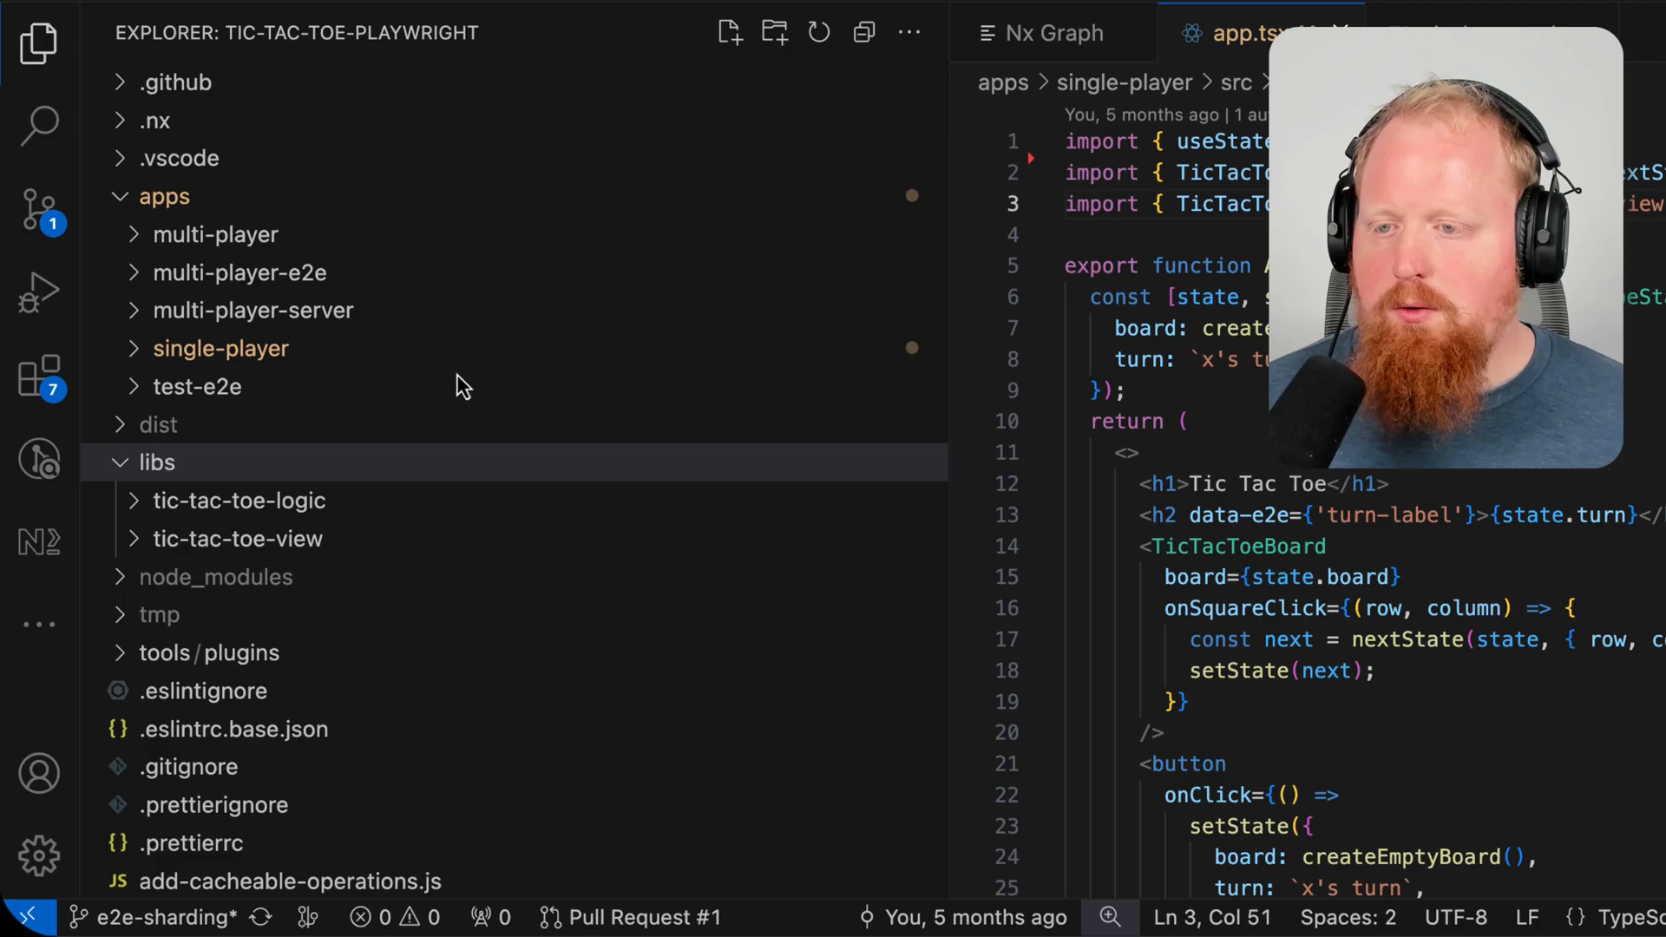
pyautogui.moveTo(324, 327)
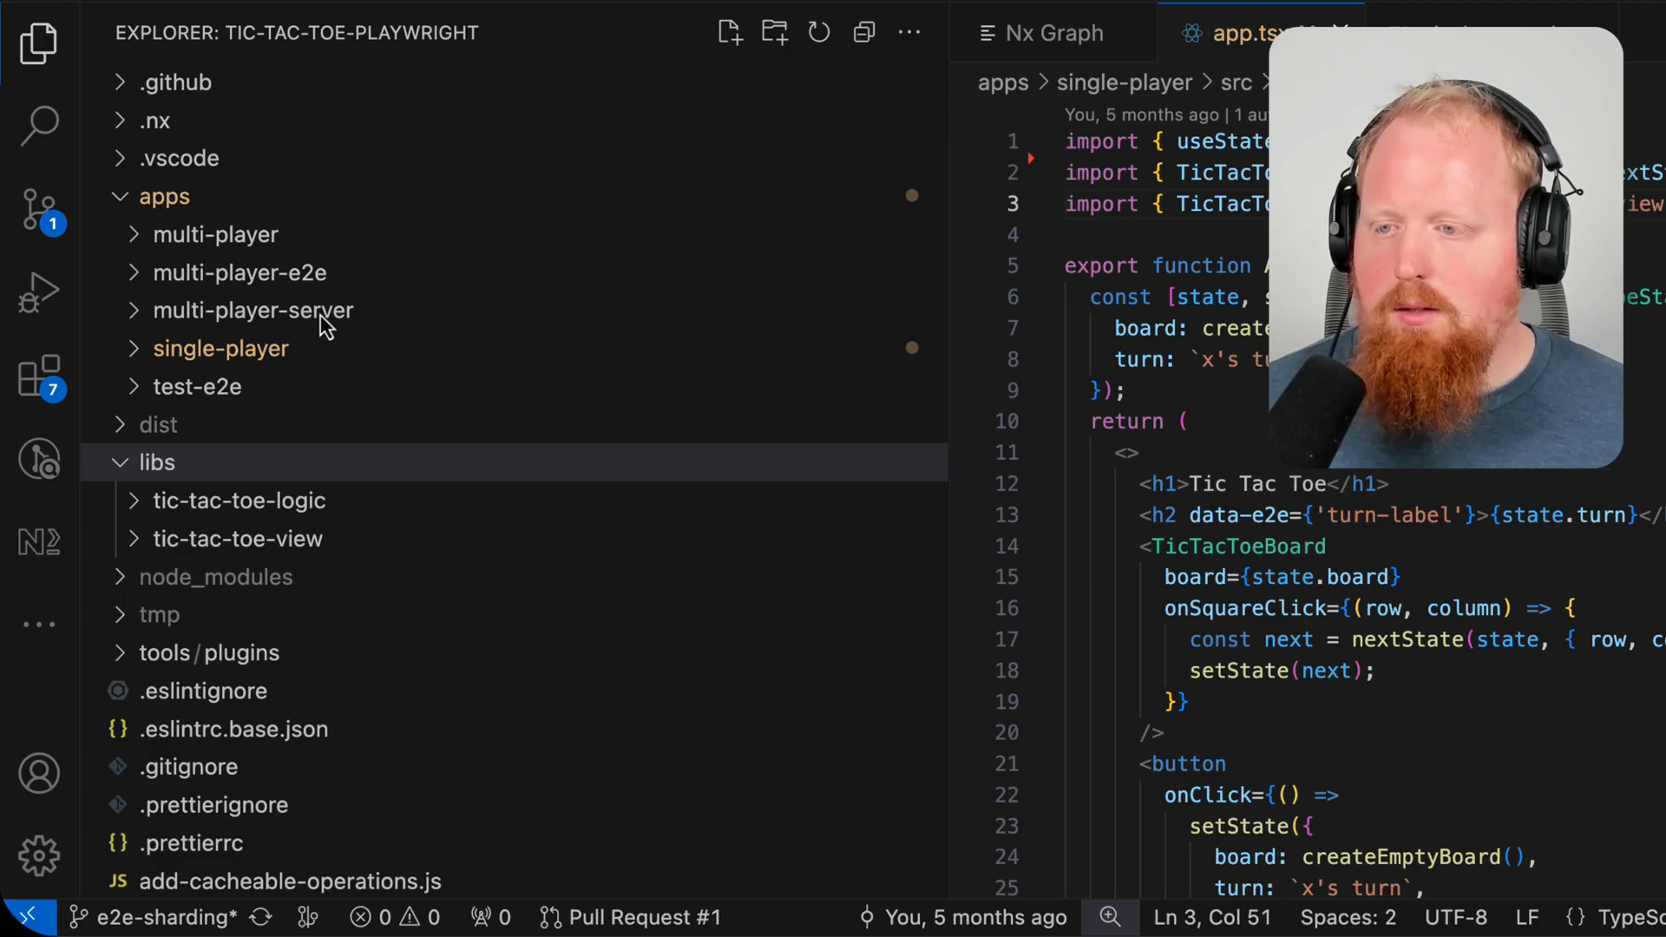
pyautogui.moveTo(372, 552)
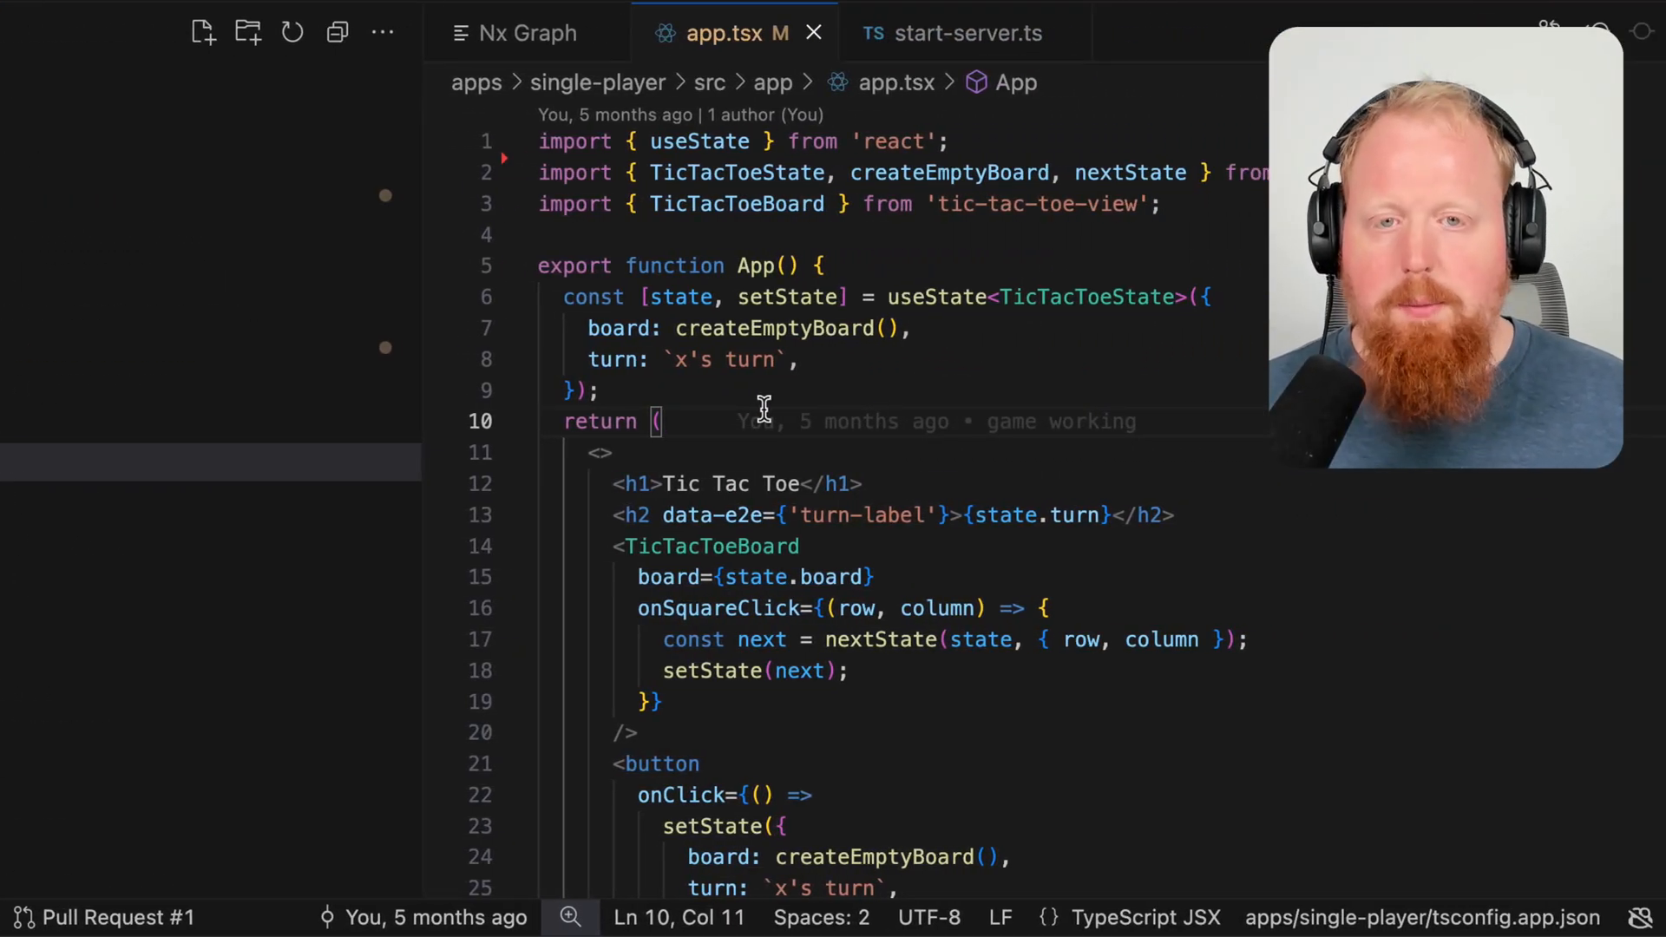
# Step: View the full Nx project graph, inspect the multi-player→tic-tac-toe-logic edge, and open app.tsx
pyautogui.write('s')
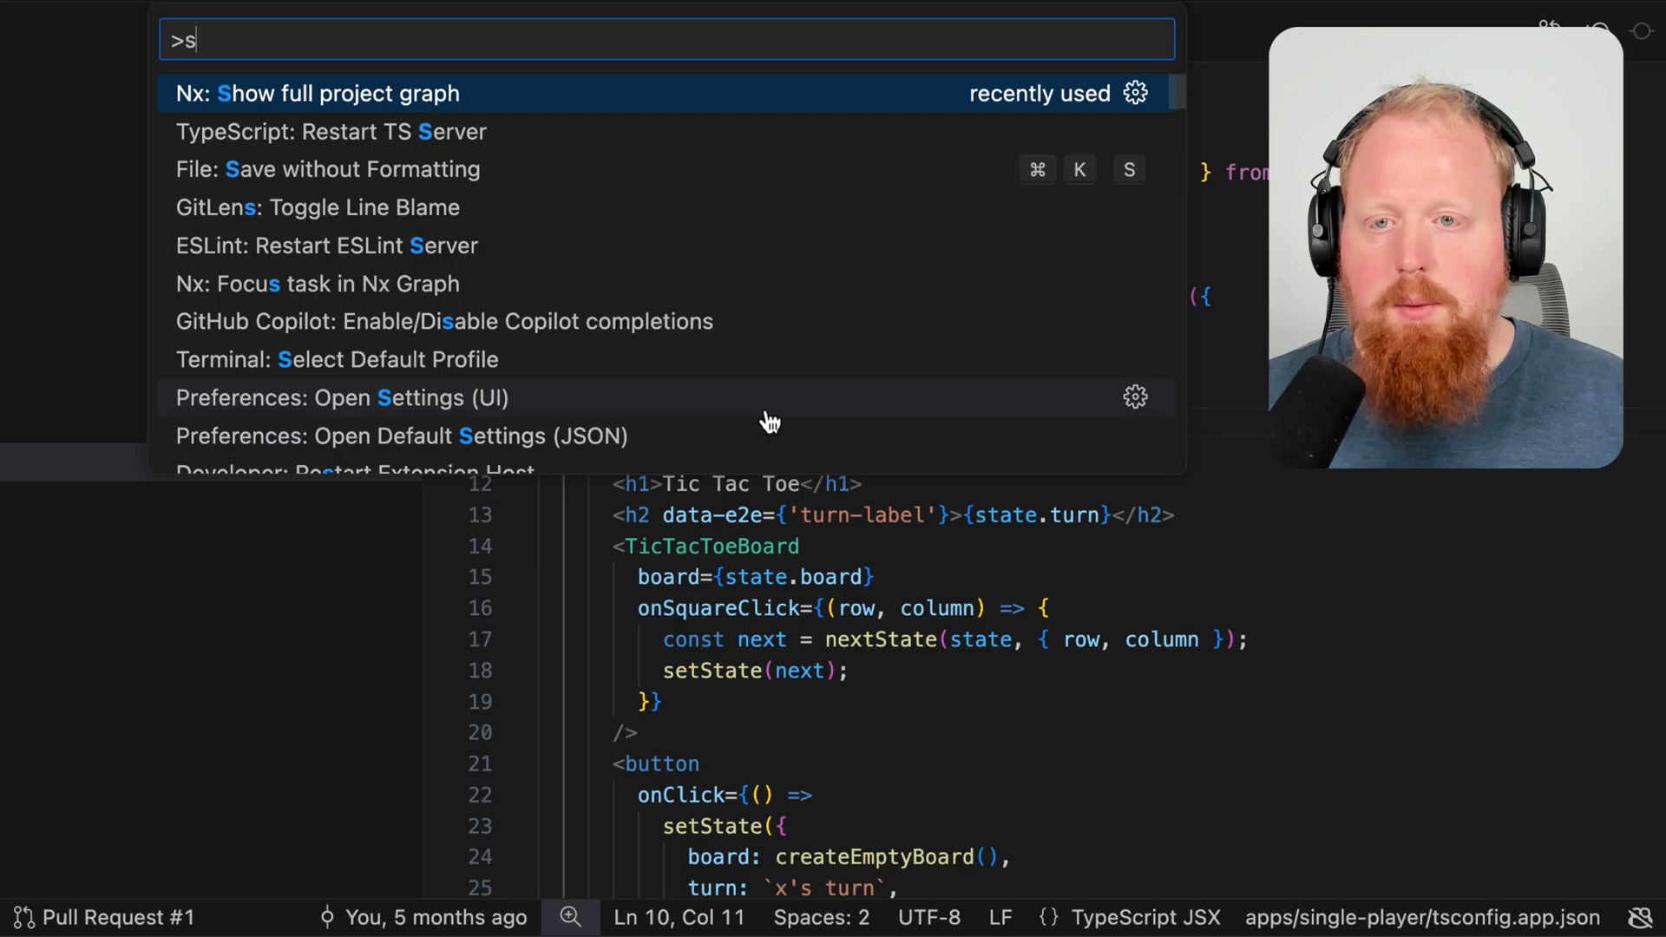
pyautogui.click(340, 94)
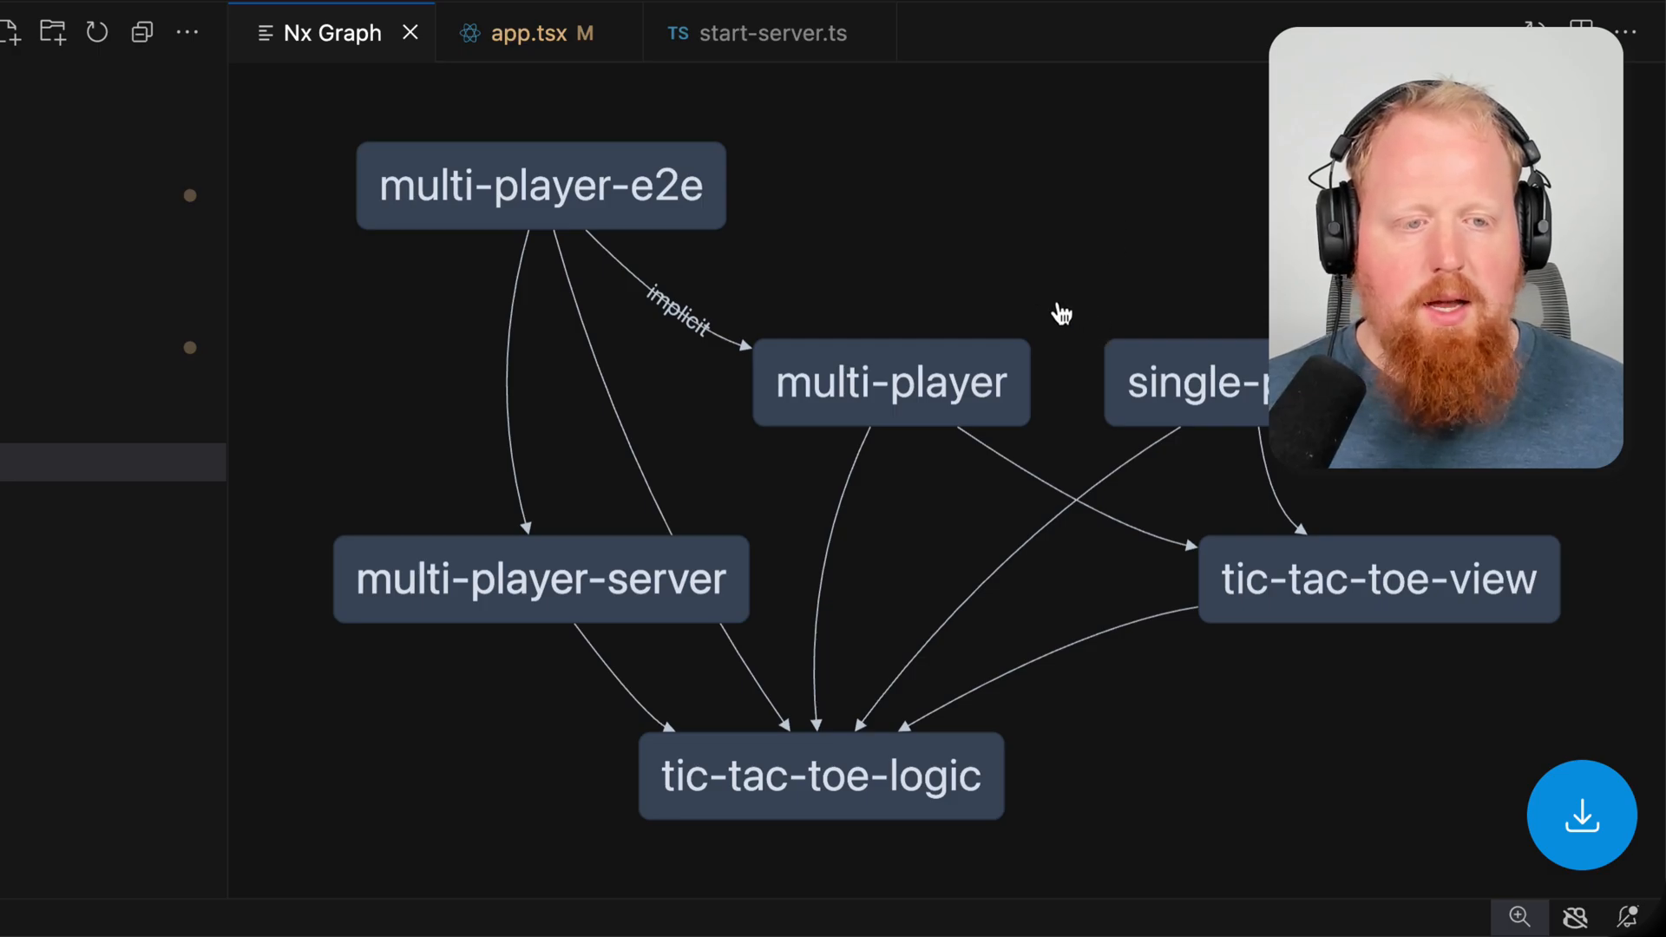
pyautogui.moveTo(958, 317)
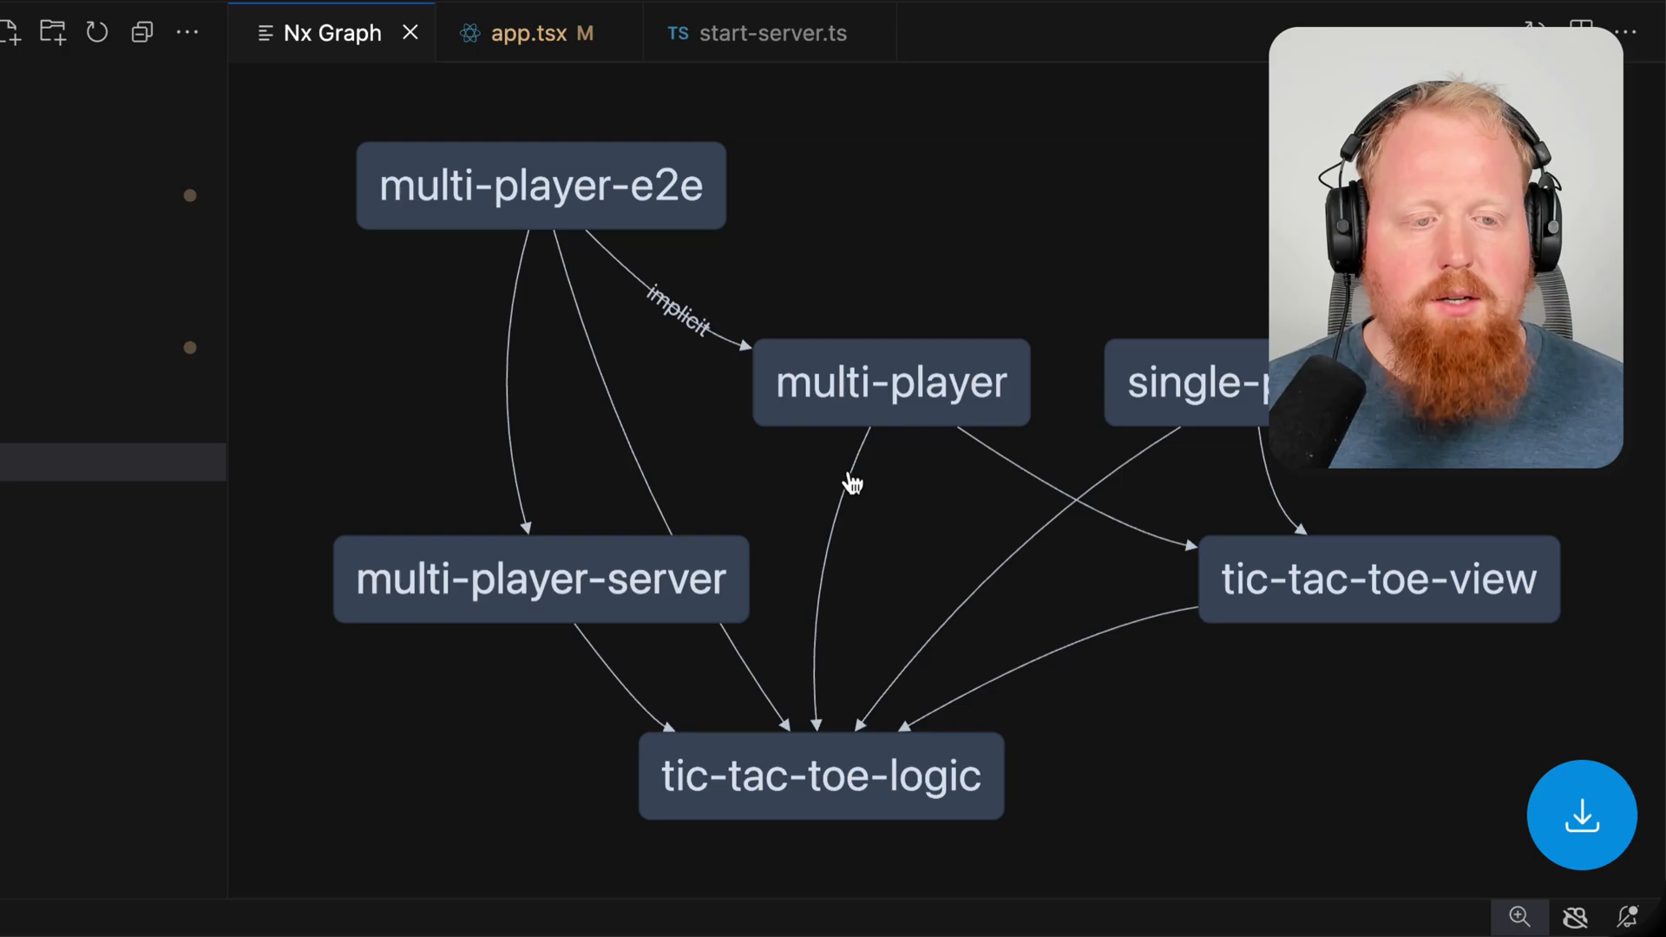
pyautogui.click(854, 483)
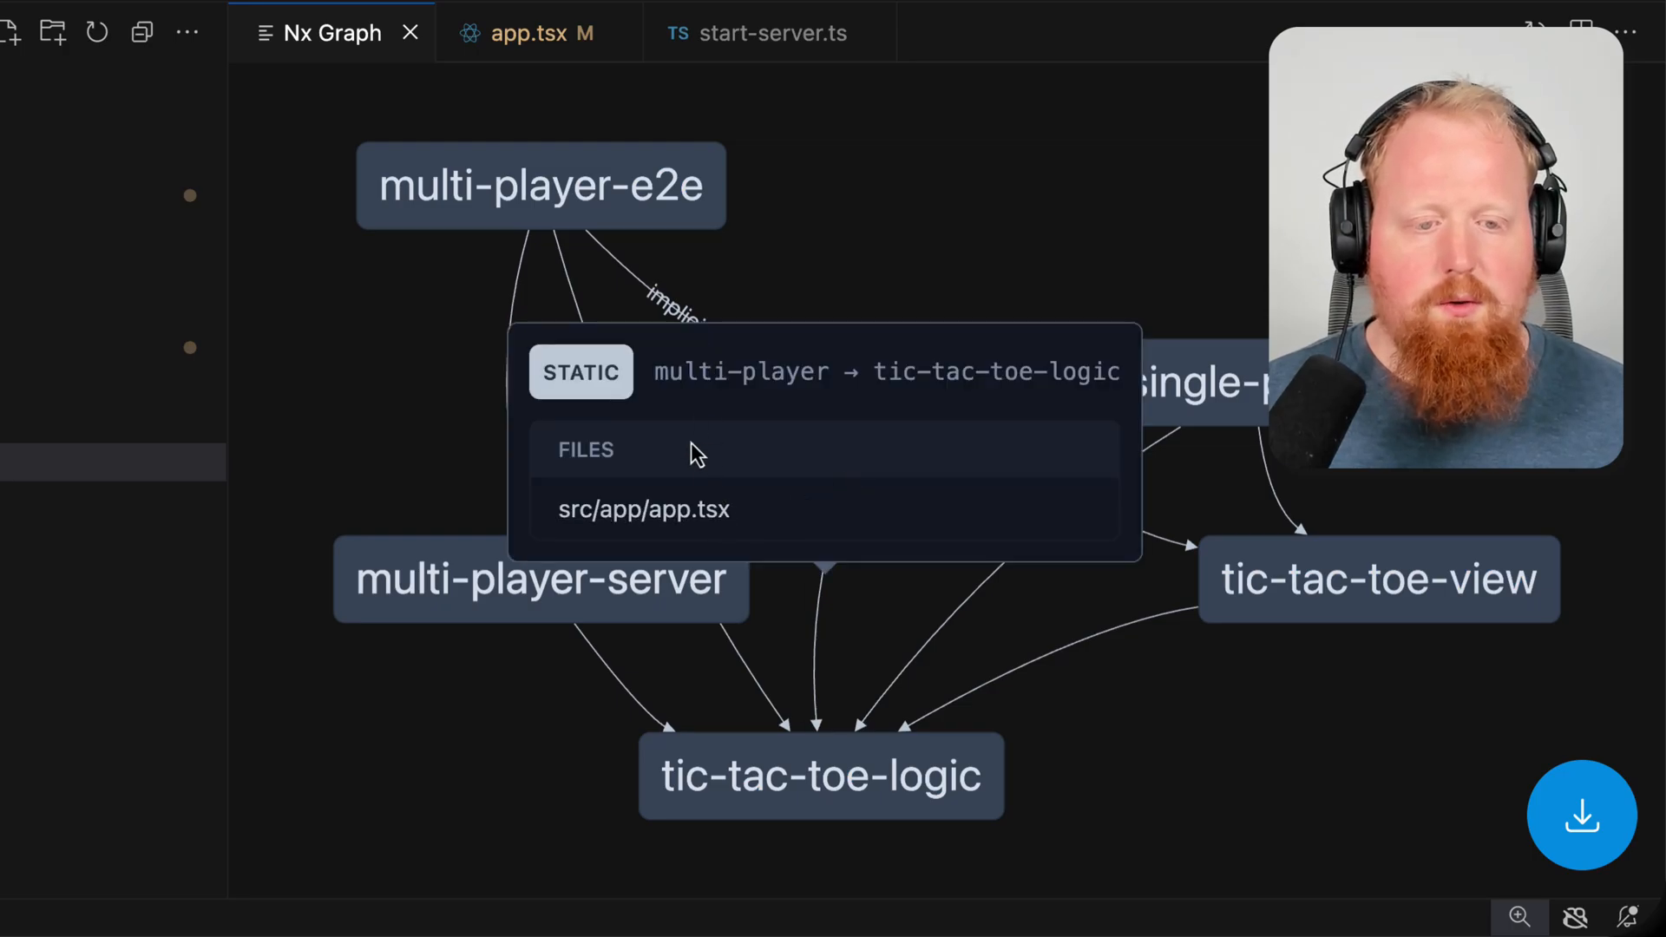
pyautogui.click(644, 509)
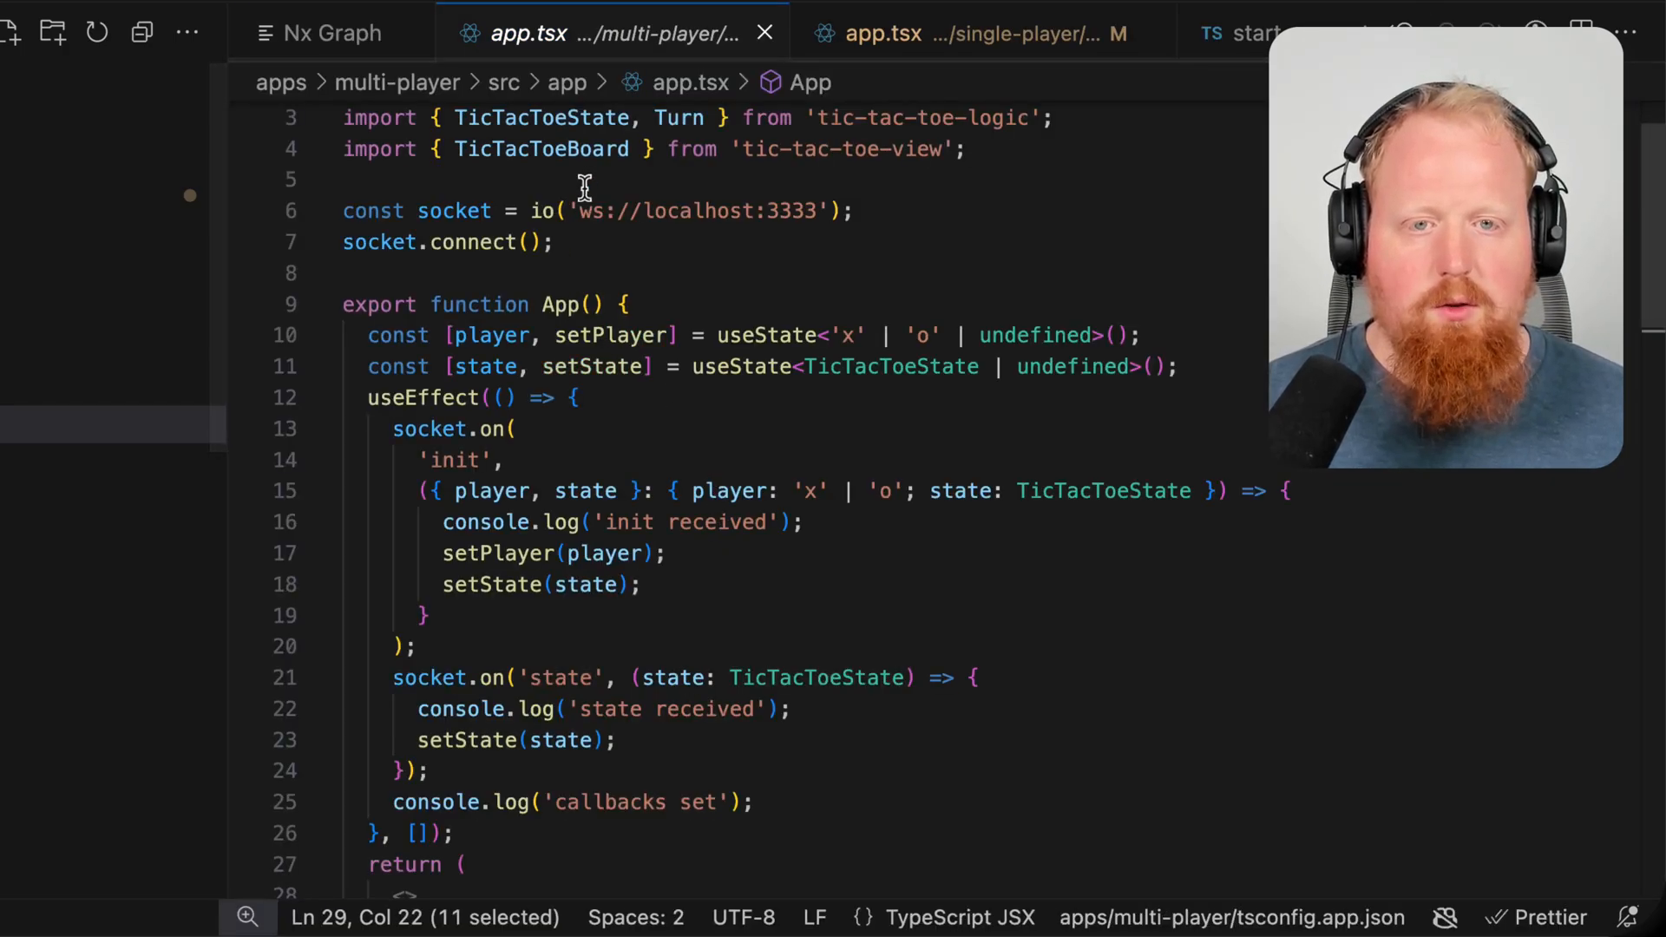
pyautogui.moveTo(930, 202)
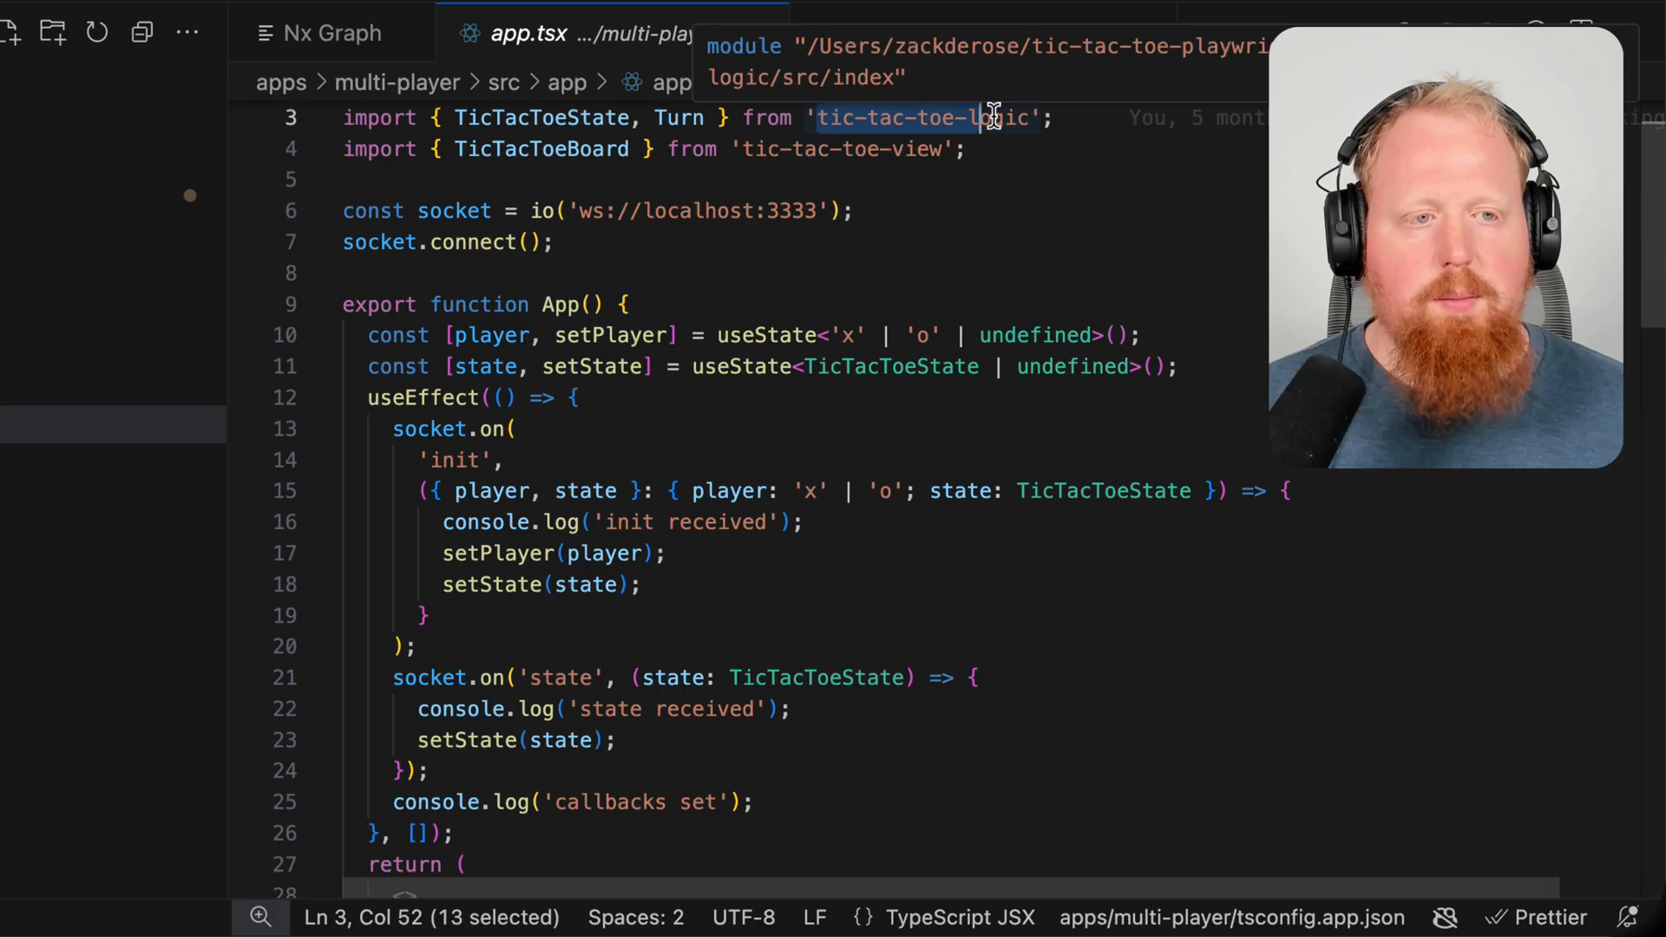
pyautogui.click(330, 33)
pyautogui.write('nx build multi')
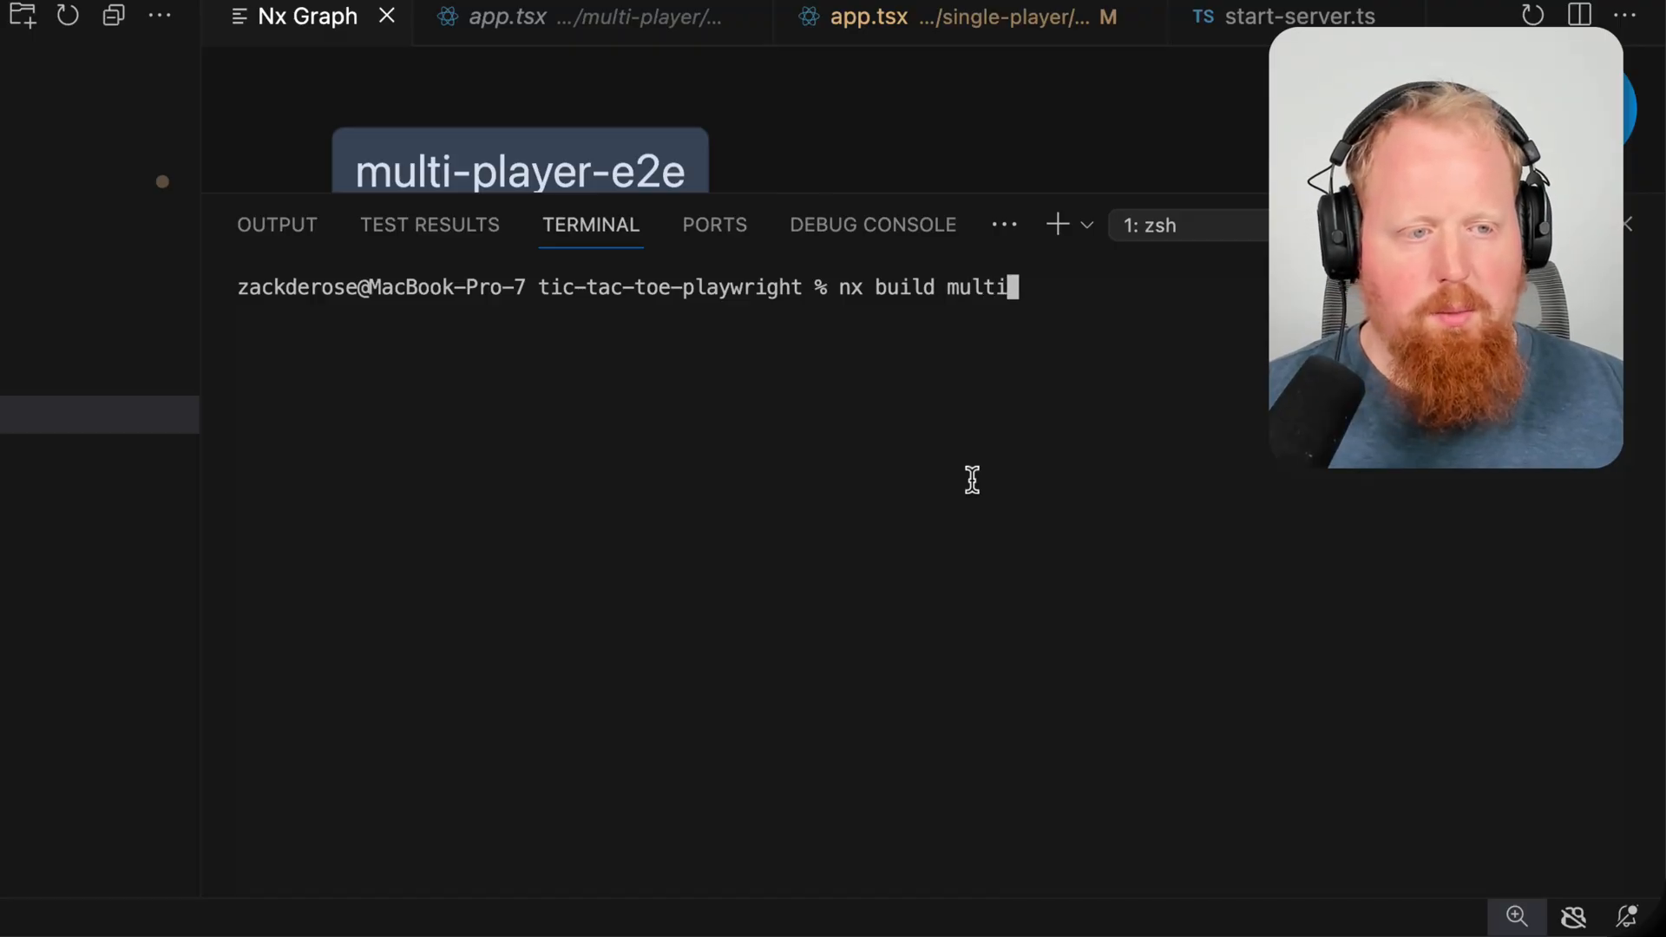
# Step: Build the multi-player app with 'nx build multi-player' and review the output
pyautogui.write('-player')
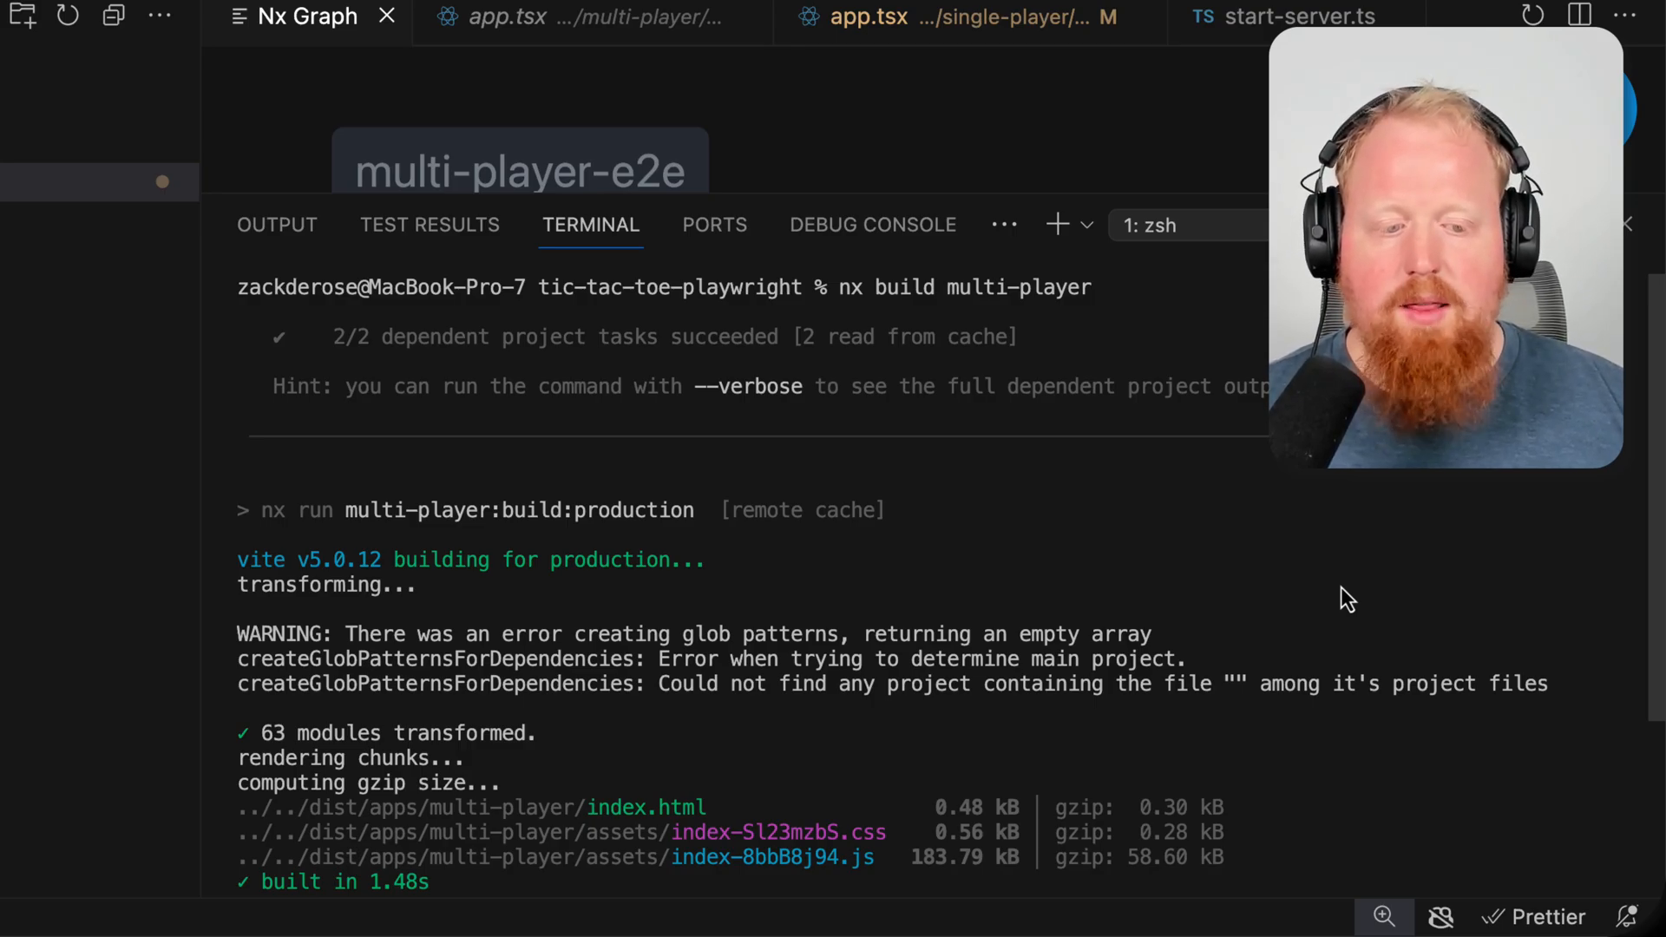
pyautogui.scroll(-3)
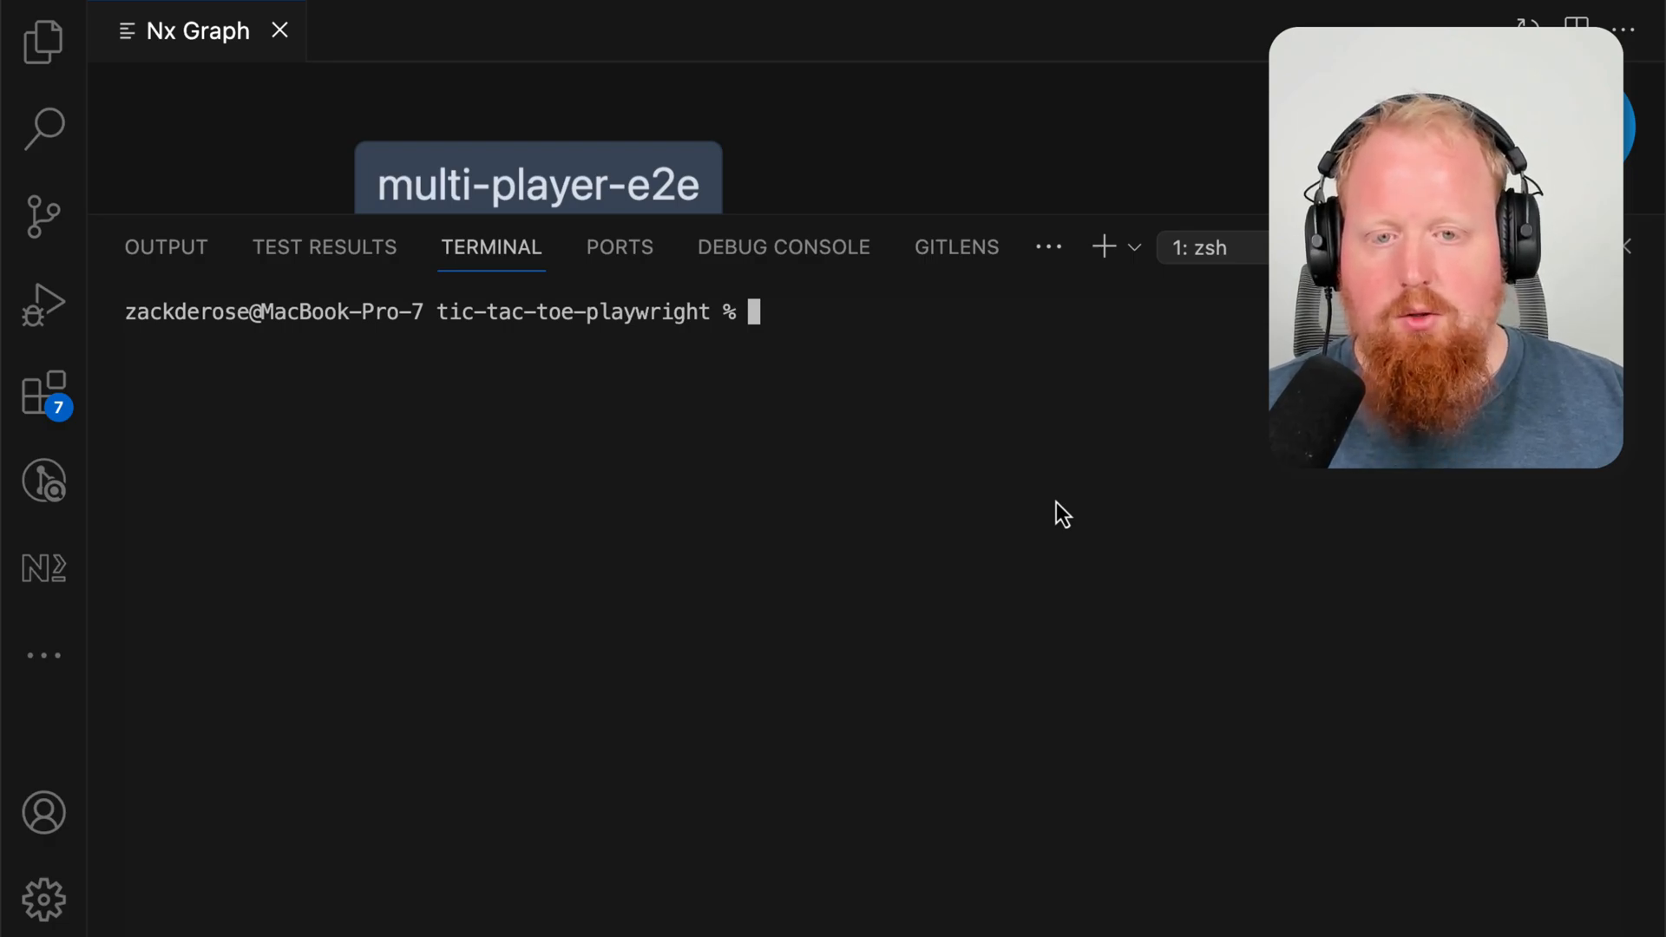
pyautogui.write('pnpm add -D @')
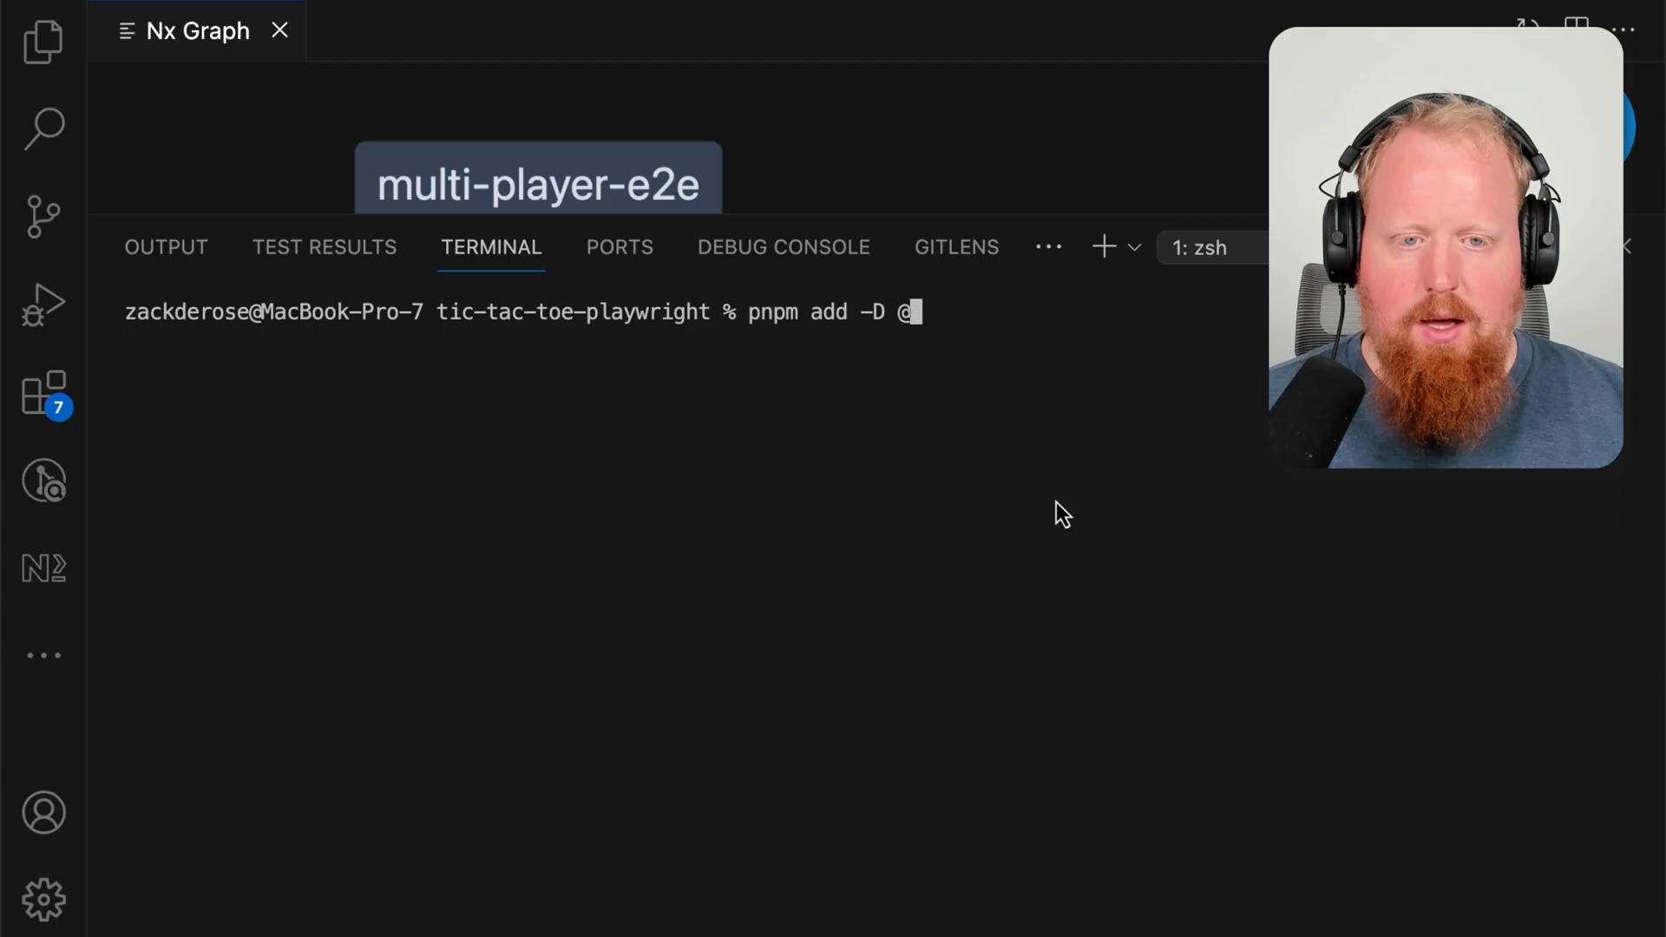
pyautogui.write('nx/nuxt')
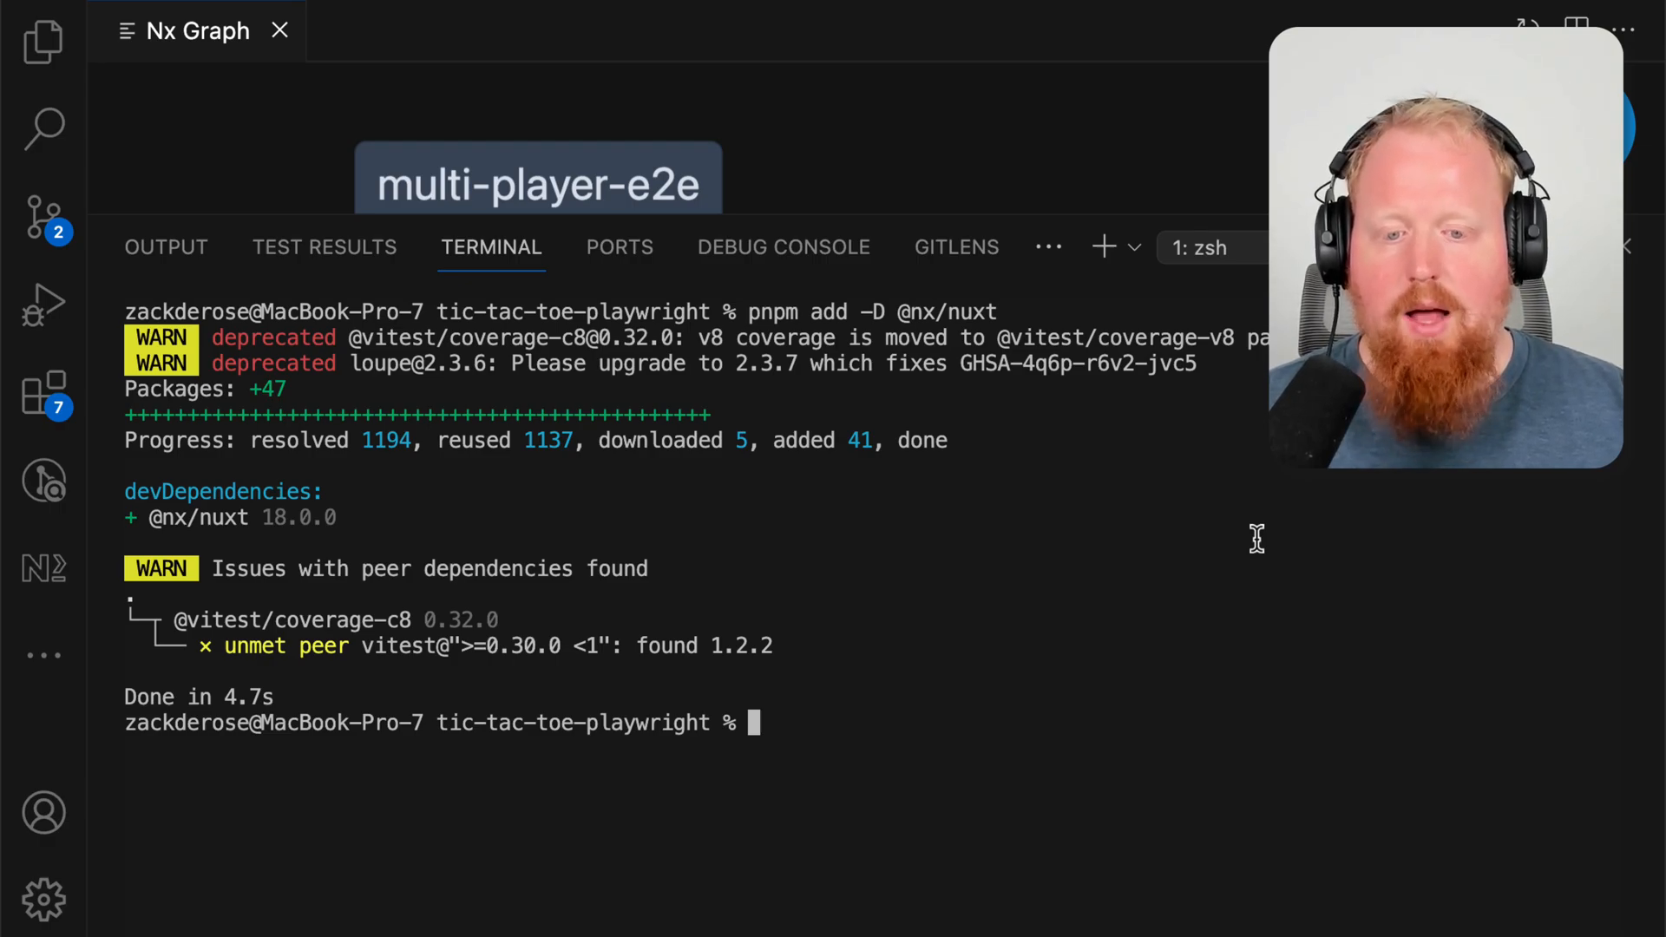
pyautogui.write('nx generate app')
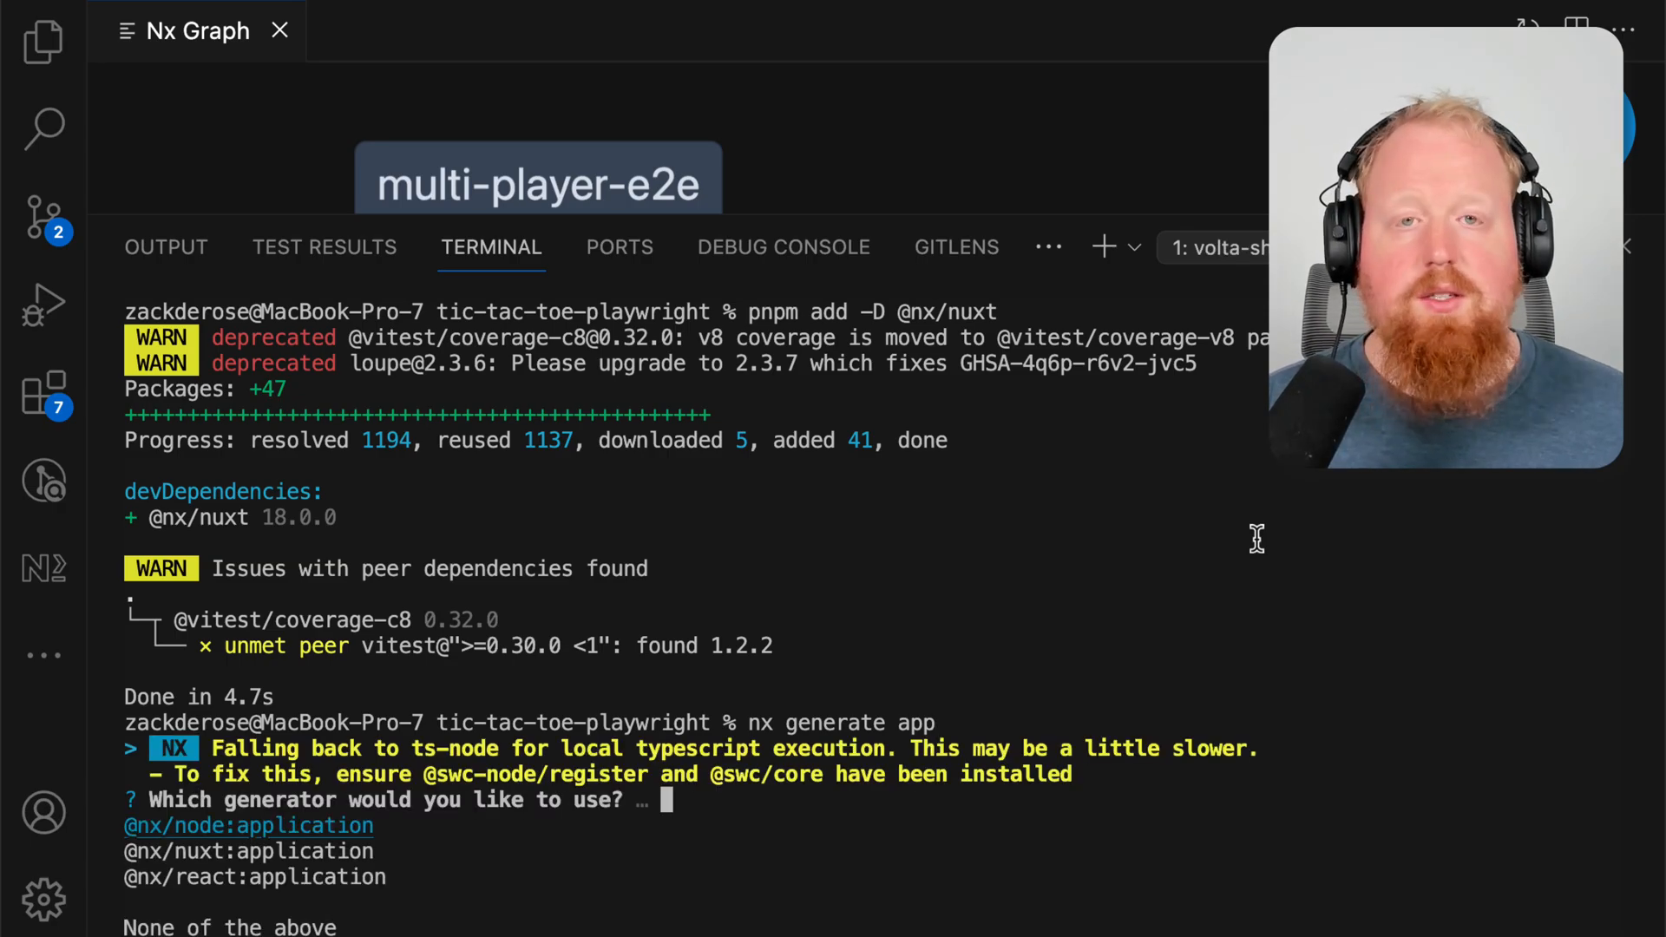
pyautogui.press('Down')
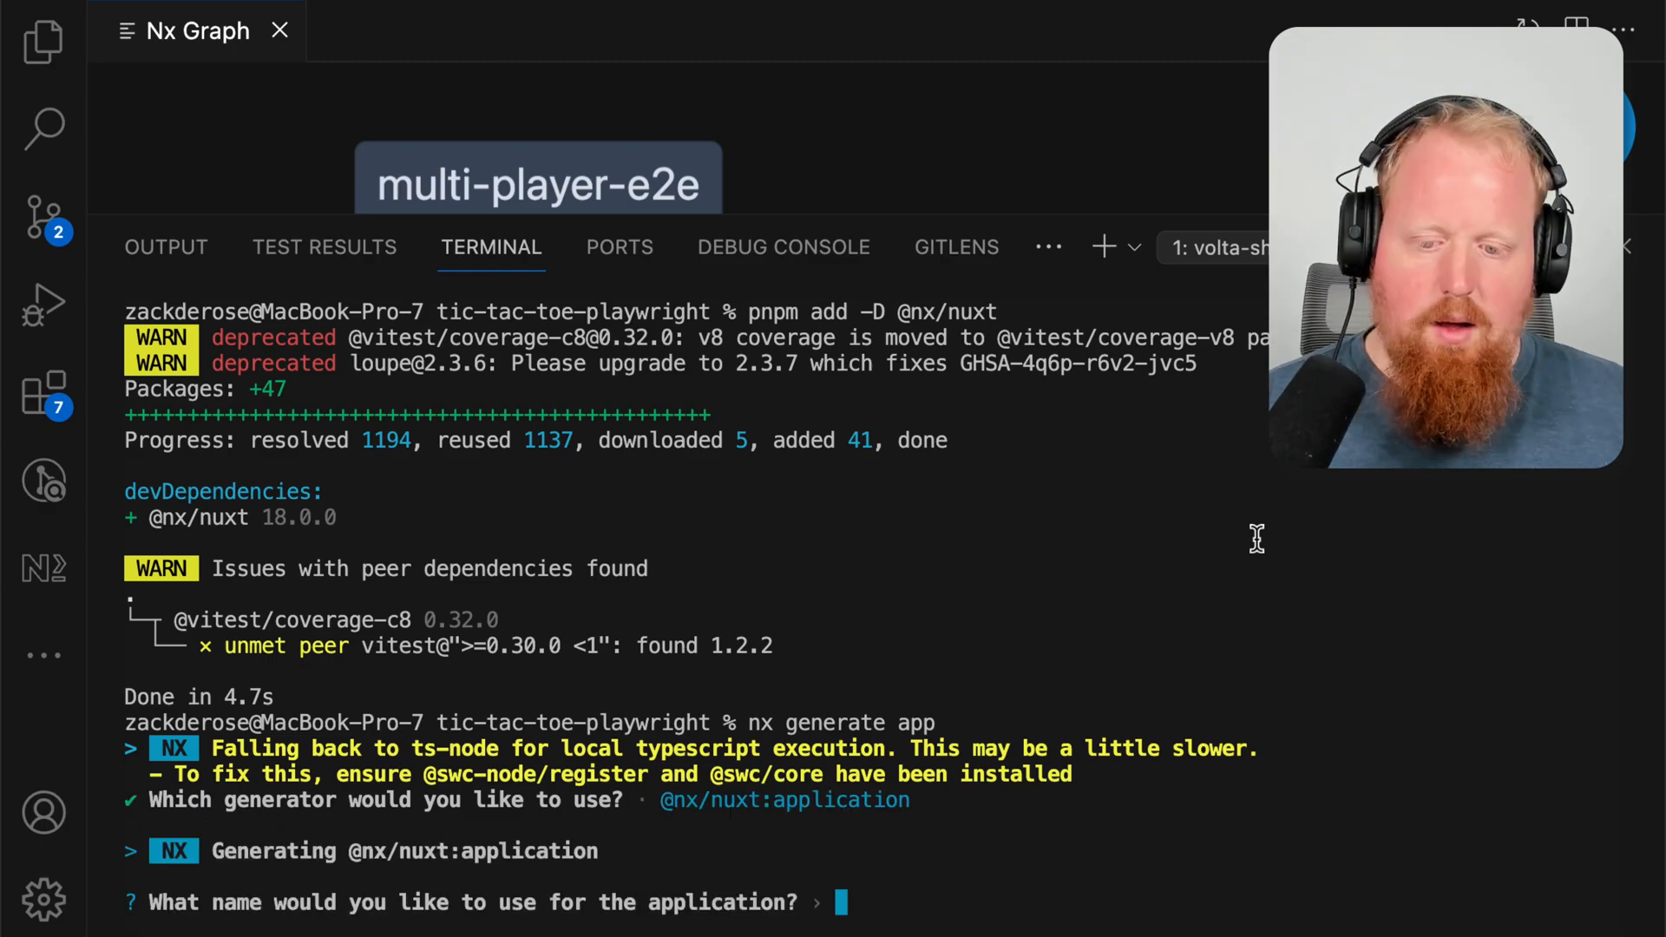
pyautogui.write('nuxt')
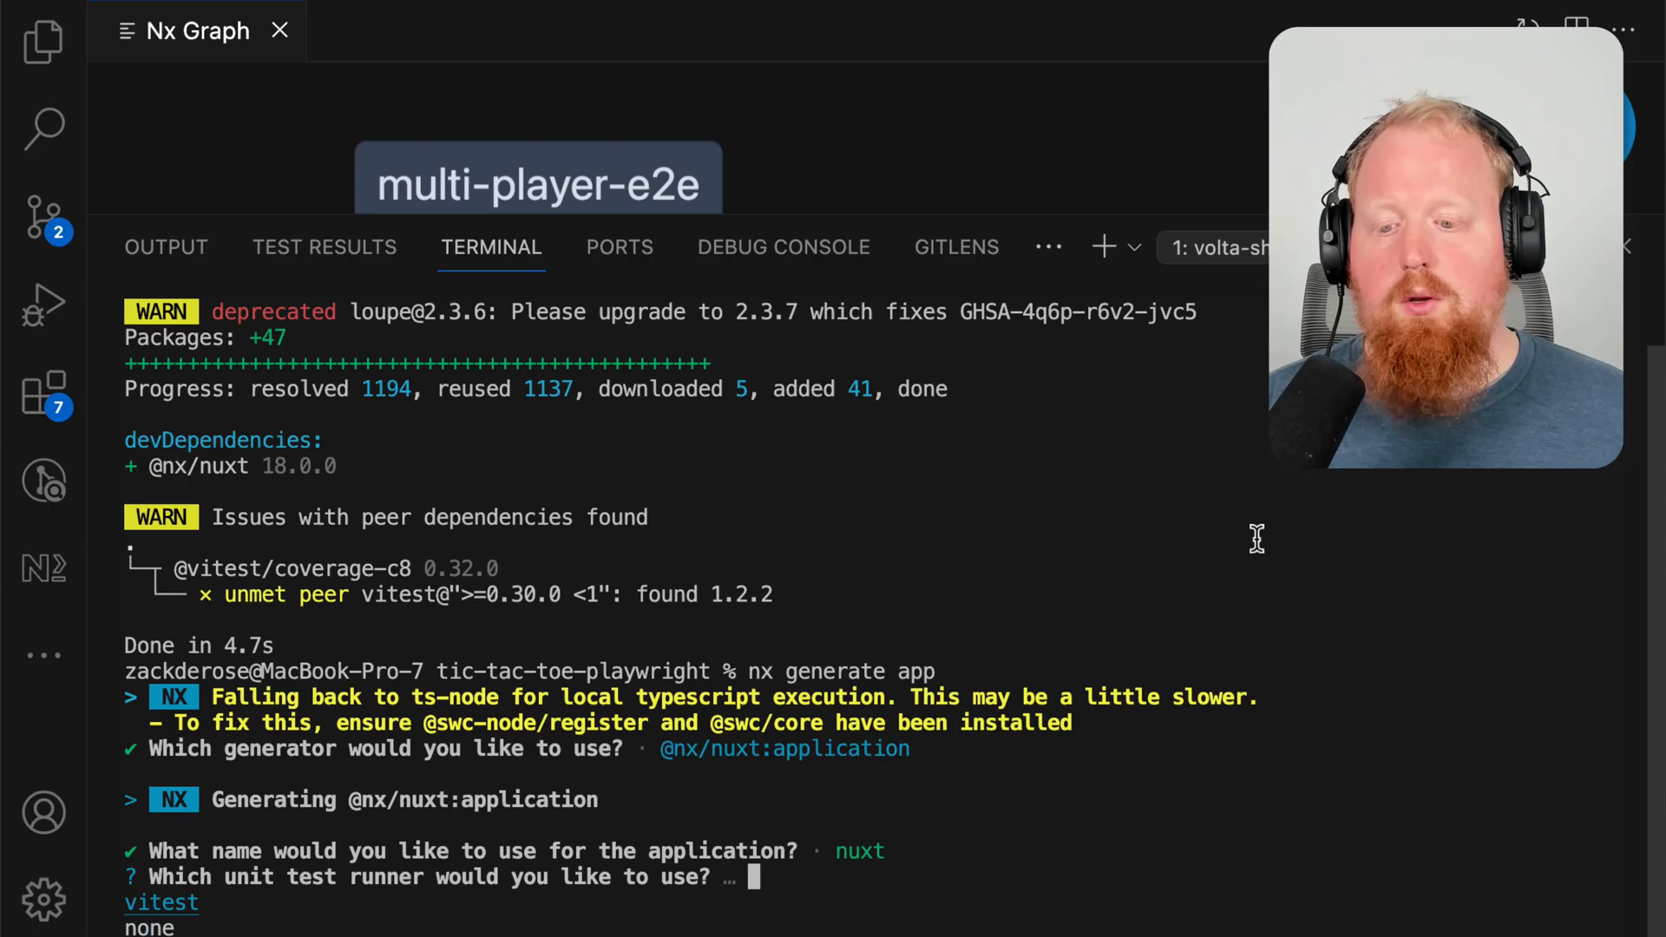
pyautogui.press('Enter')
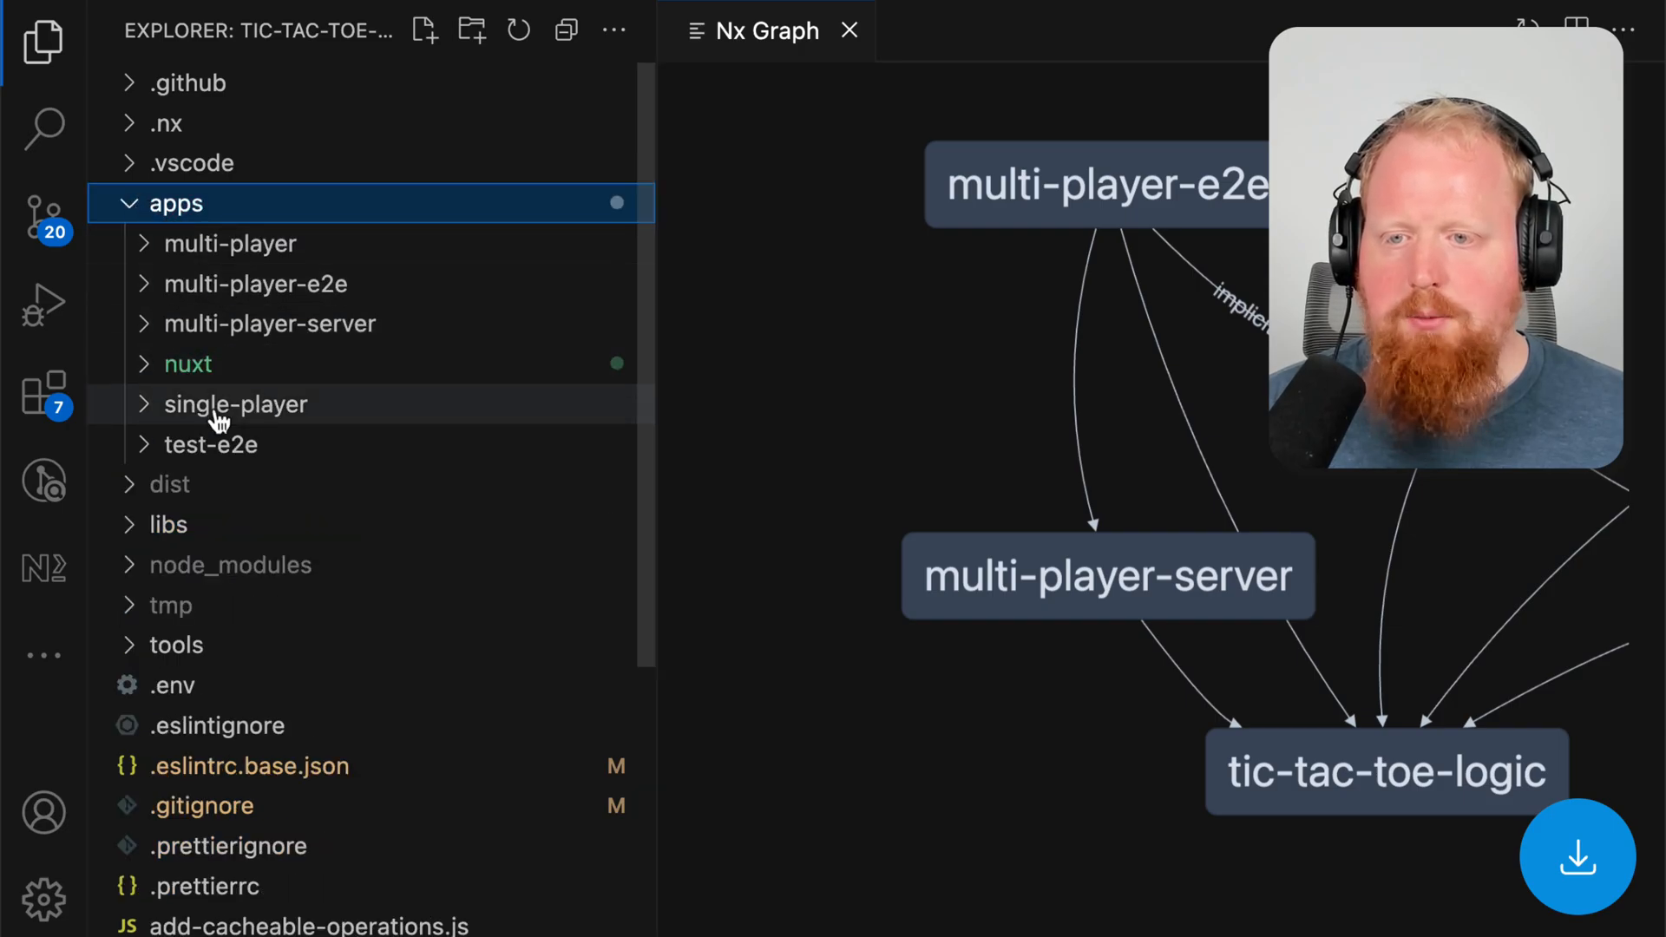
# Step: Expand the apps folder to reveal the new nuxt folder
pyautogui.click(188, 364)
pyautogui.write('nx serve nuxt')
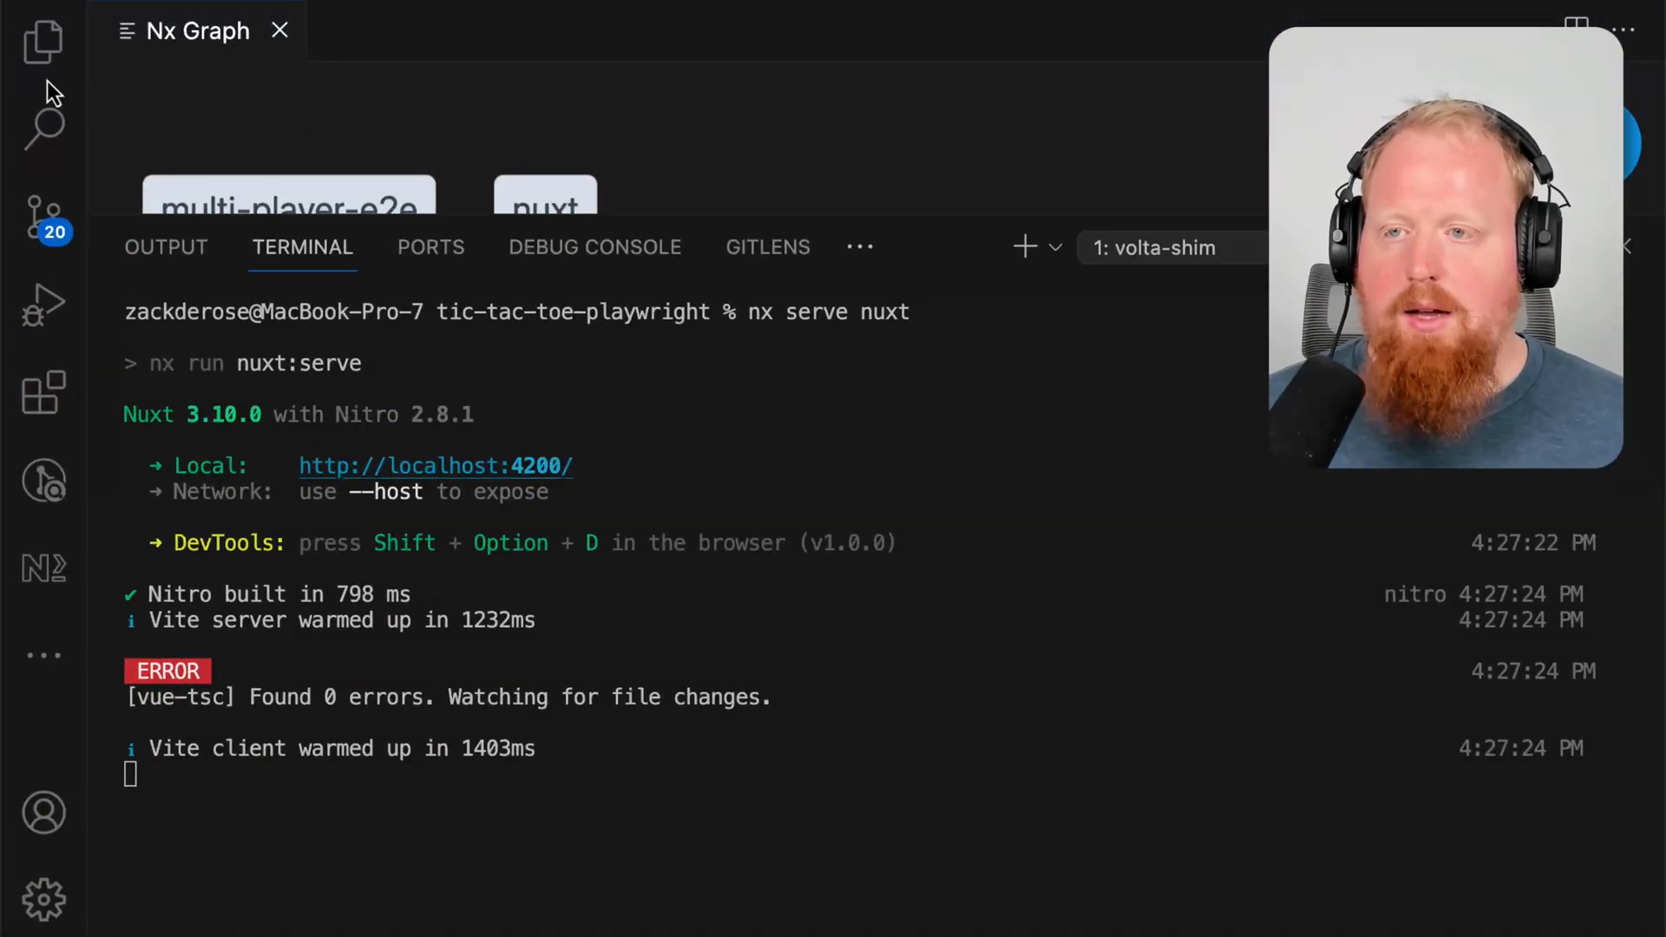
# Step: Switch back to the Explorer file tree while nuxt serves on port 4200
pyautogui.click(42, 41)
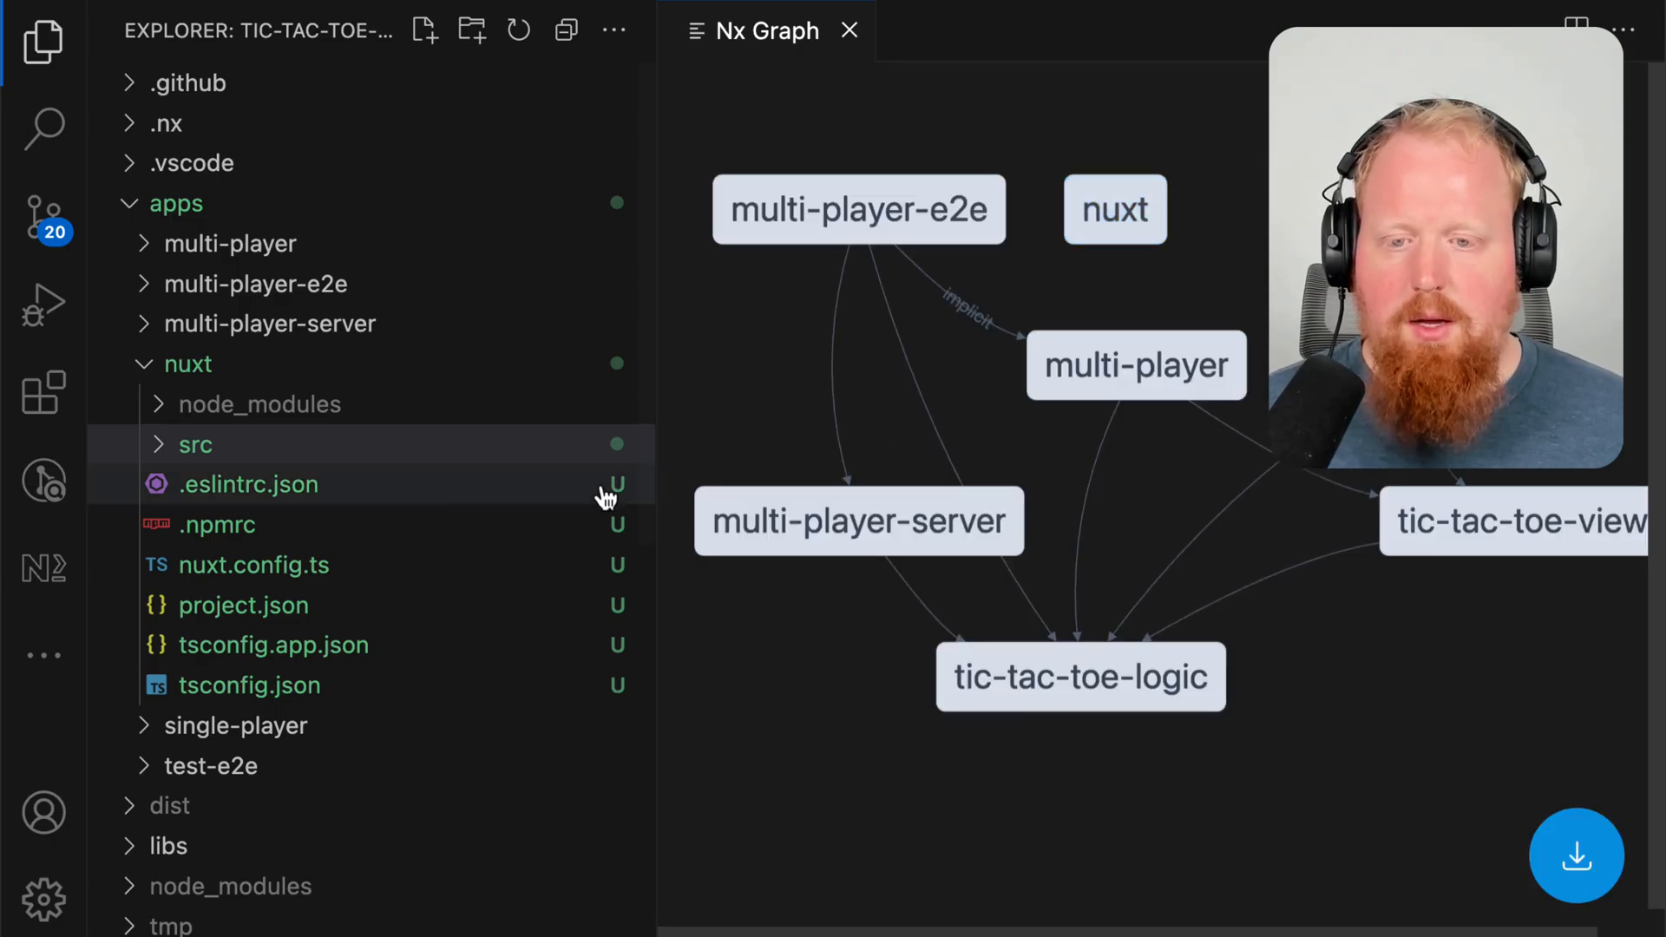
# Step: Create components/TicTacToe.vue and render <TicTacToe /> in pages/index.vue instead of NxWelcome
pyautogui.click(195, 445)
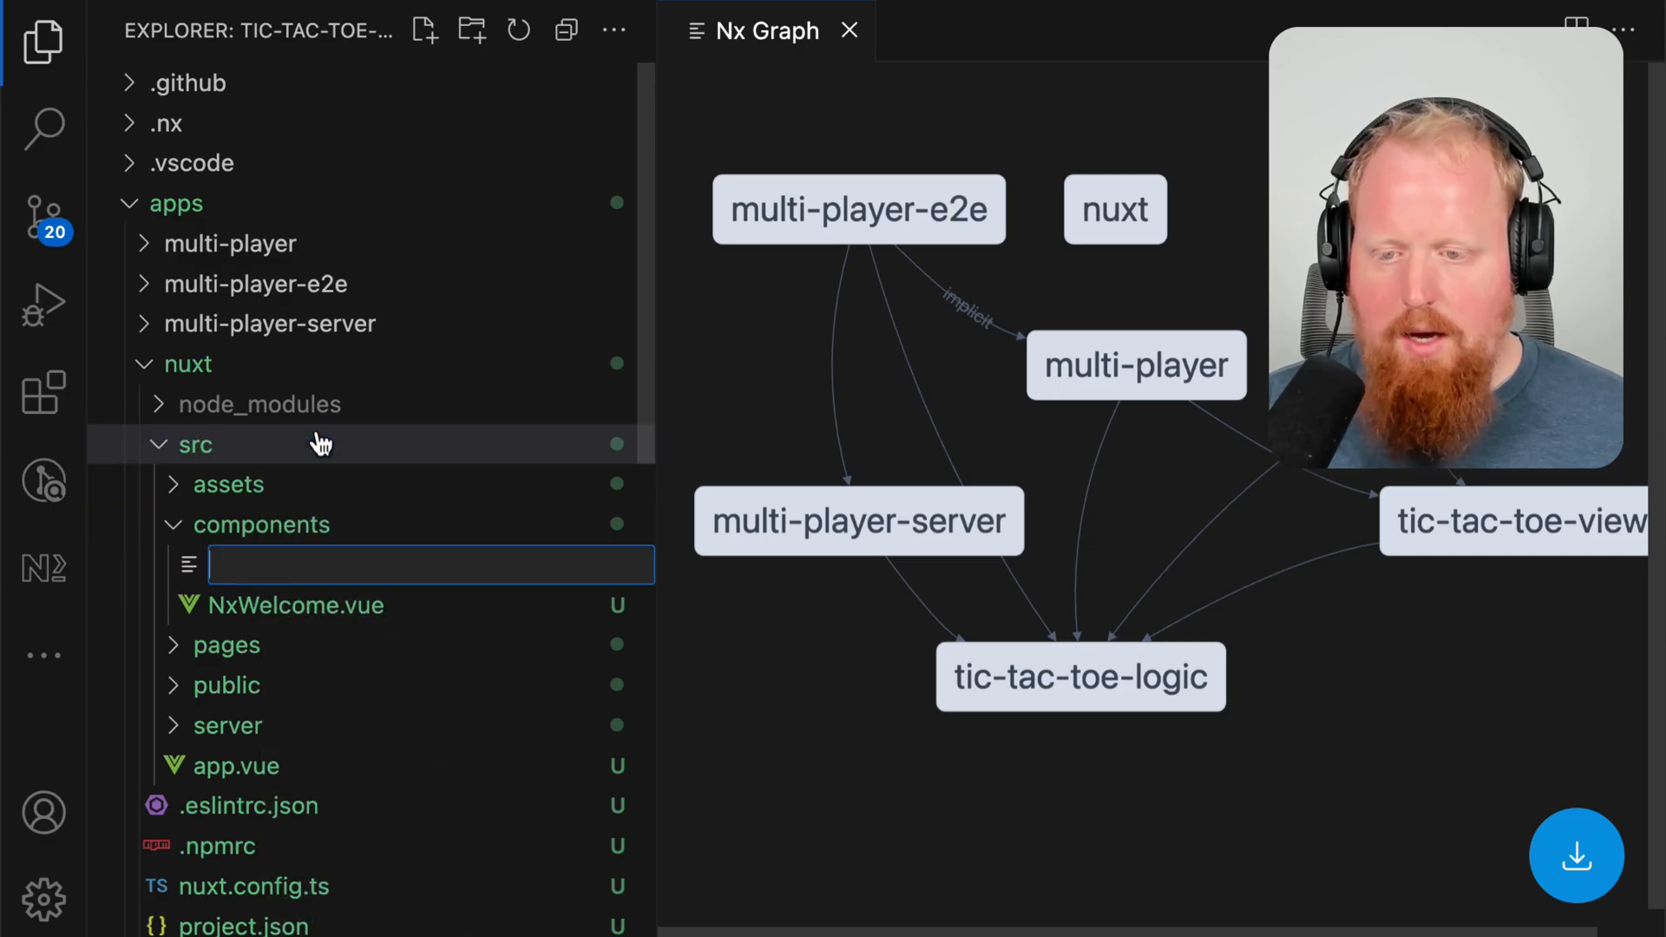
pyautogui.write('Tic')
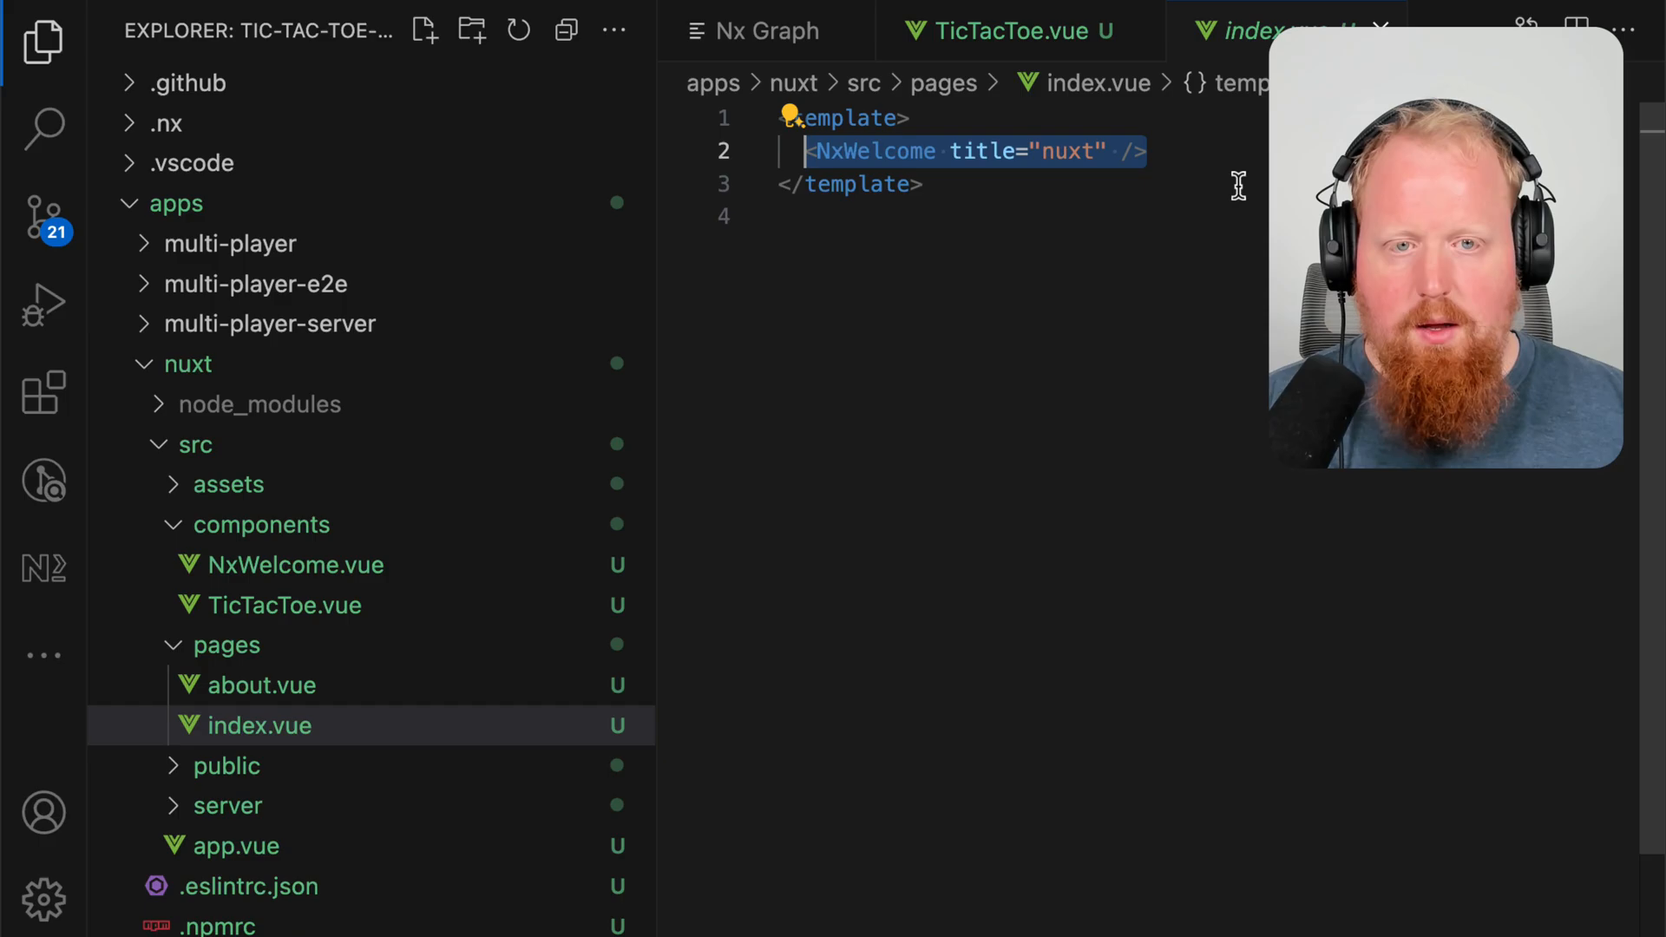
pyautogui.write('<TicTacToe />')
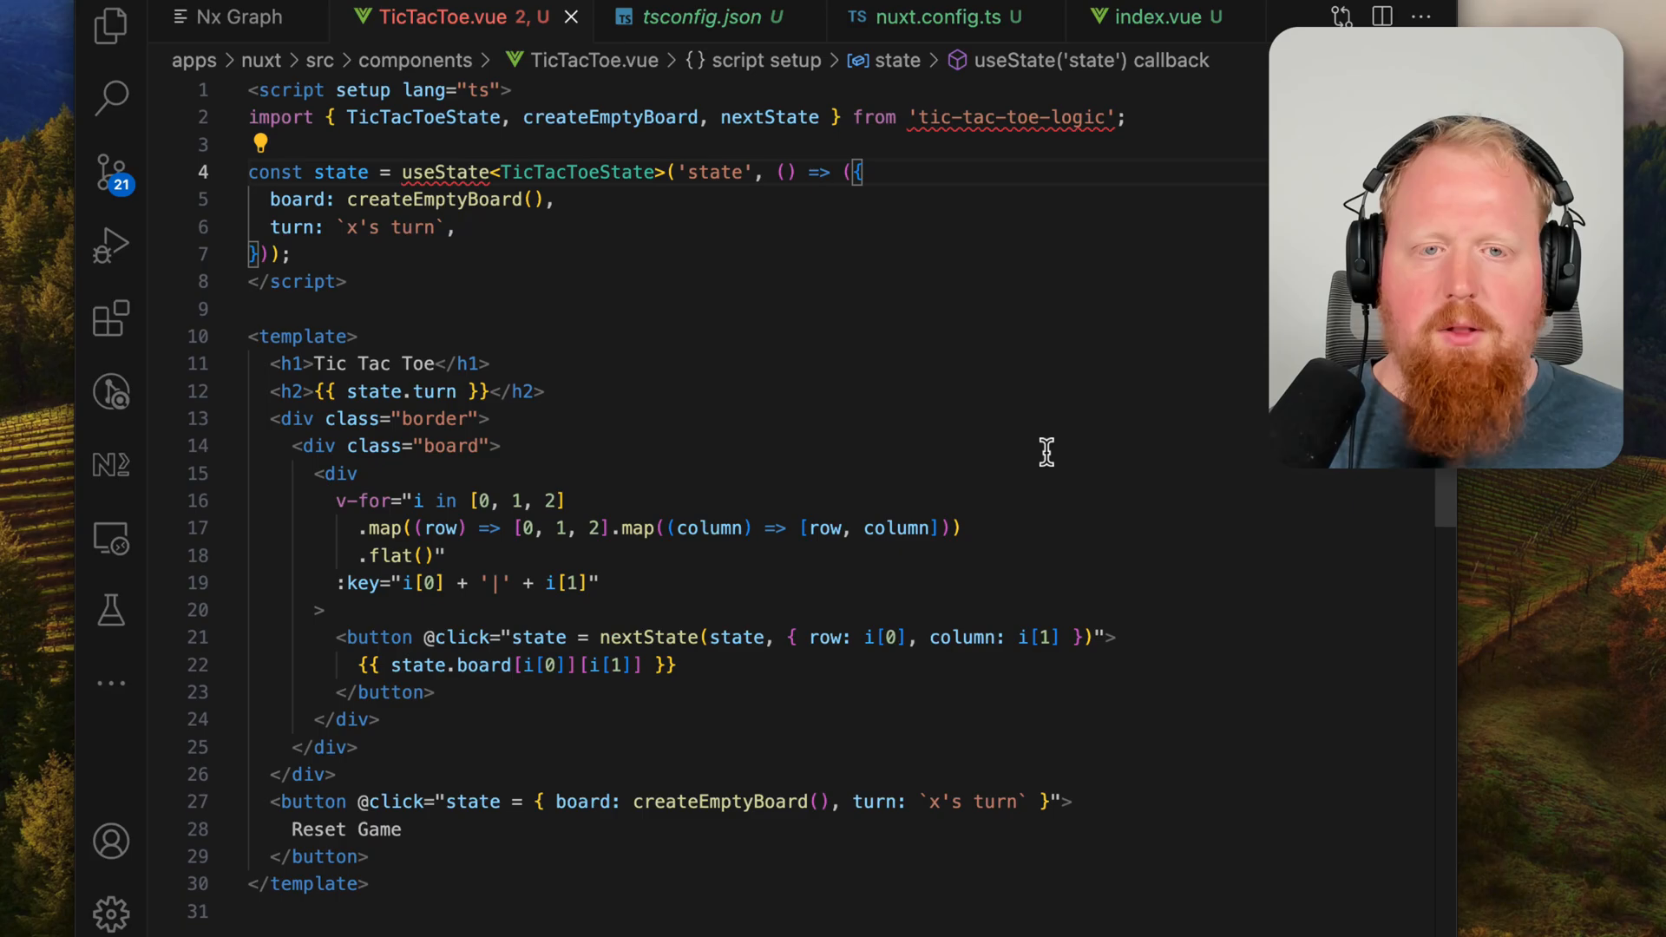
pyautogui.doubleClick(978, 117)
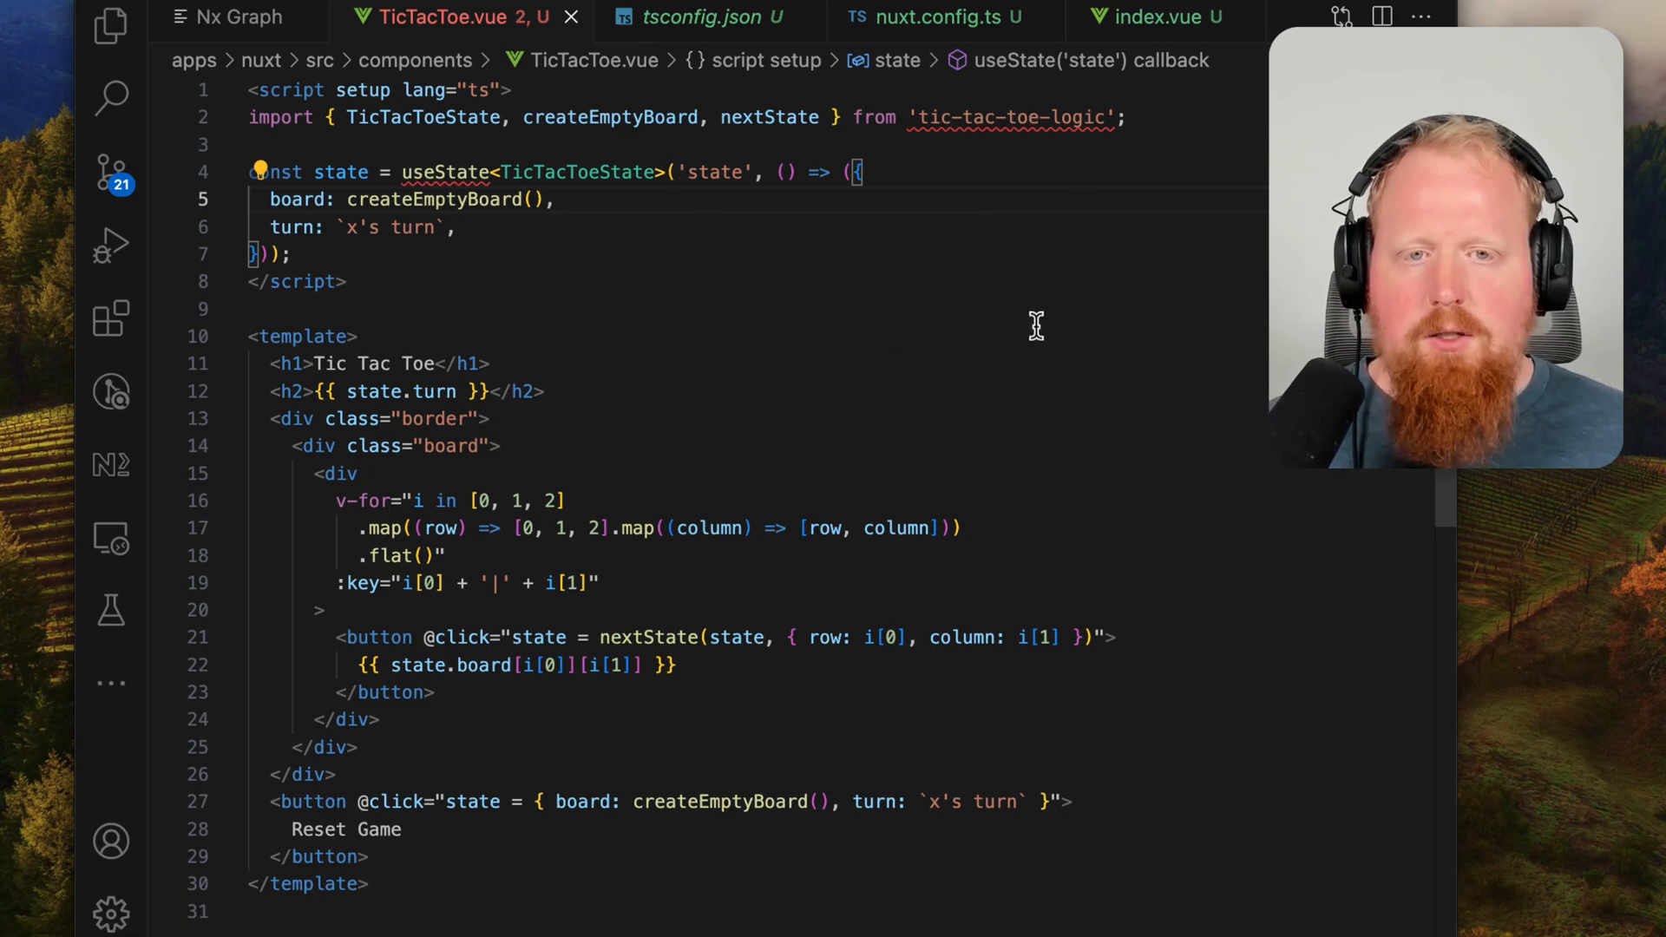
pyautogui.doubleClick(610, 117)
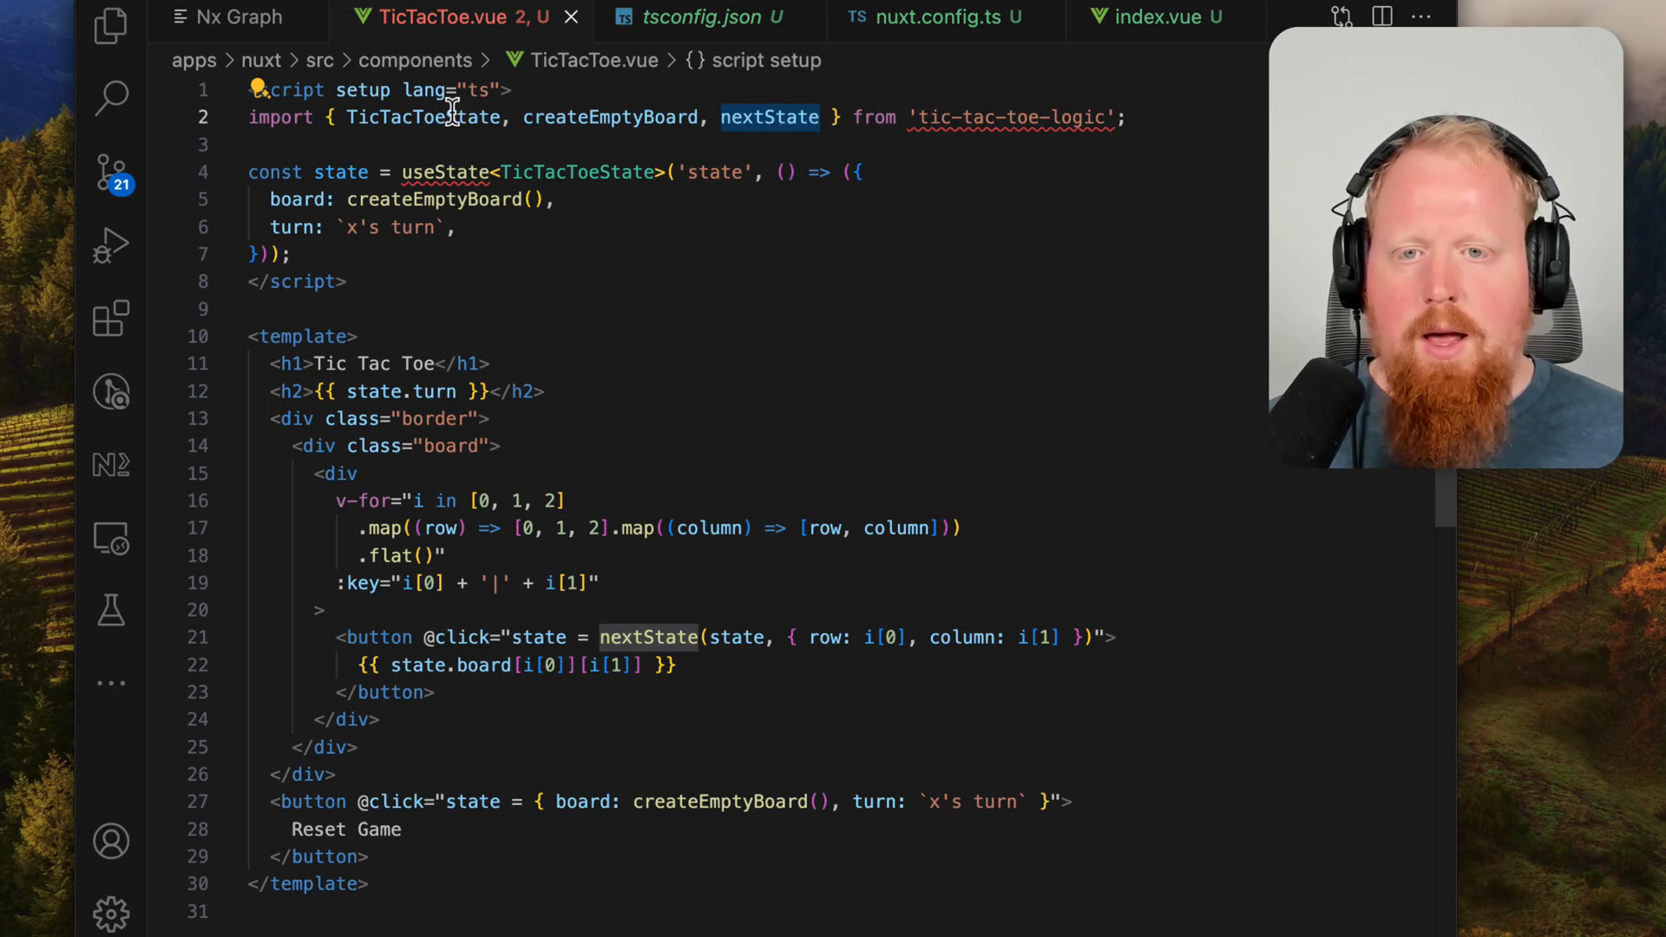
pyautogui.doubleClick(425, 117)
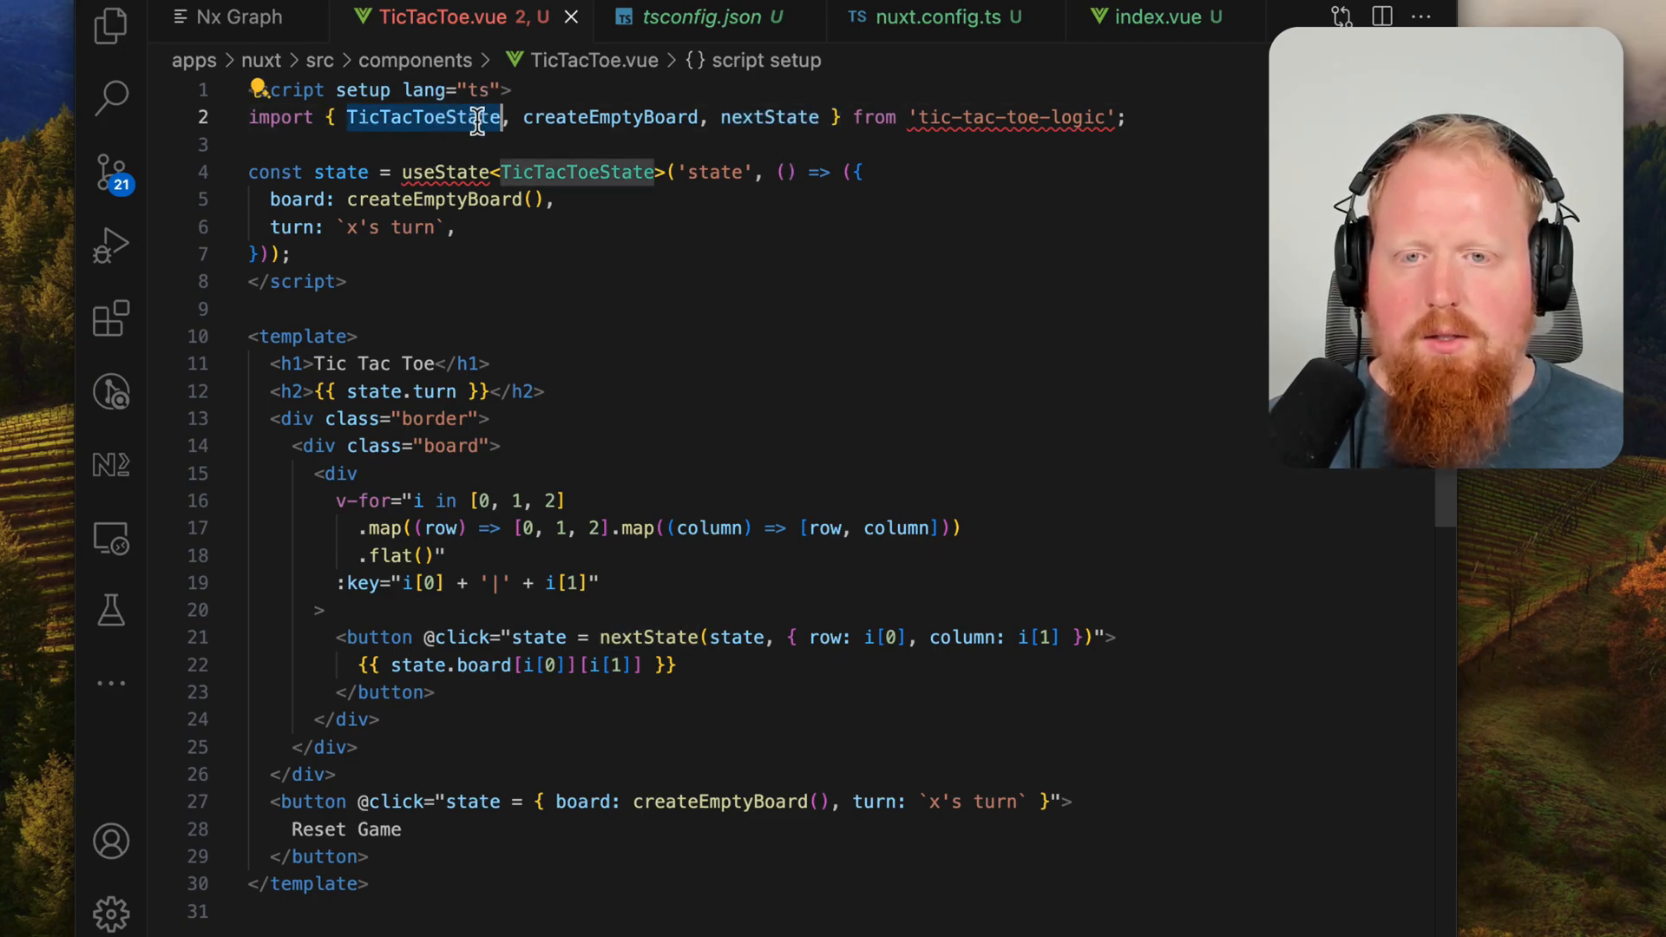
pyautogui.moveTo(577, 171)
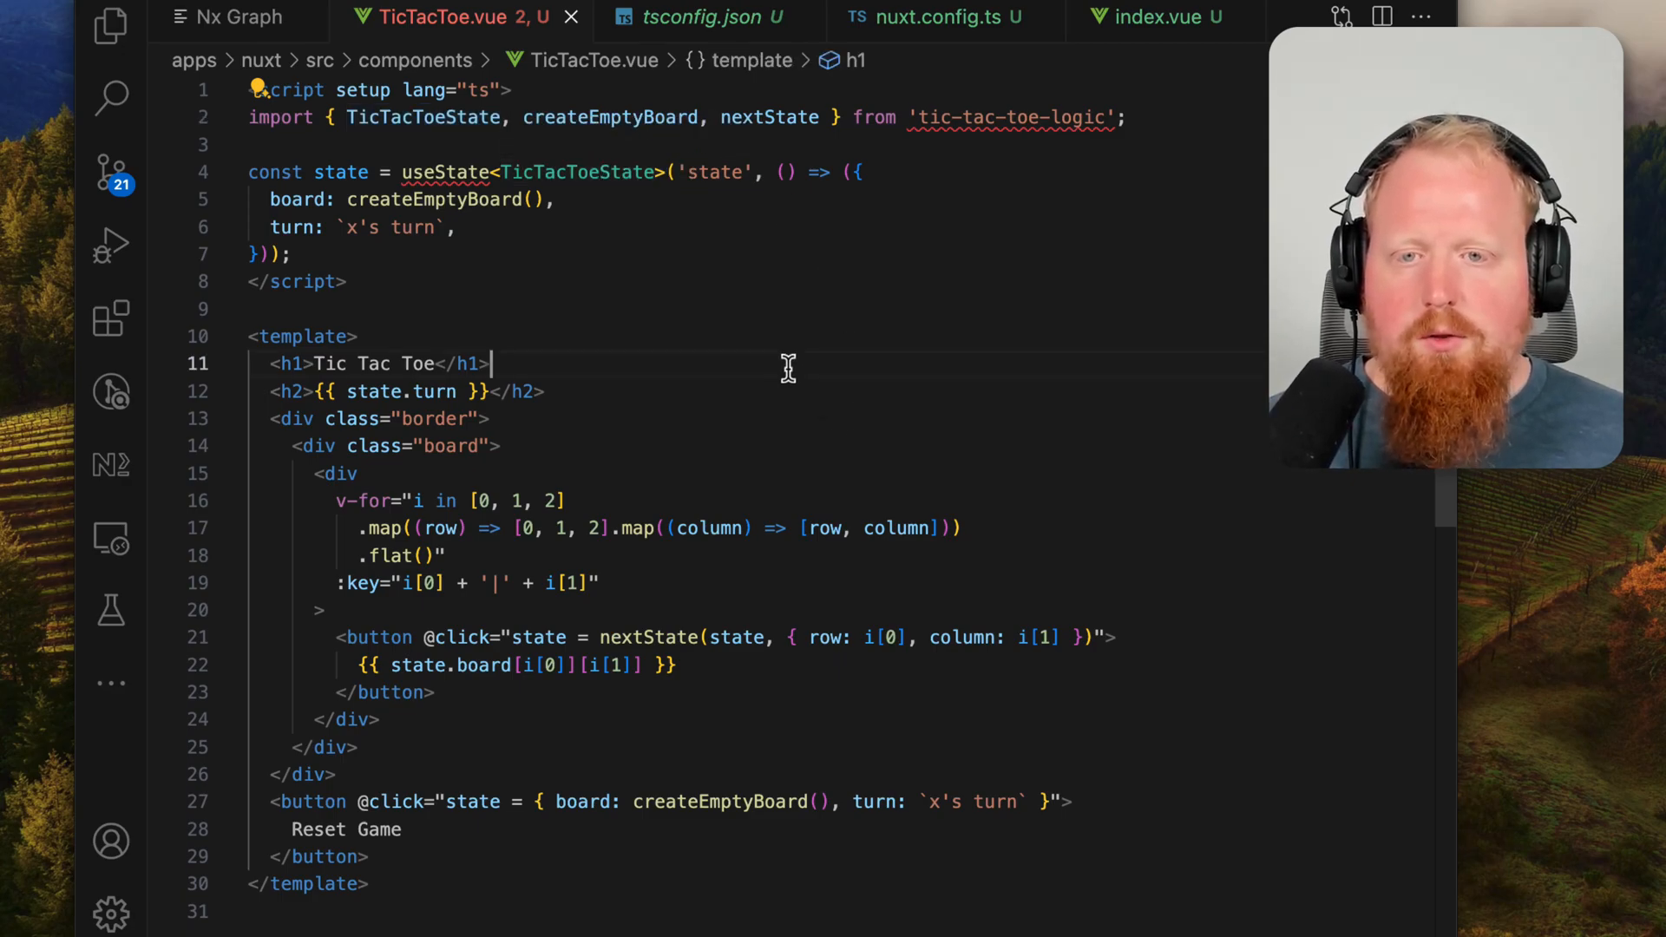
pyautogui.moveTo(415, 269)
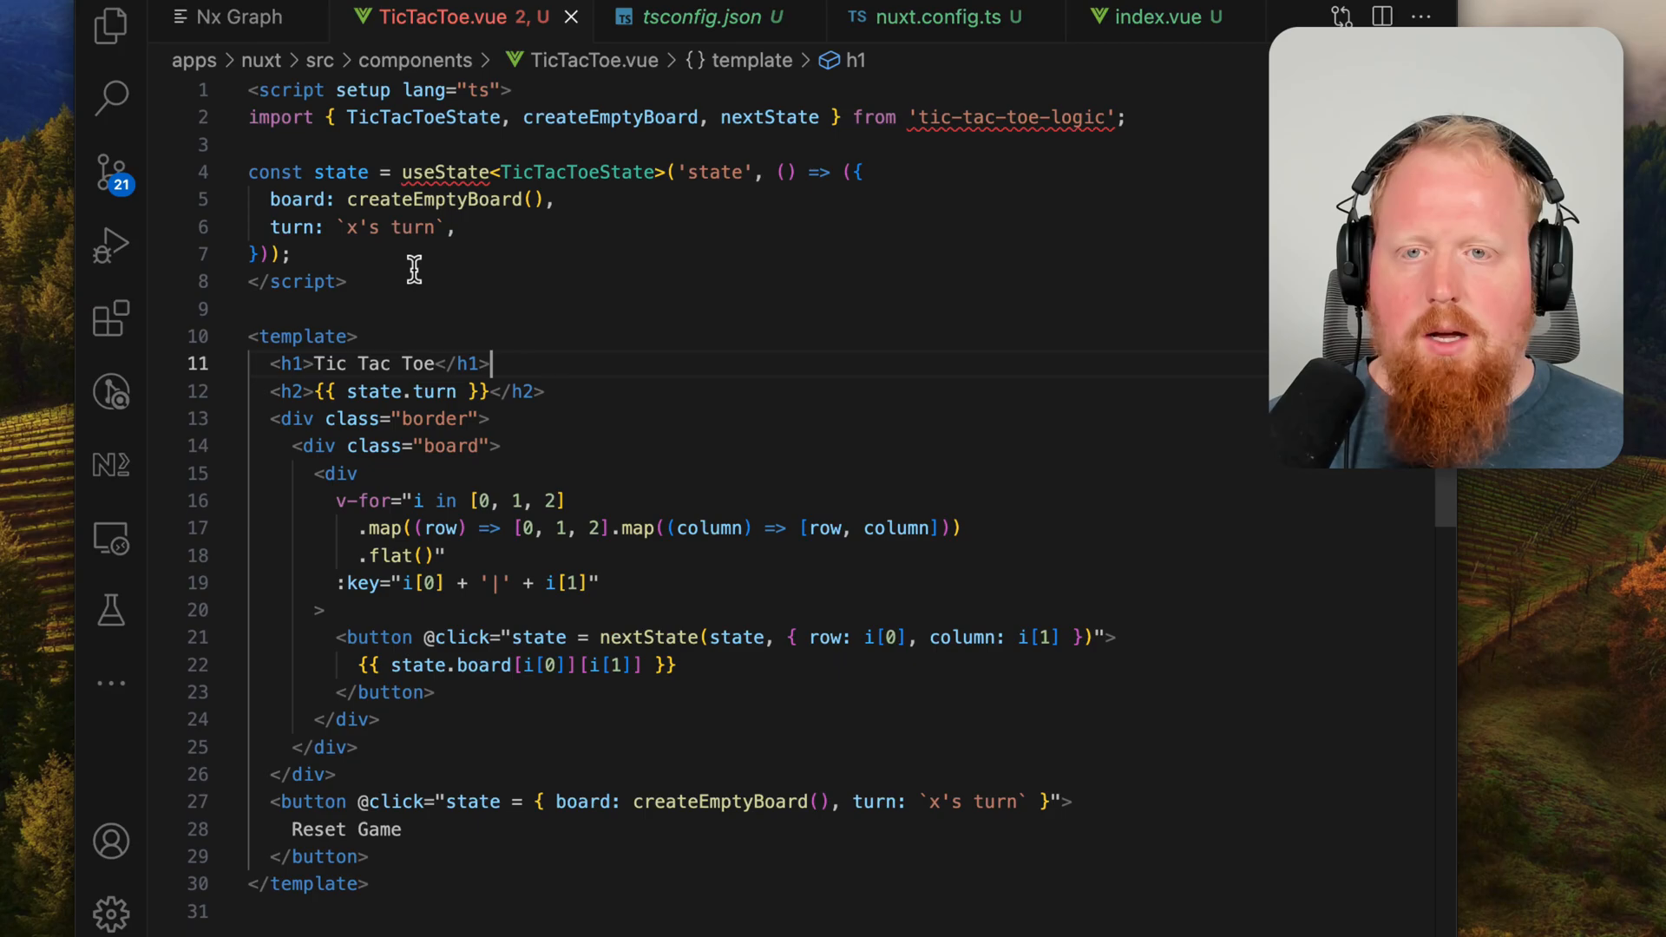
pyautogui.moveTo(537, 242)
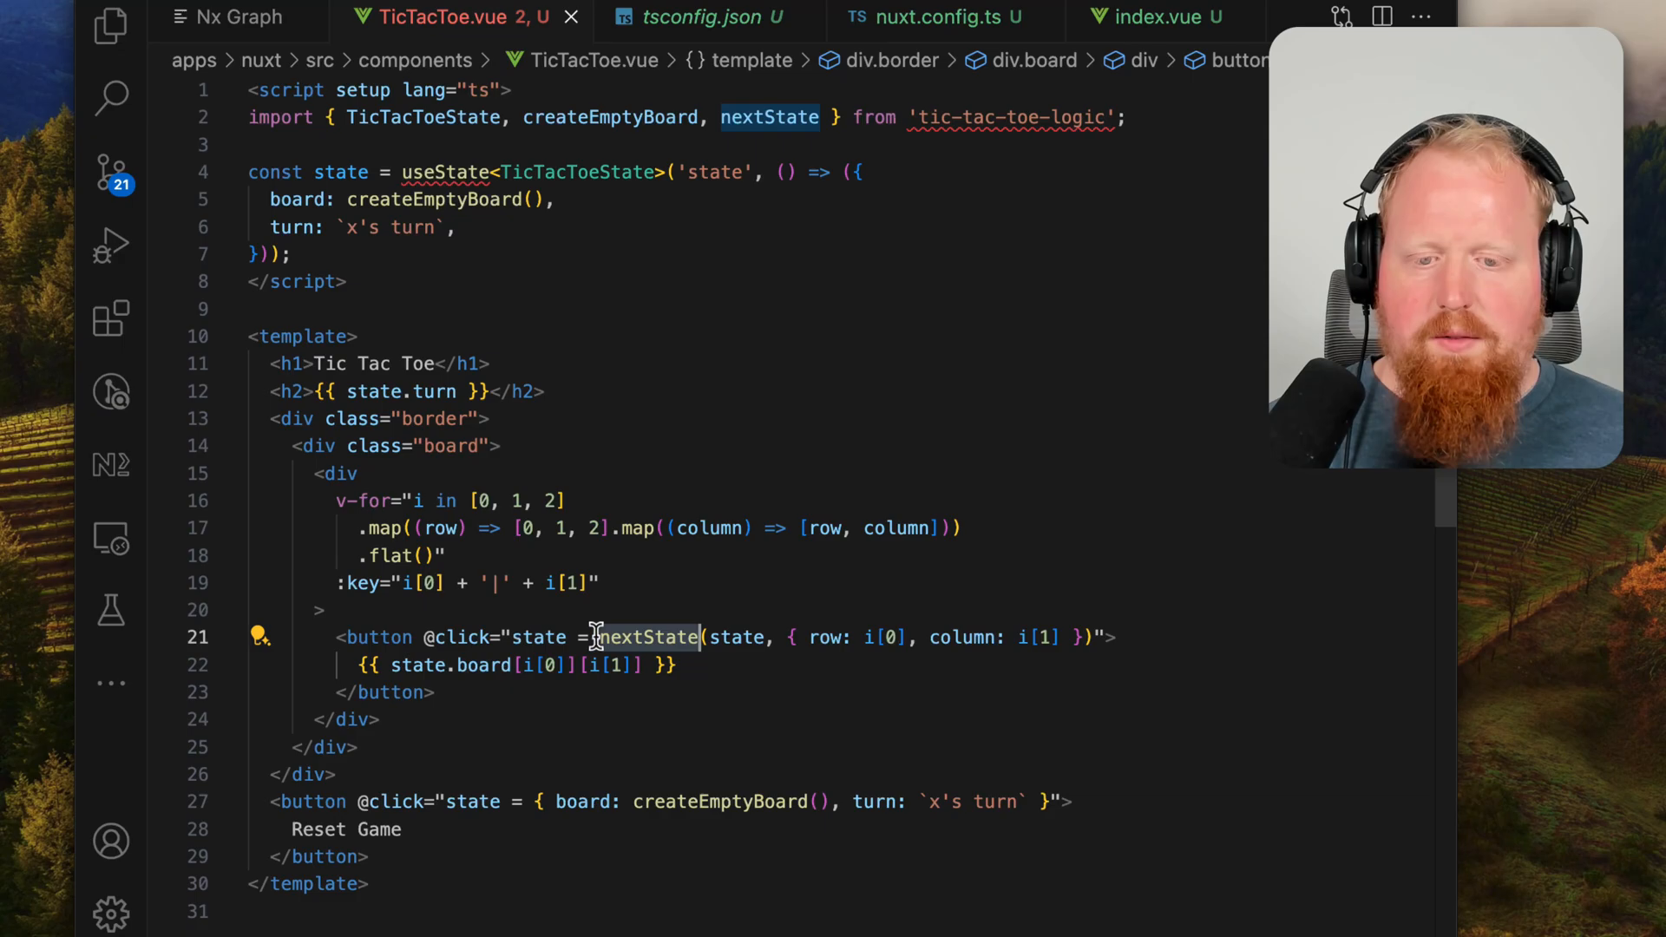
pyautogui.moveTo(633, 709)
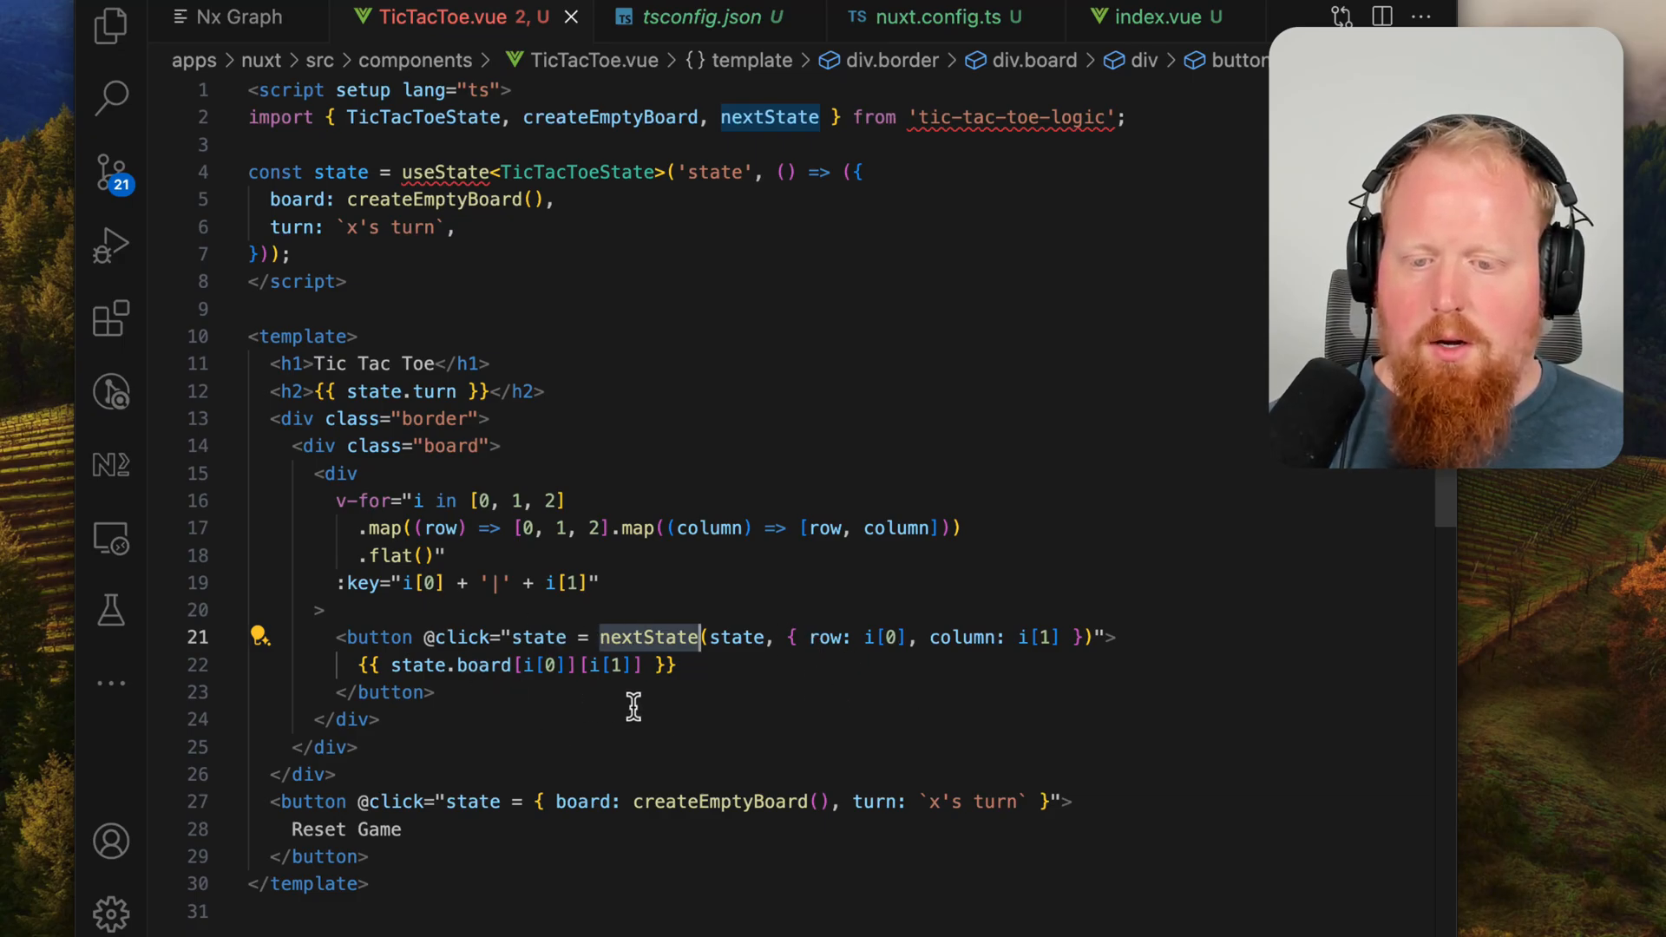
pyautogui.scroll(-3)
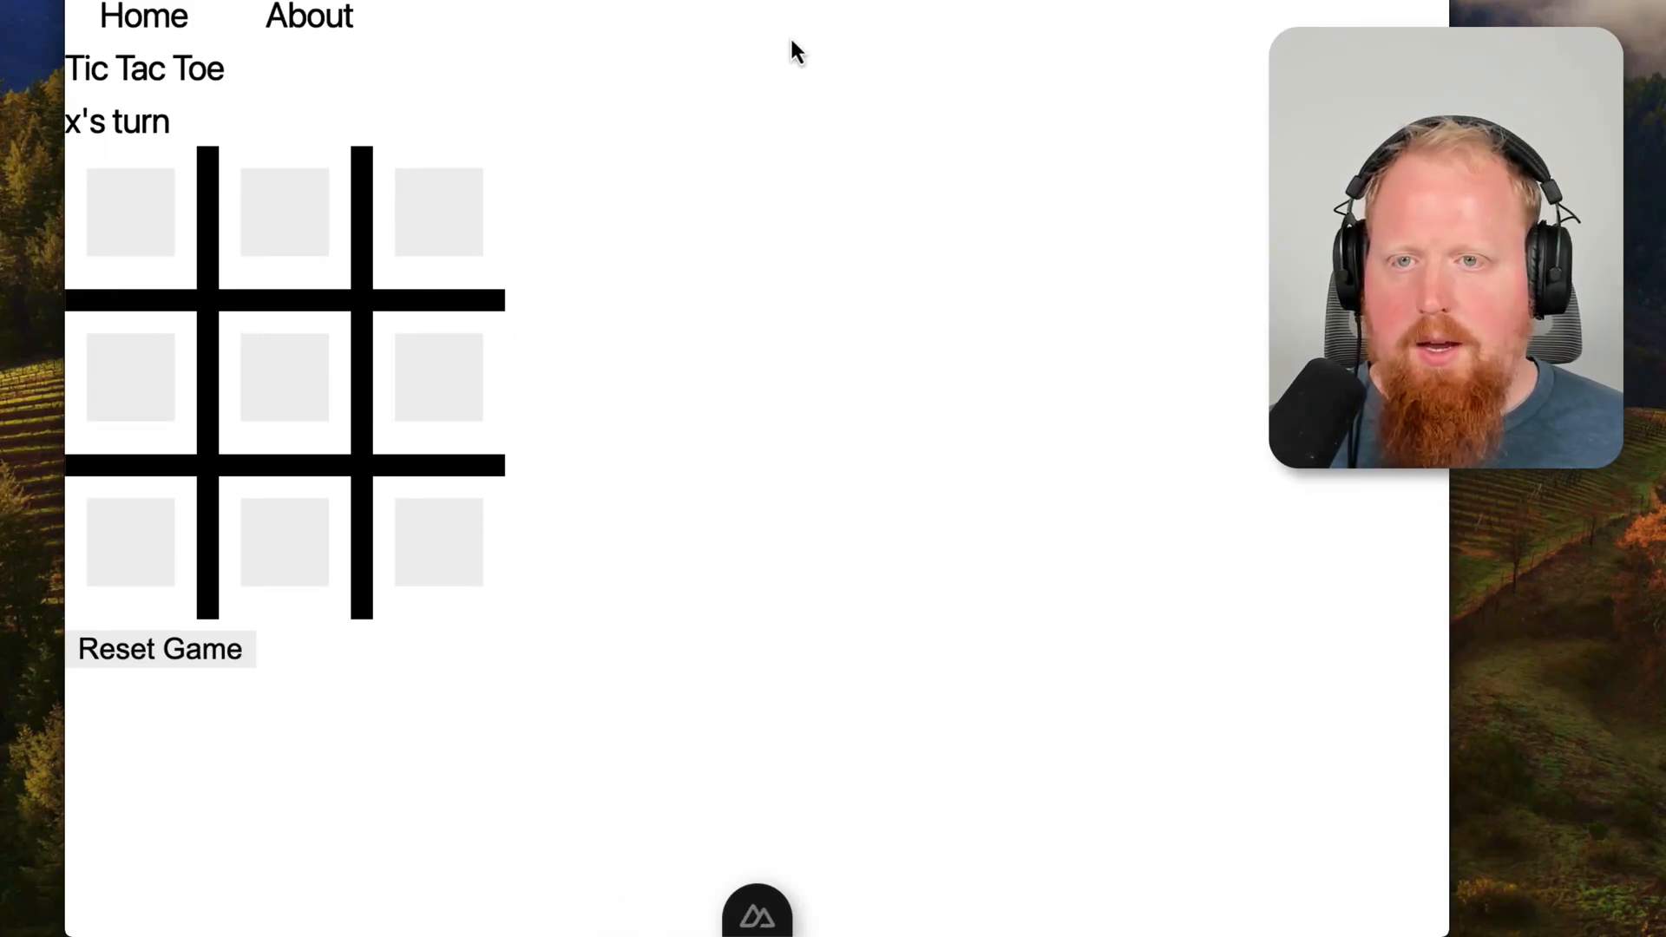
pyautogui.moveTo(516, 317)
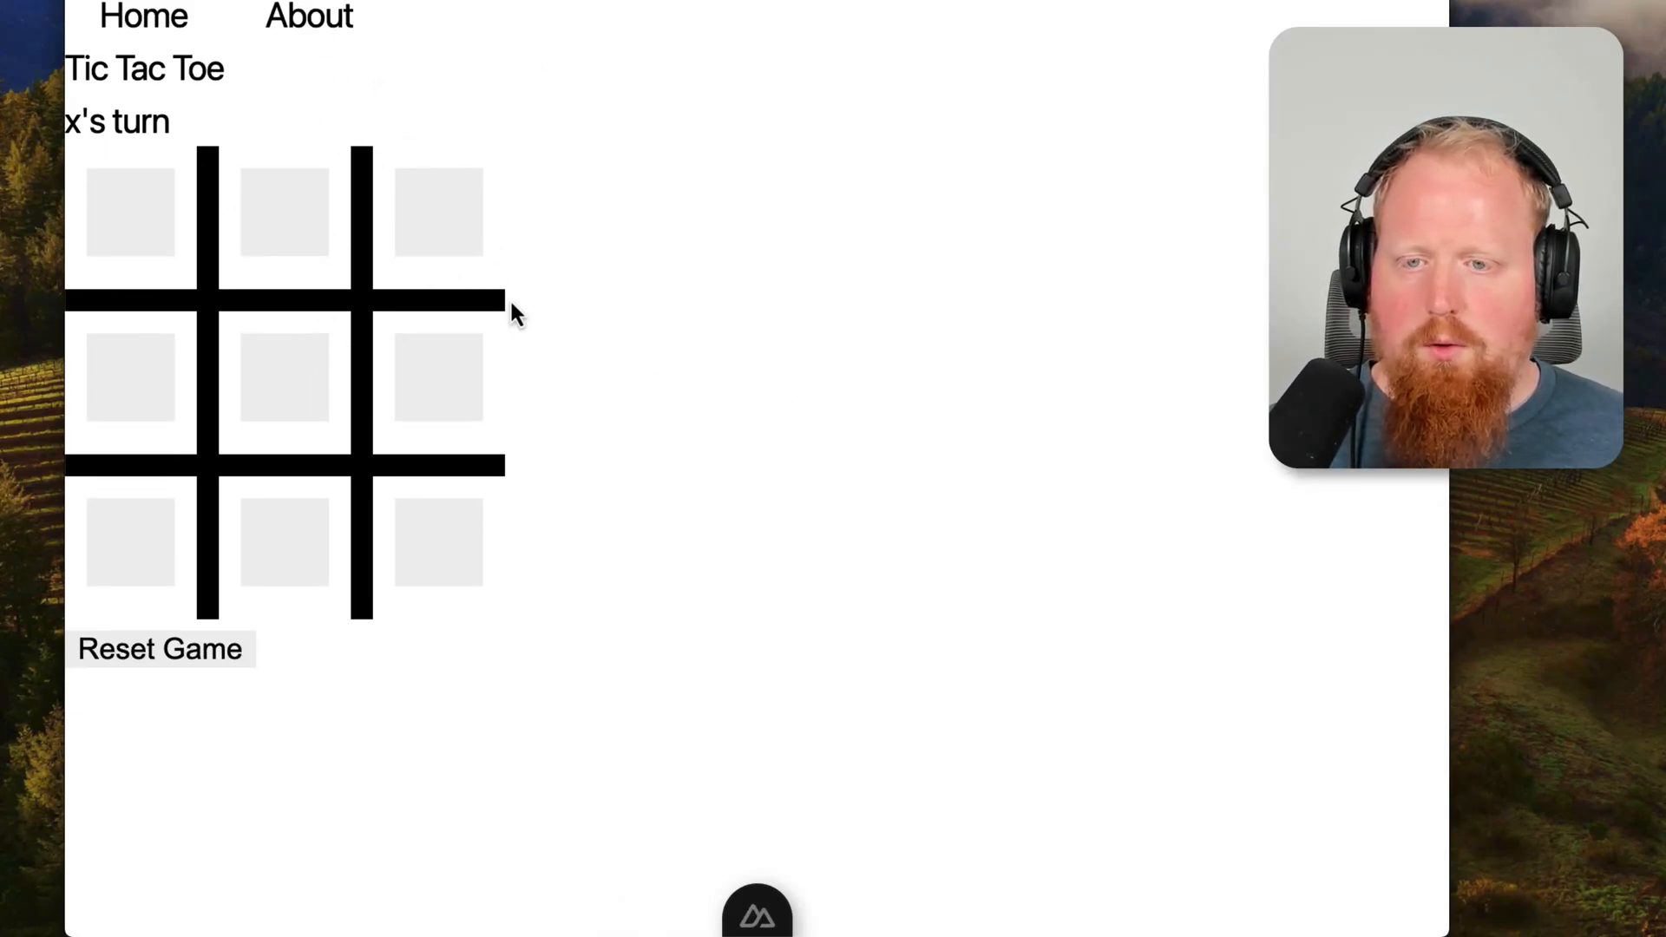
# Step: Place three x and o marks on the tic-tac-toe board
pyautogui.click(284, 380)
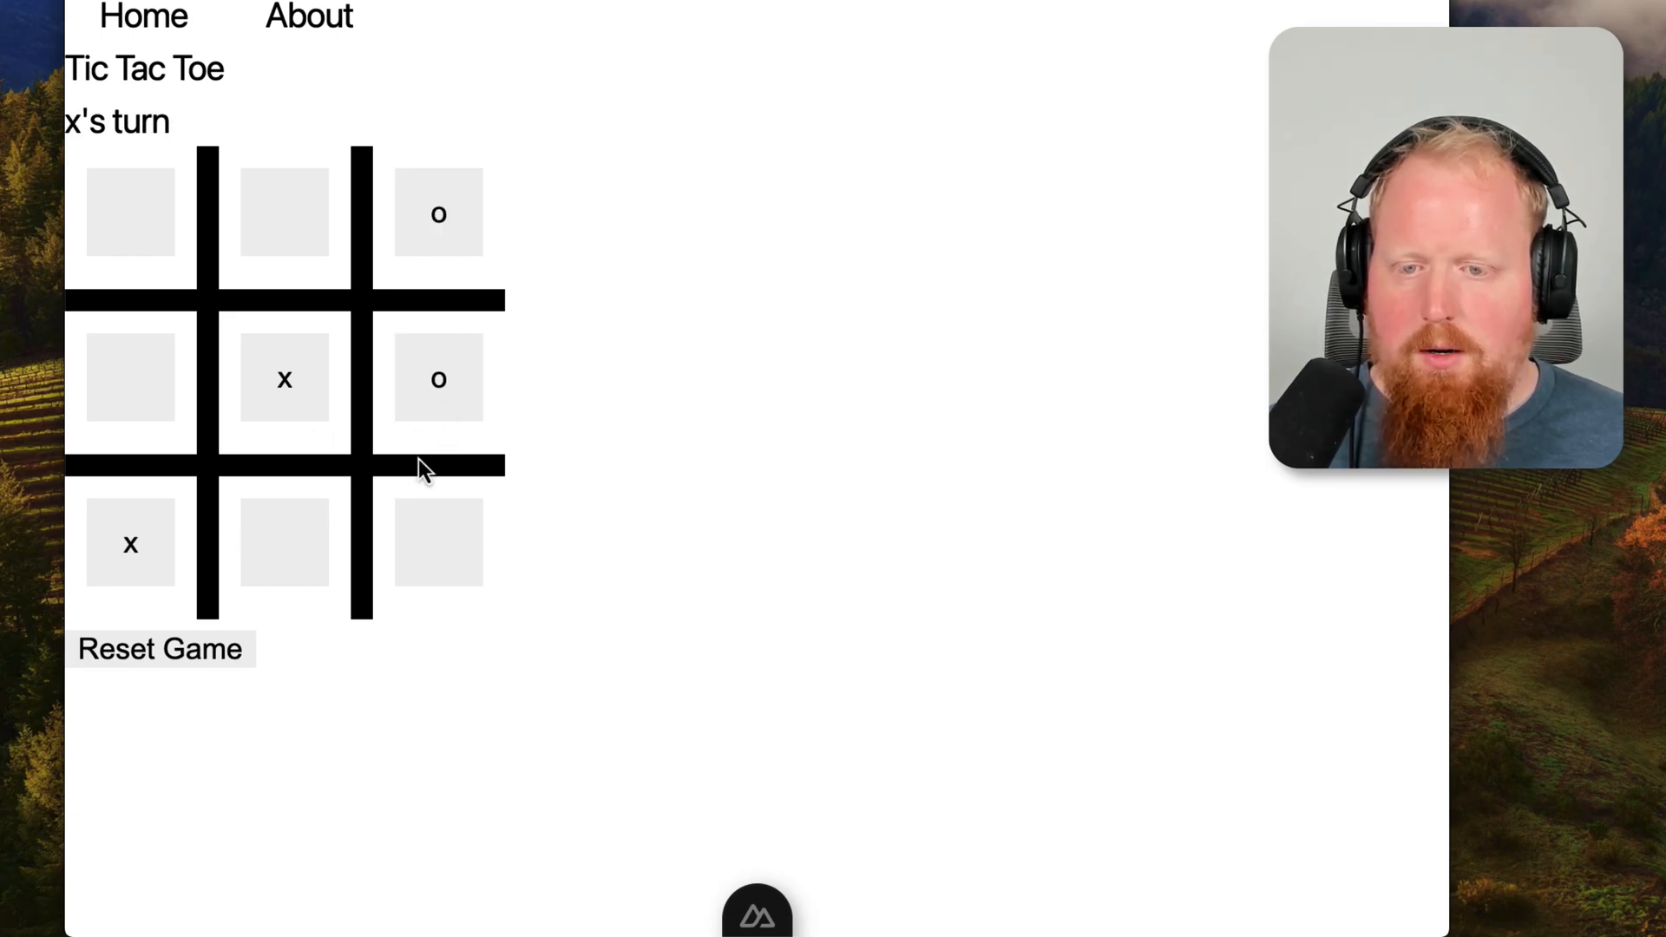
pyautogui.click(437, 543)
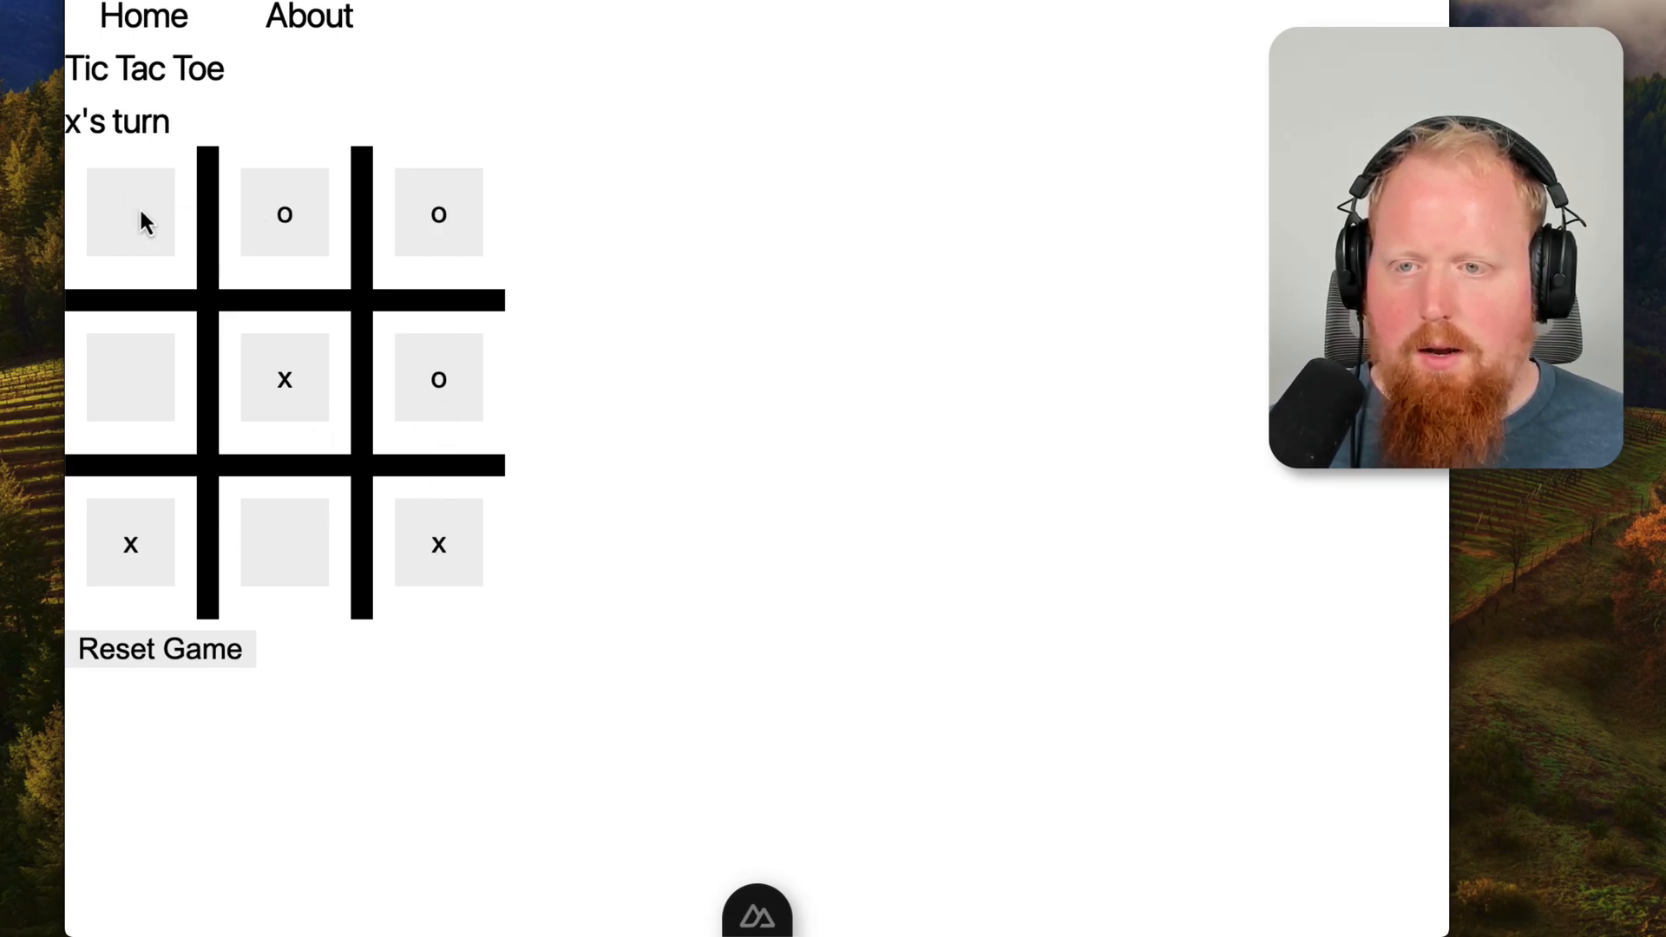
pyautogui.click(160, 648)
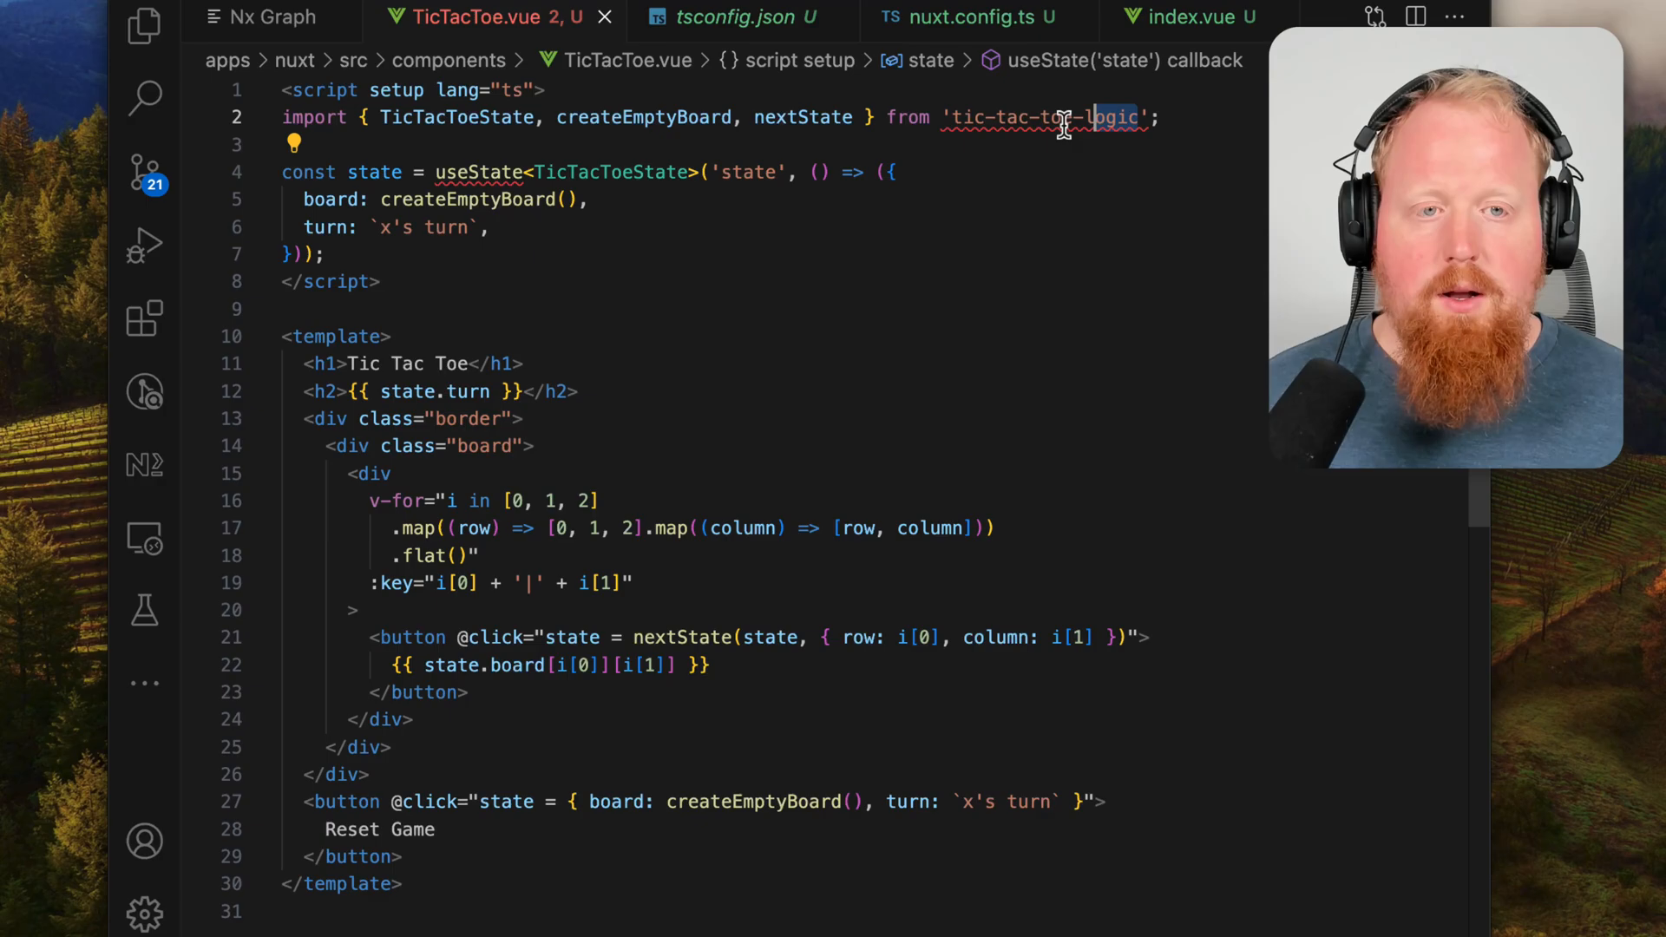
# Step: Highlight the 'tic-tac-toe-logic' import path and bring up the Command Palette
pyautogui.doubleClick(1041, 117)
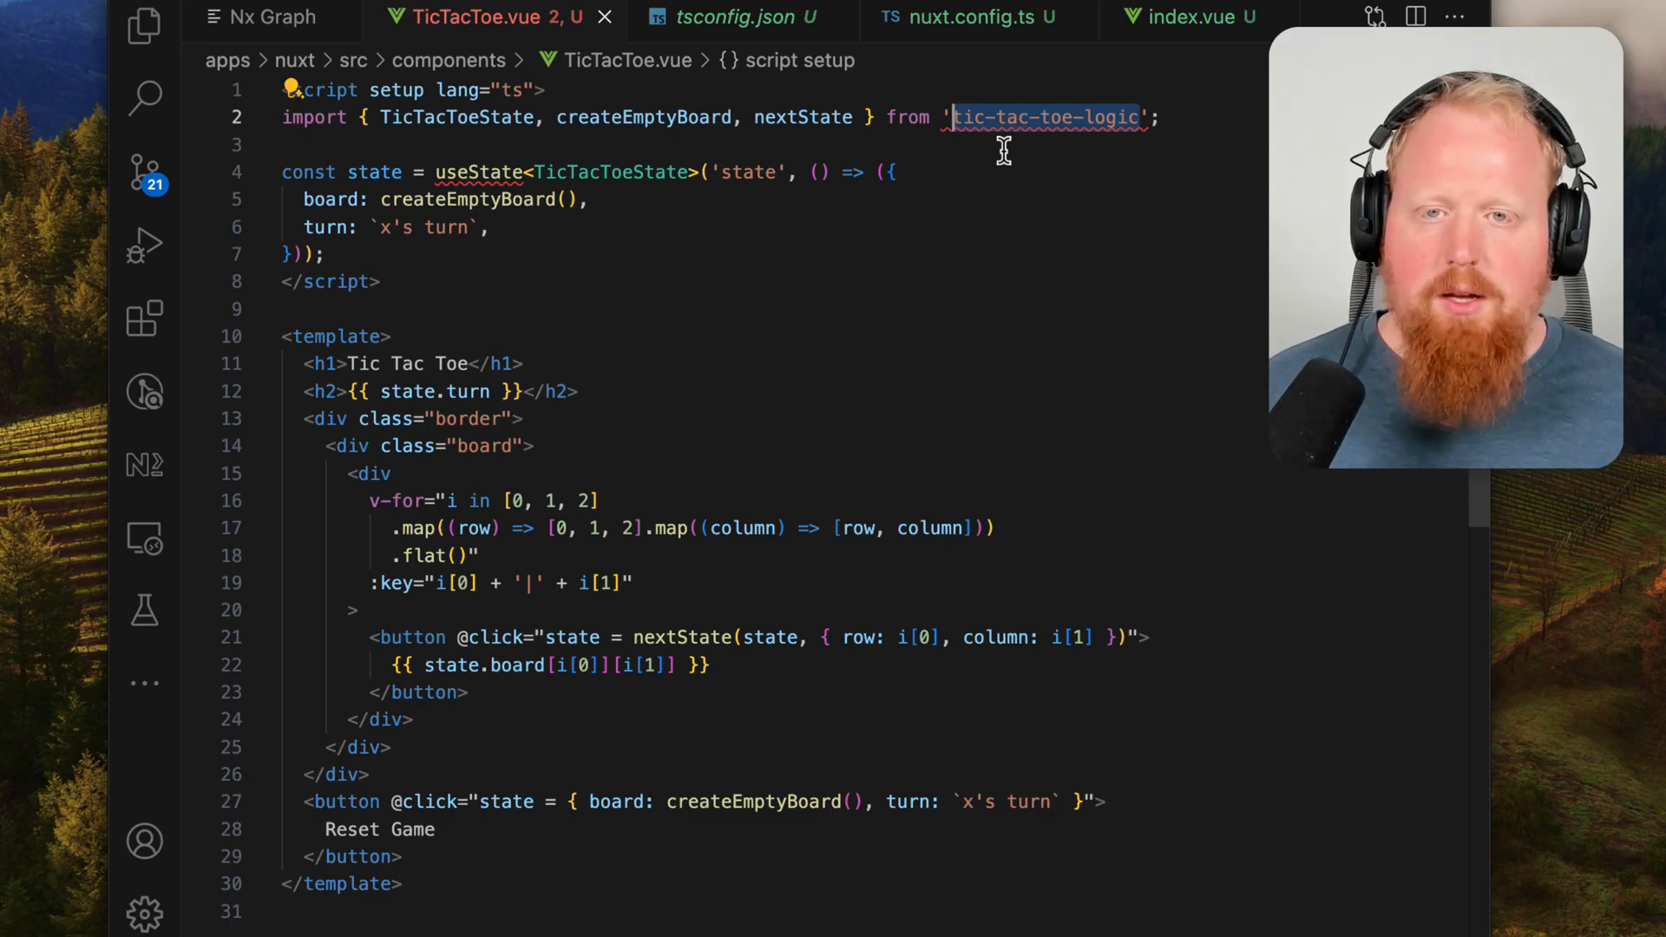
pyautogui.press('cmd+shift+p')
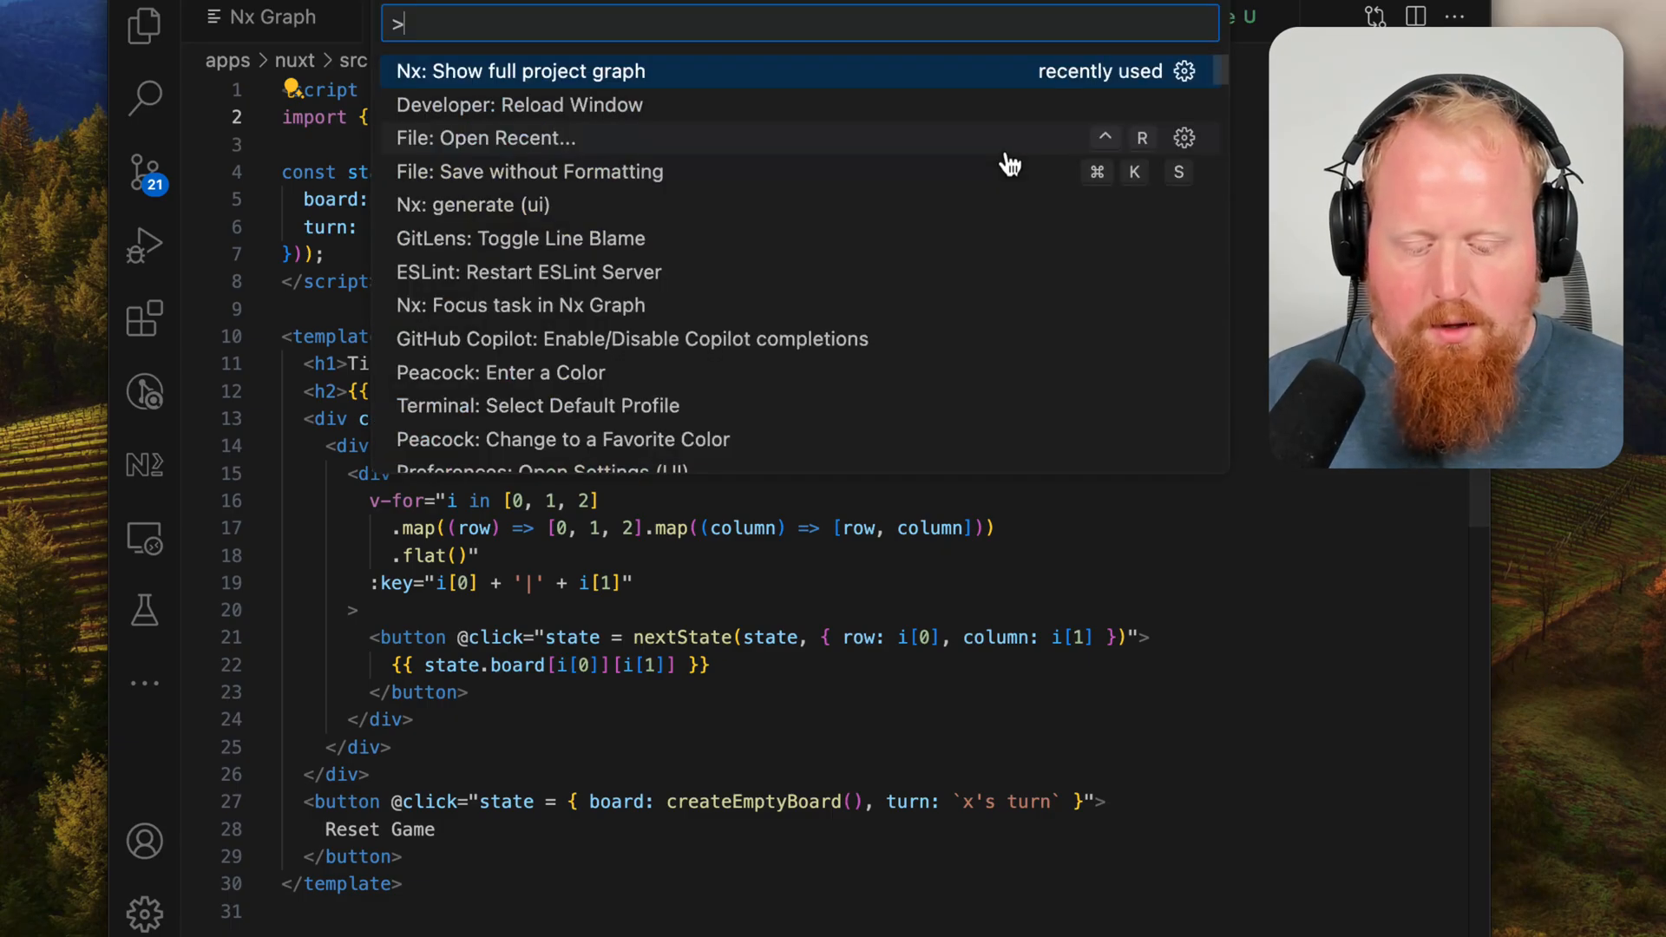
# Step: Show the project graph, inspect the nuxt→tic-tac-toe-logic edge, and return to TicTacToe.vue
pyautogui.click(520, 71)
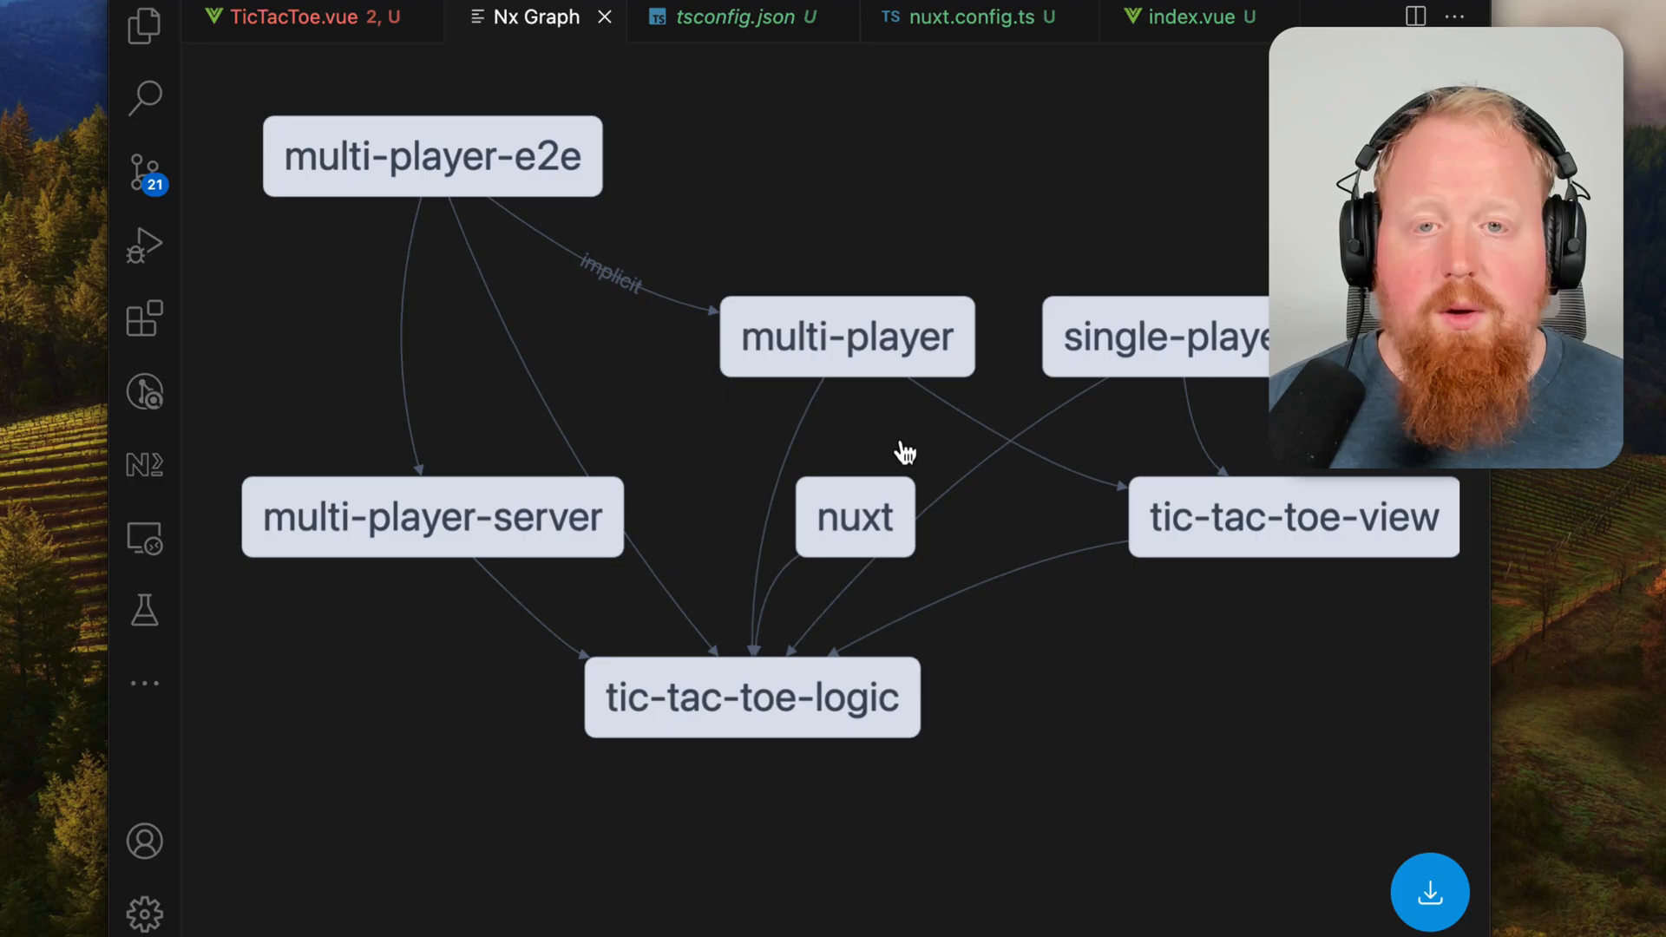
pyautogui.click(856, 517)
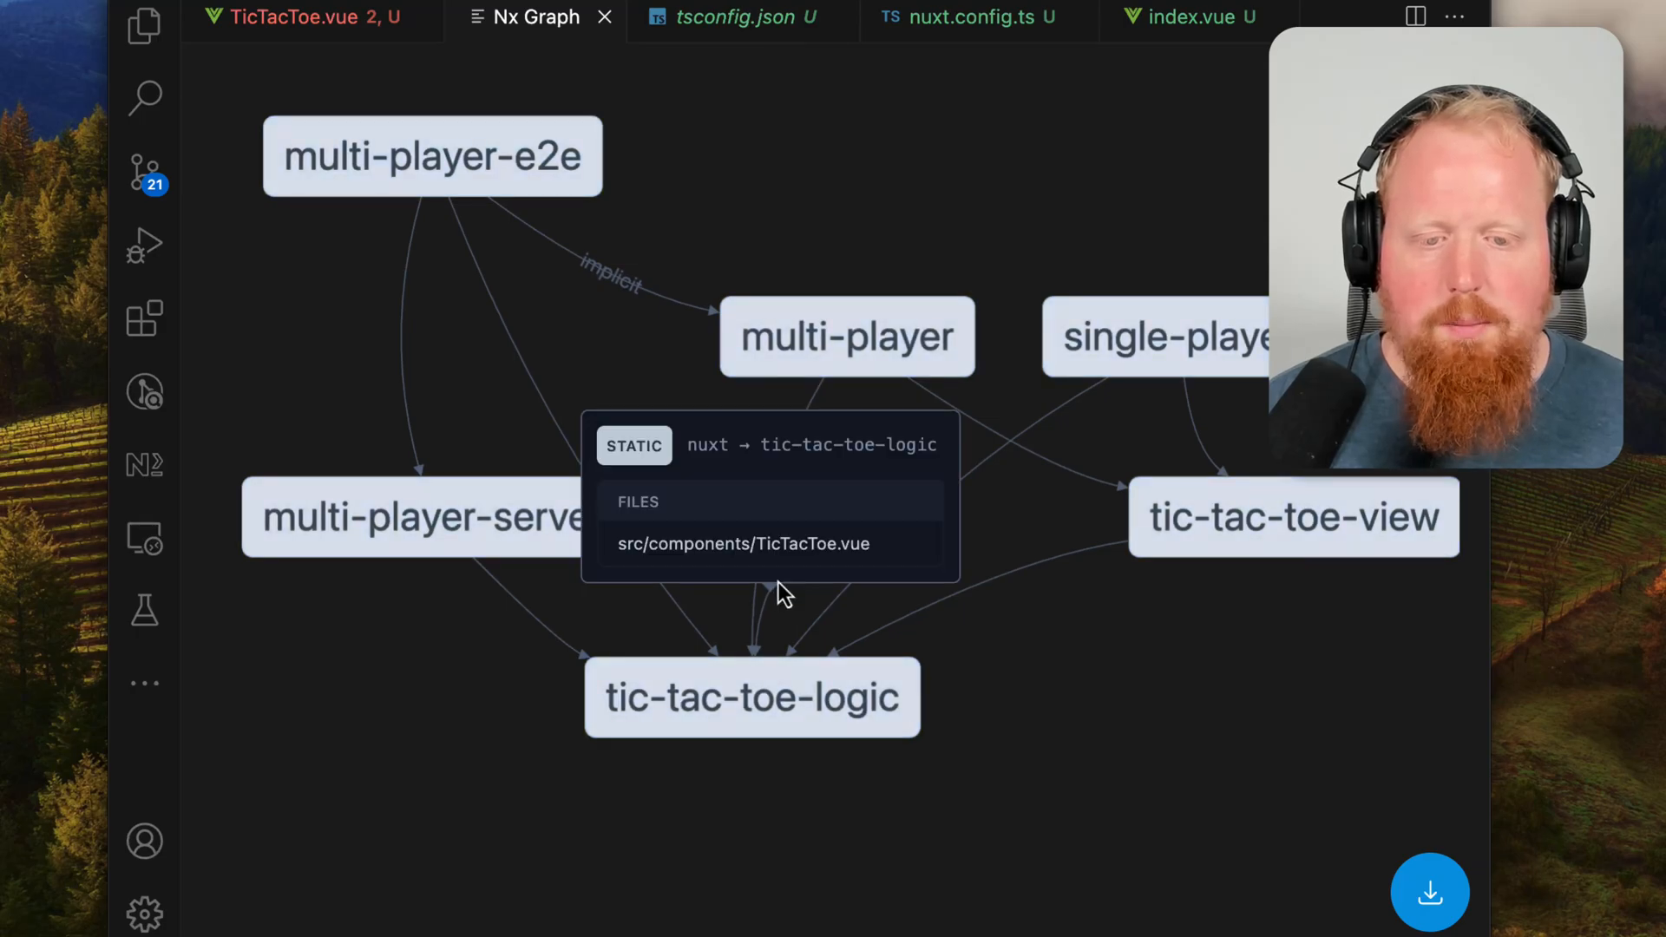
pyautogui.click(298, 19)
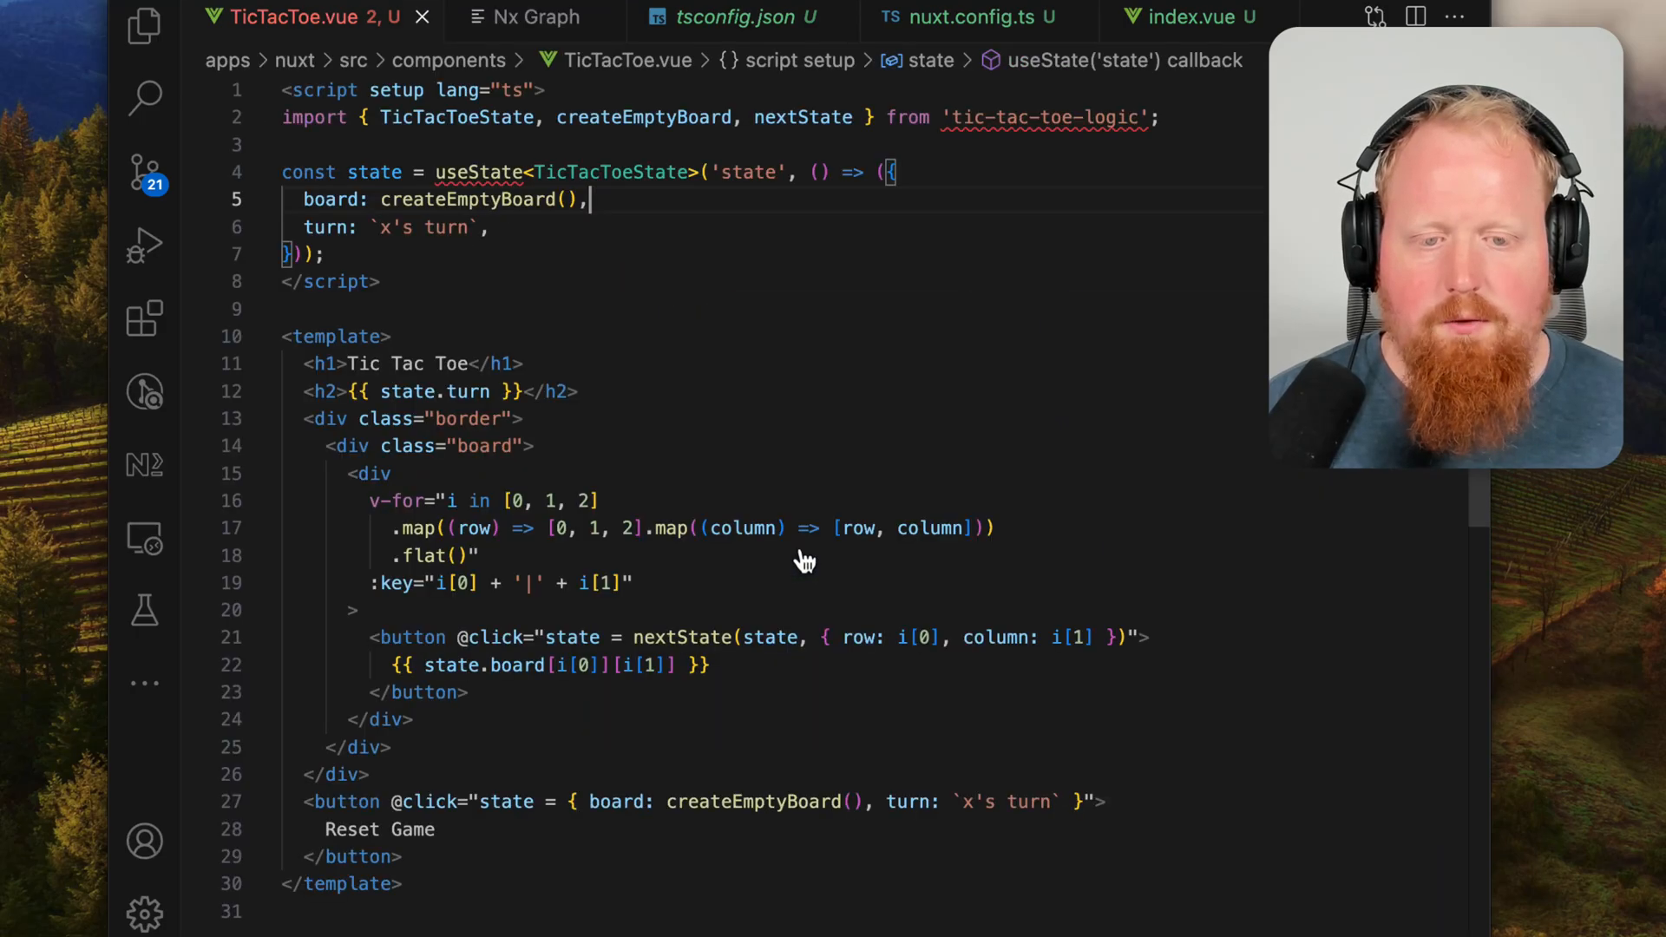